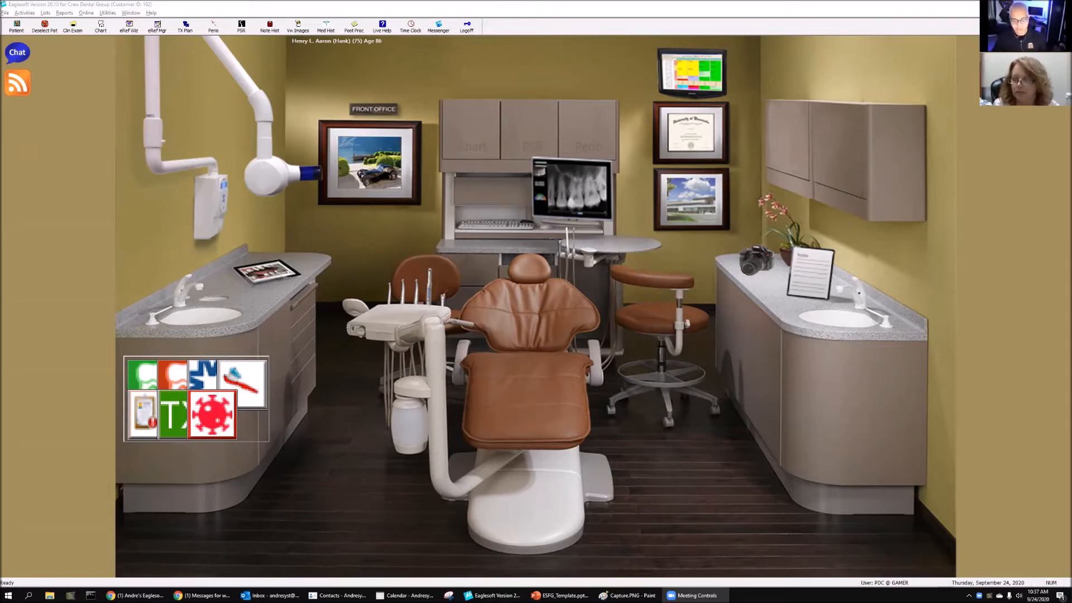
mouse_move(608, 384)
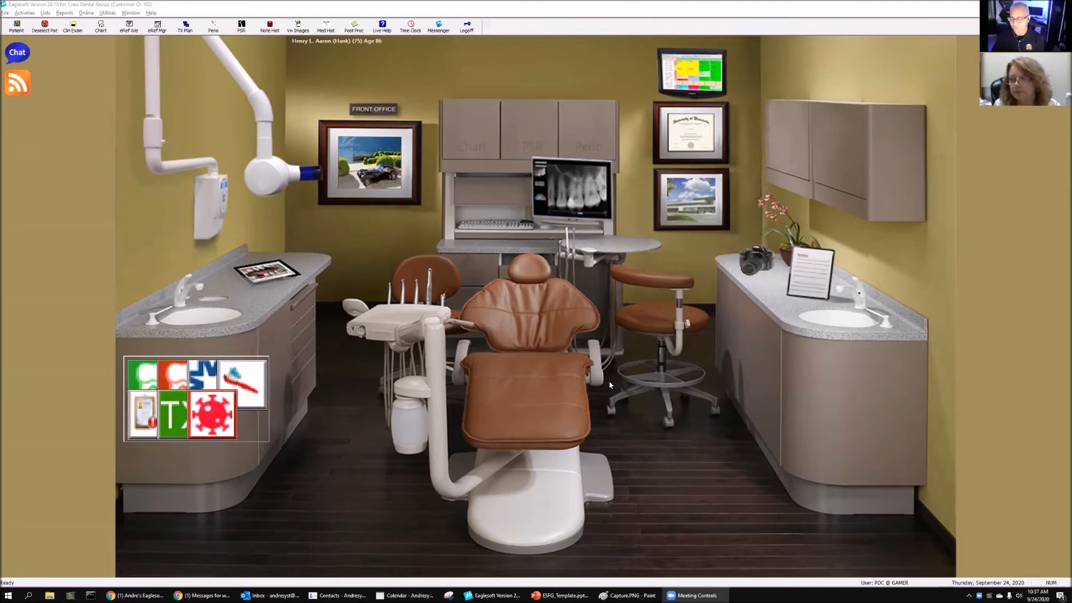
mouse_move(600, 266)
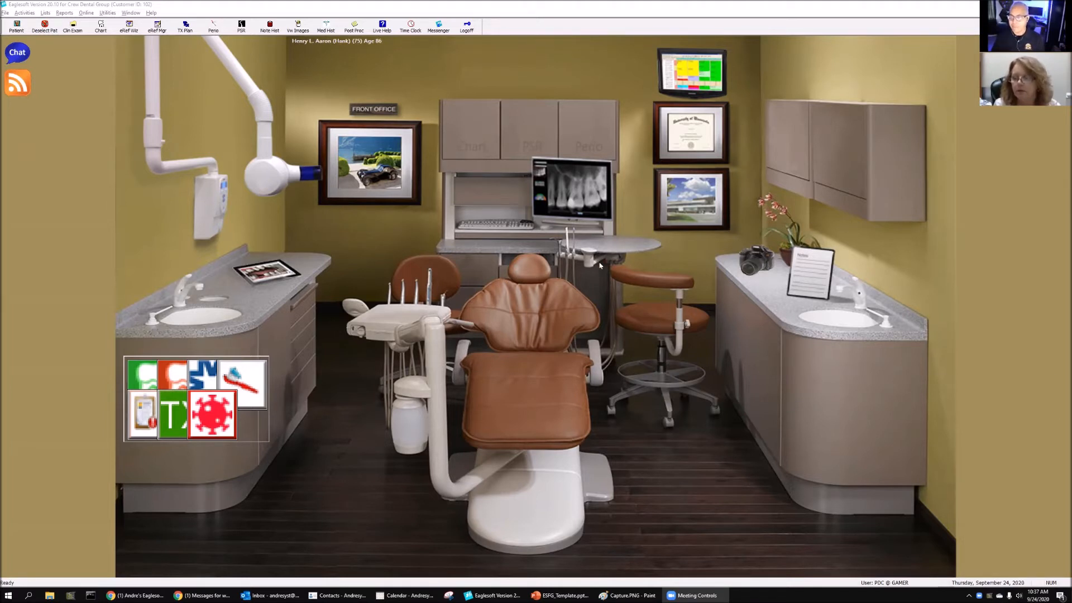
mouse_move(593, 289)
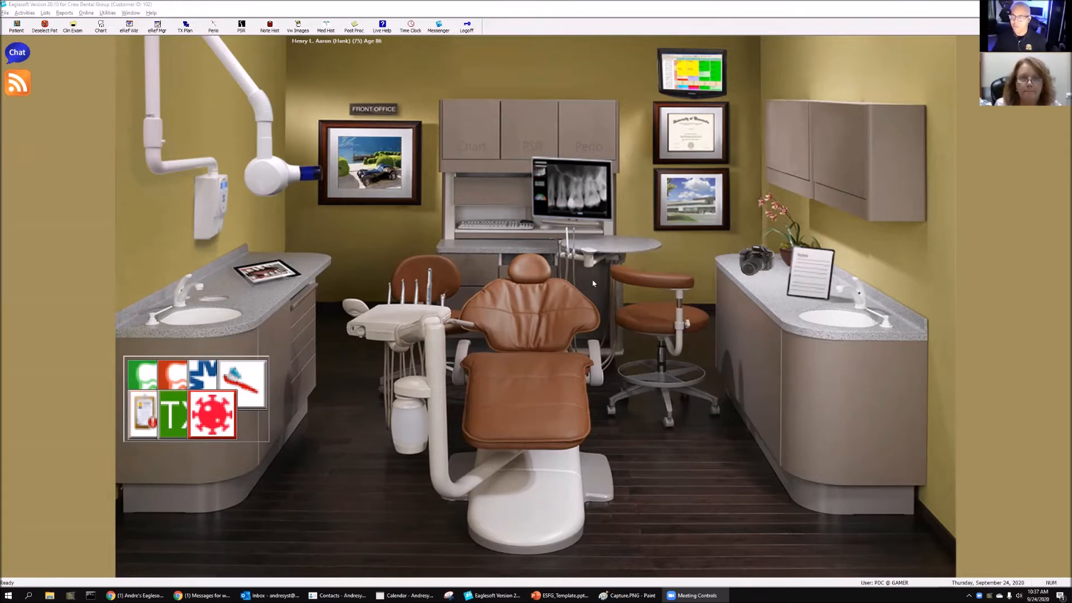
Chart a proposed D4341 scaling and root planing for the upper-left quadrant on permanent teeth.
left_click(101, 28)
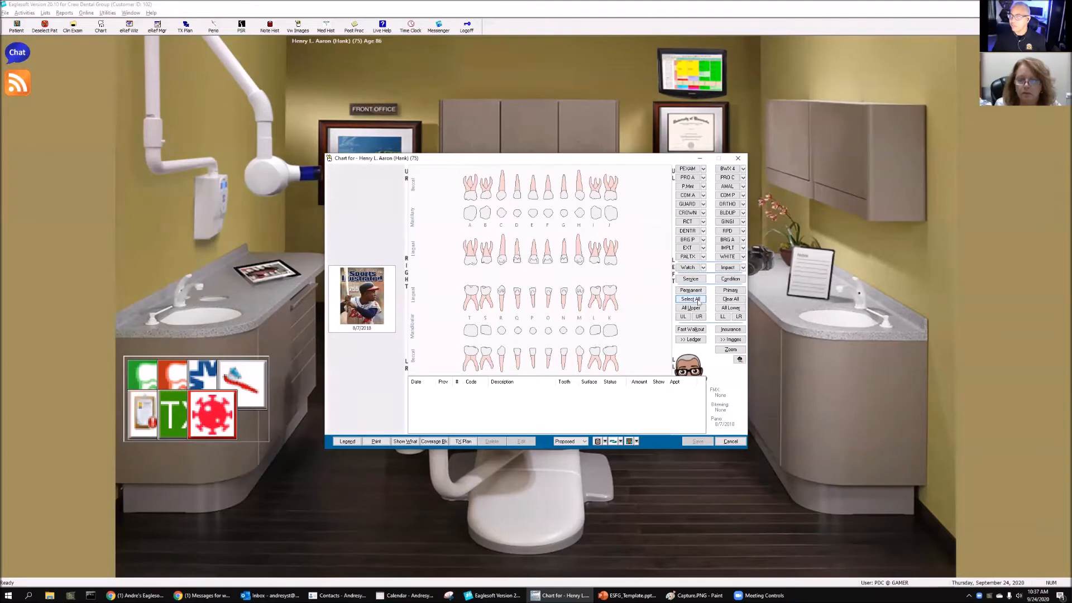
left_click(691, 290)
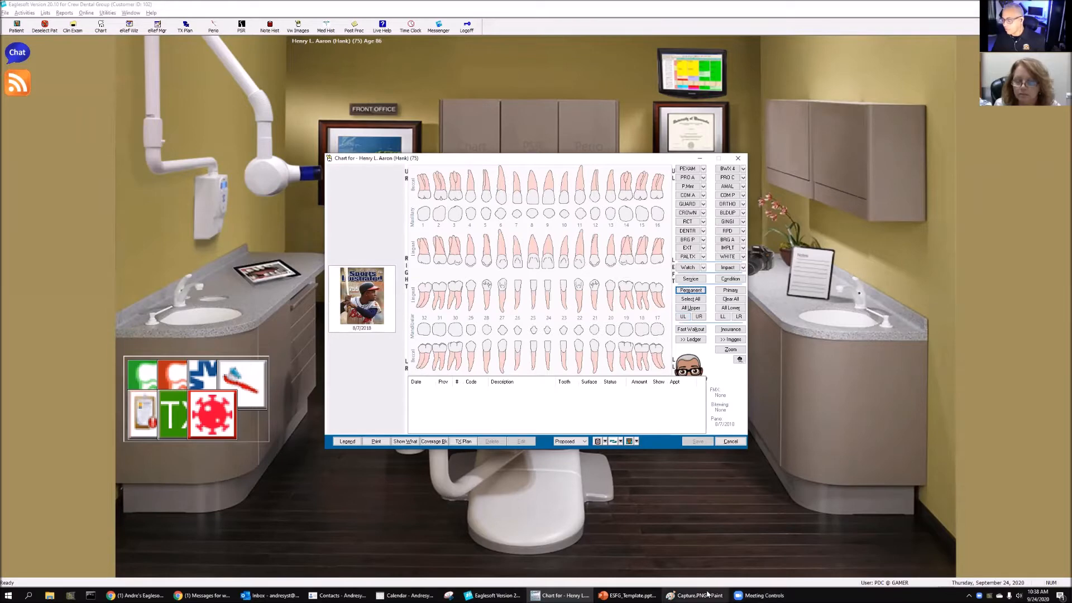
left_click(695, 595)
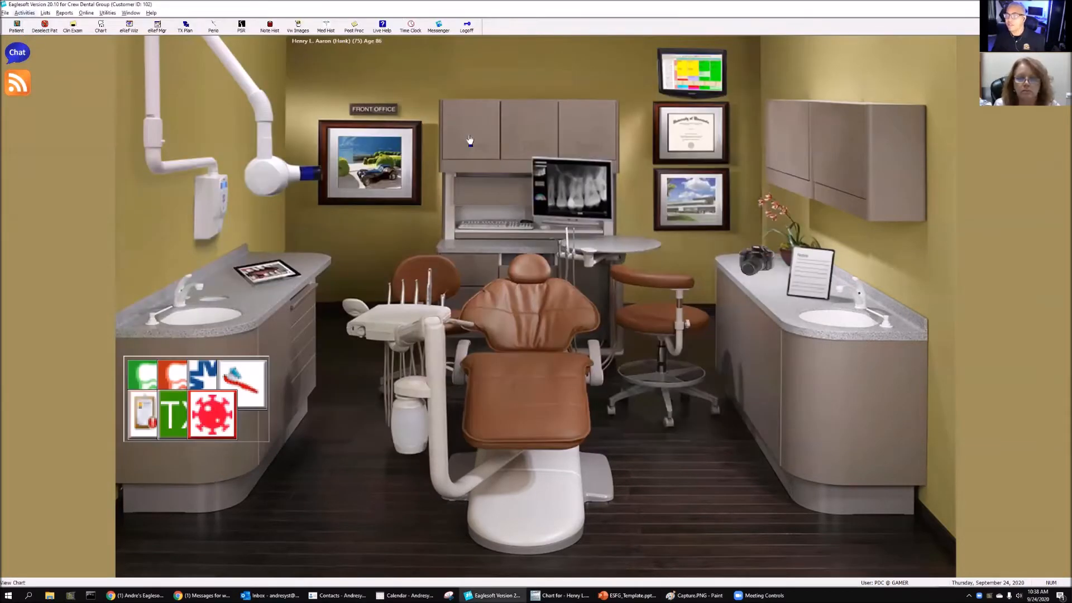
left_click(101, 27)
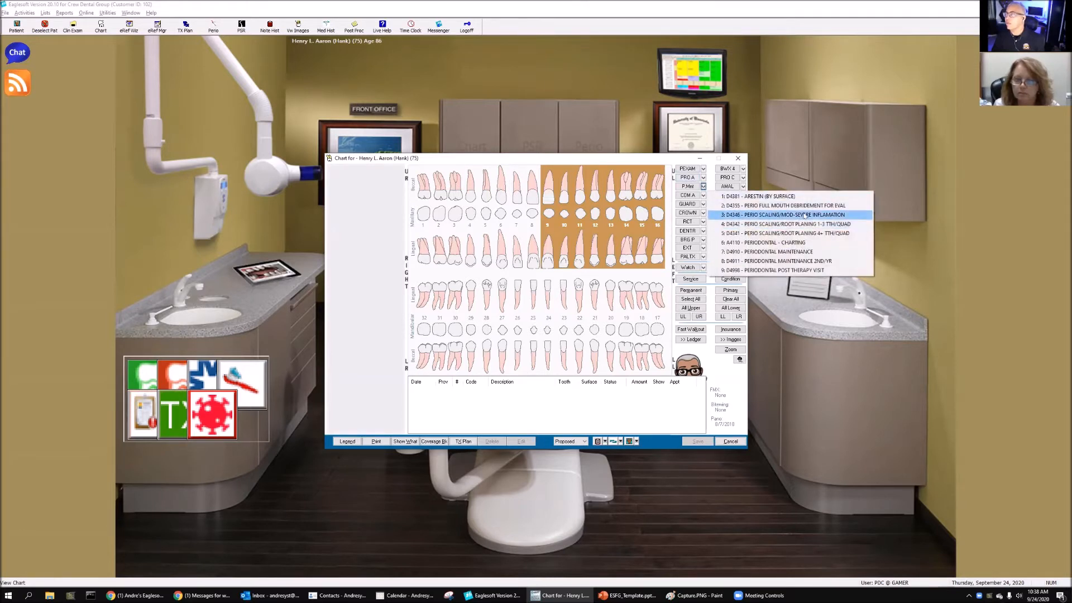
left_click(786, 232)
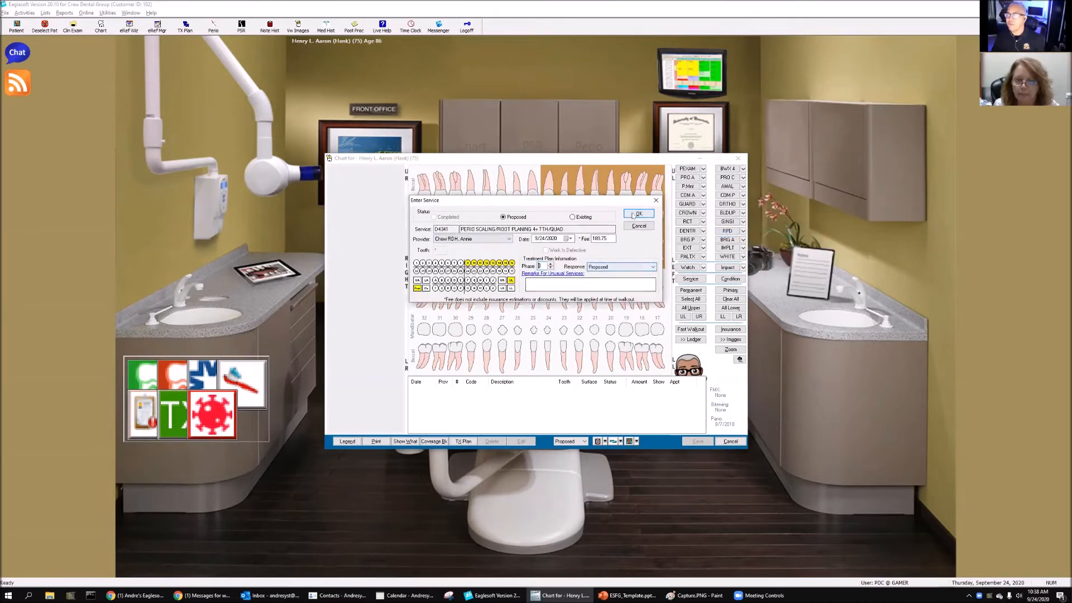
left_click(636, 214)
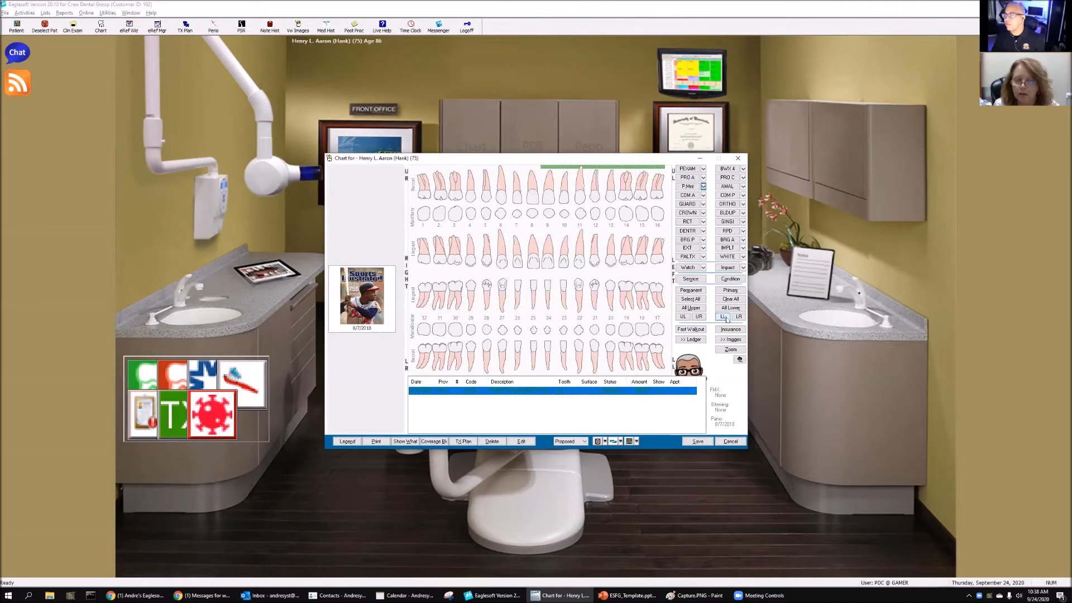
Chart a second proposed D4341 scaling and root planing for the lower-left quadrant.
left_click(723, 317)
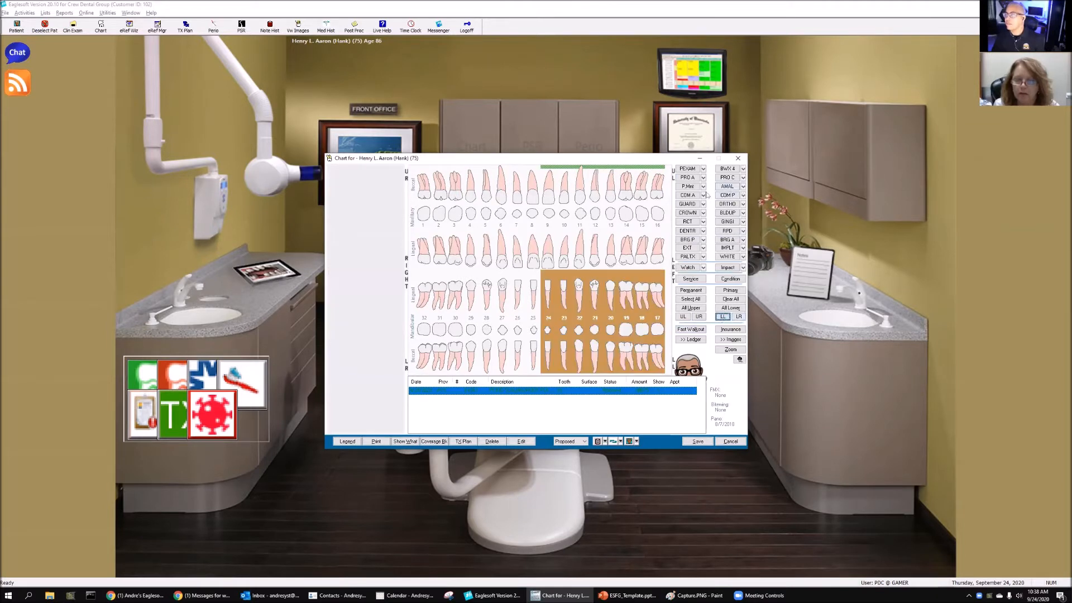
left_click(704, 186)
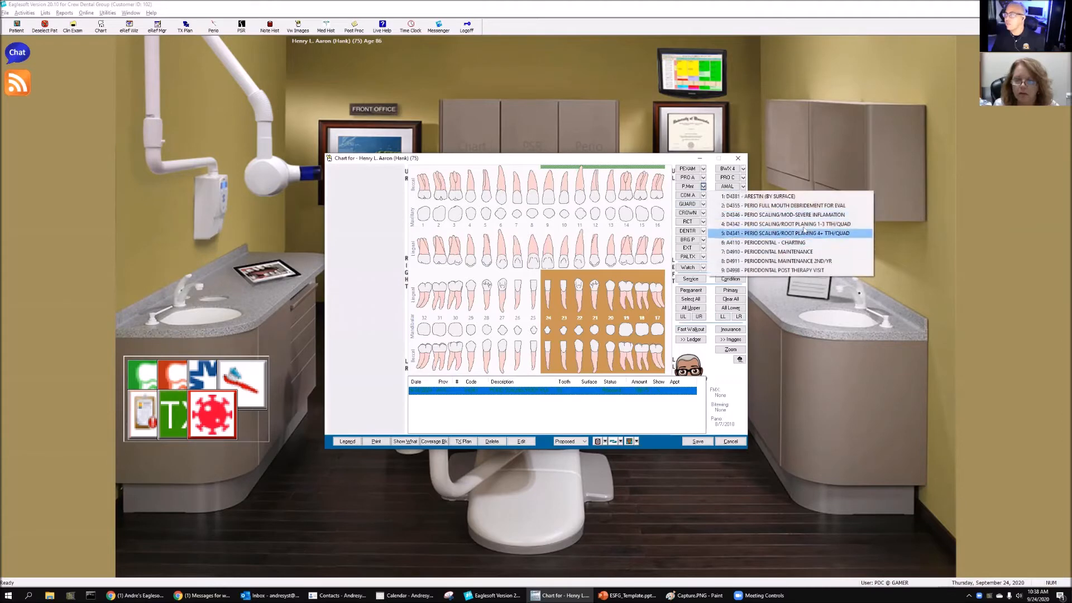
left_click(785, 233)
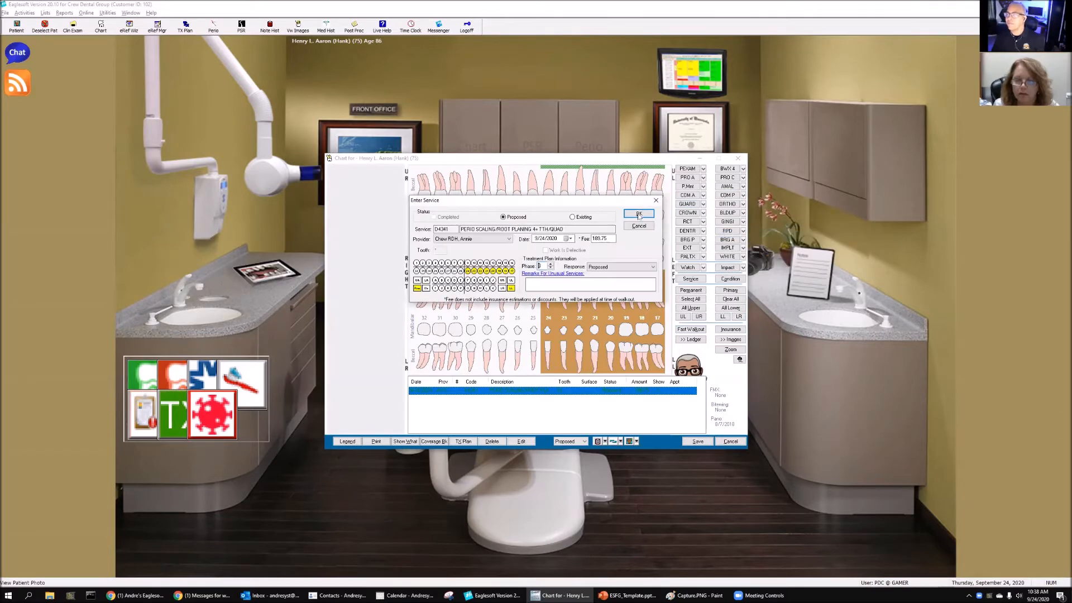
left_click(638, 213)
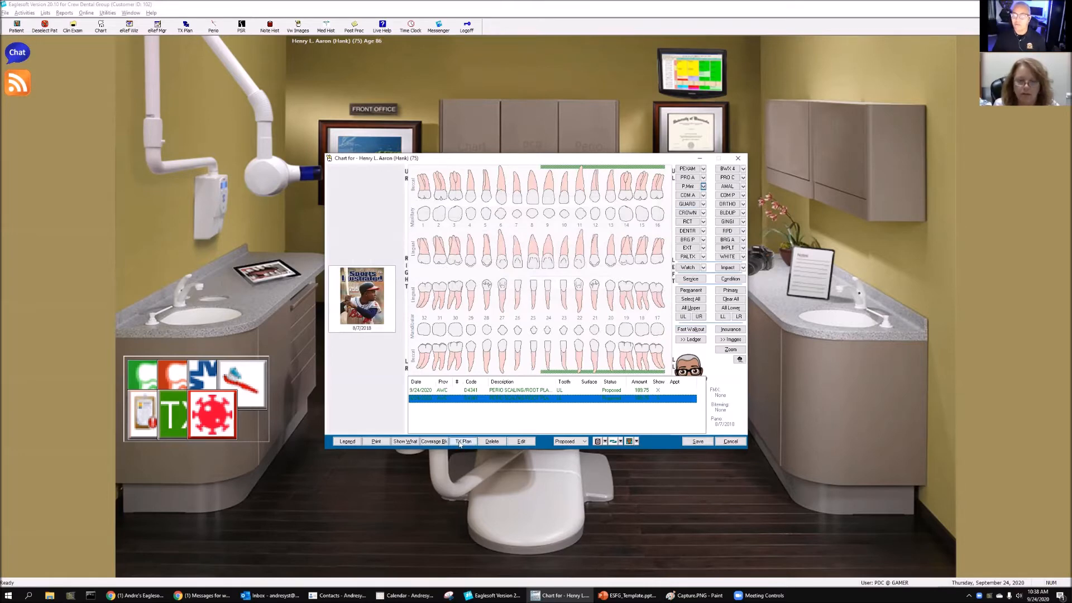
Create treatment plan 'SRTP' holding both planned D4341 services (UL and LL).
left_click(463, 441)
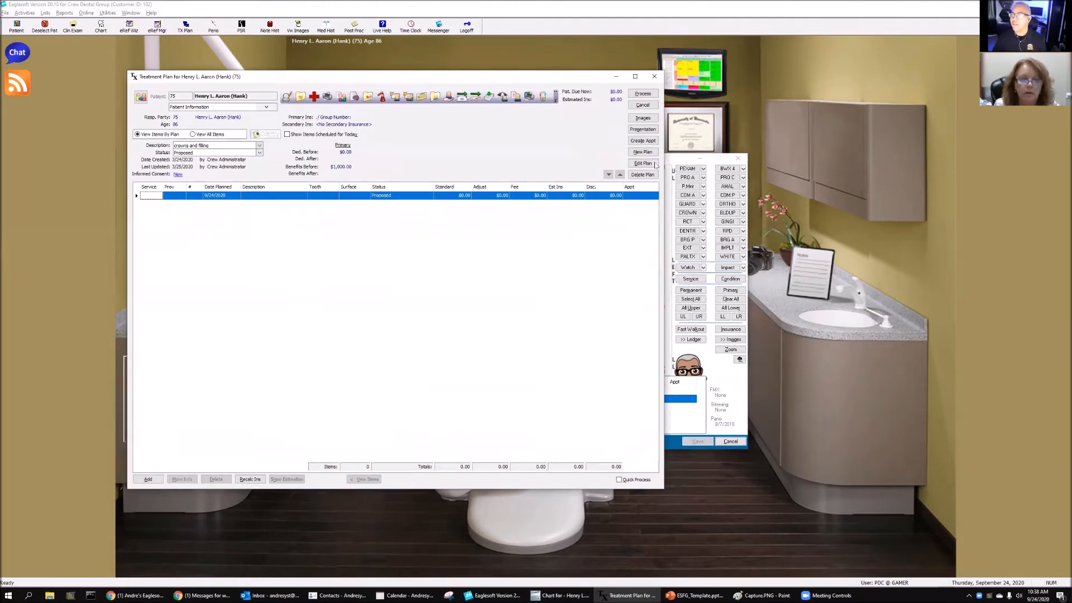
left_click(642, 152)
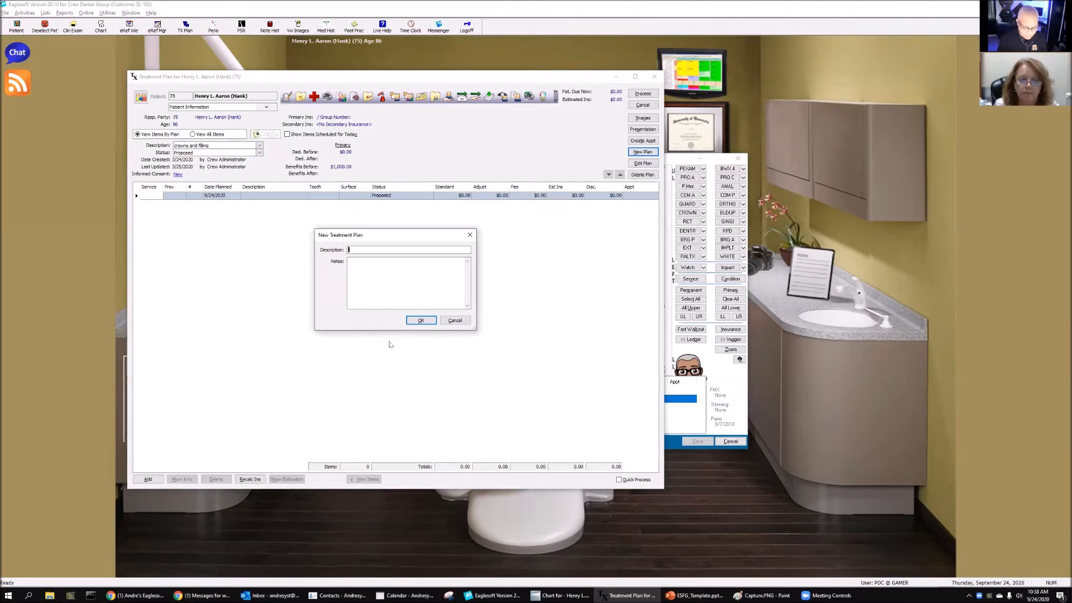
type("SRTP")
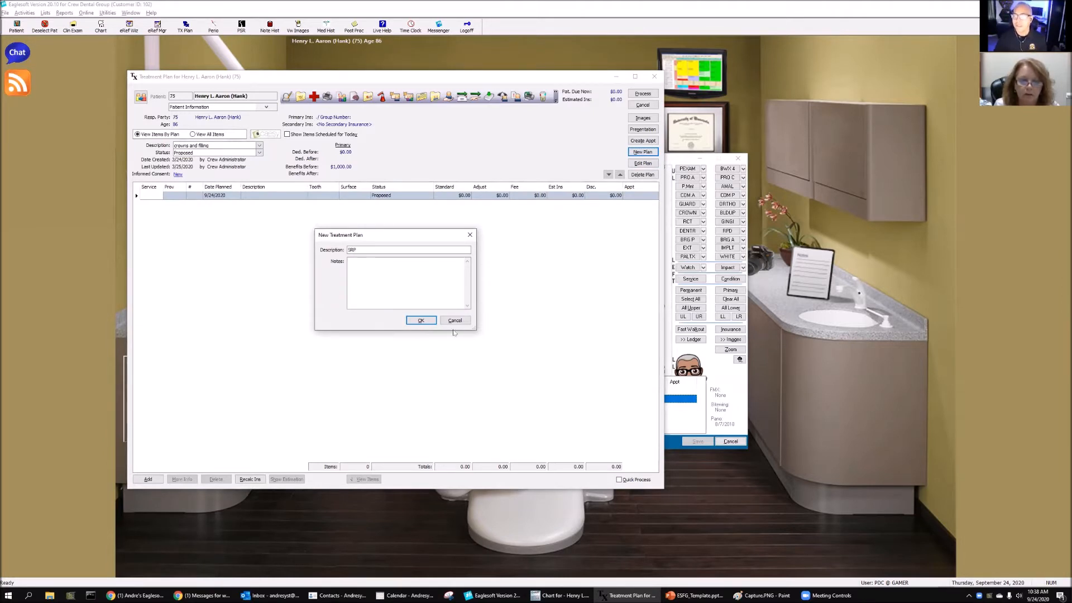
left_click(421, 320)
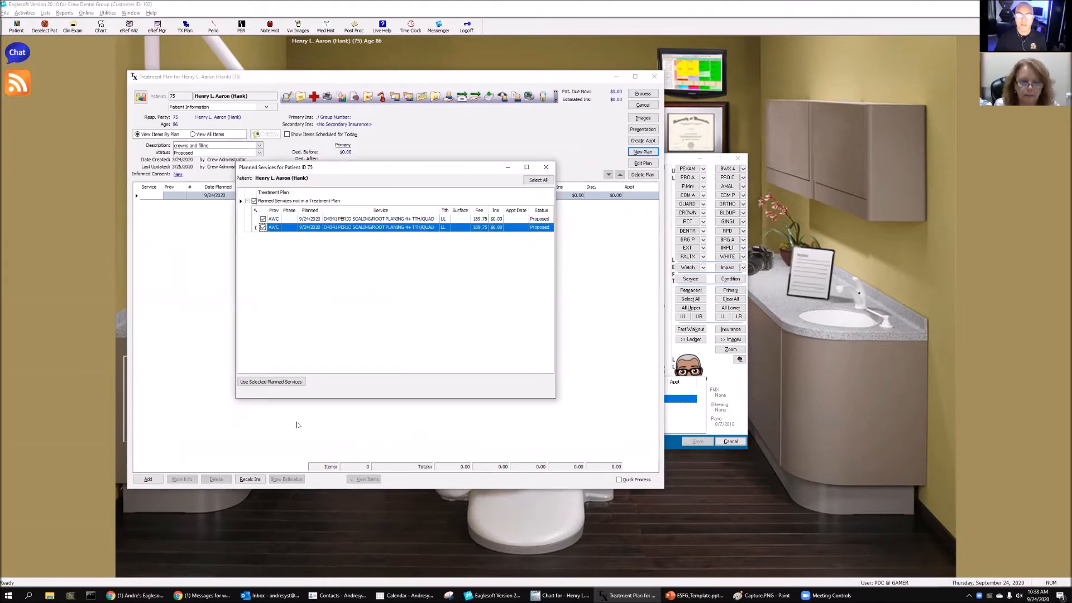
left_click(271, 382)
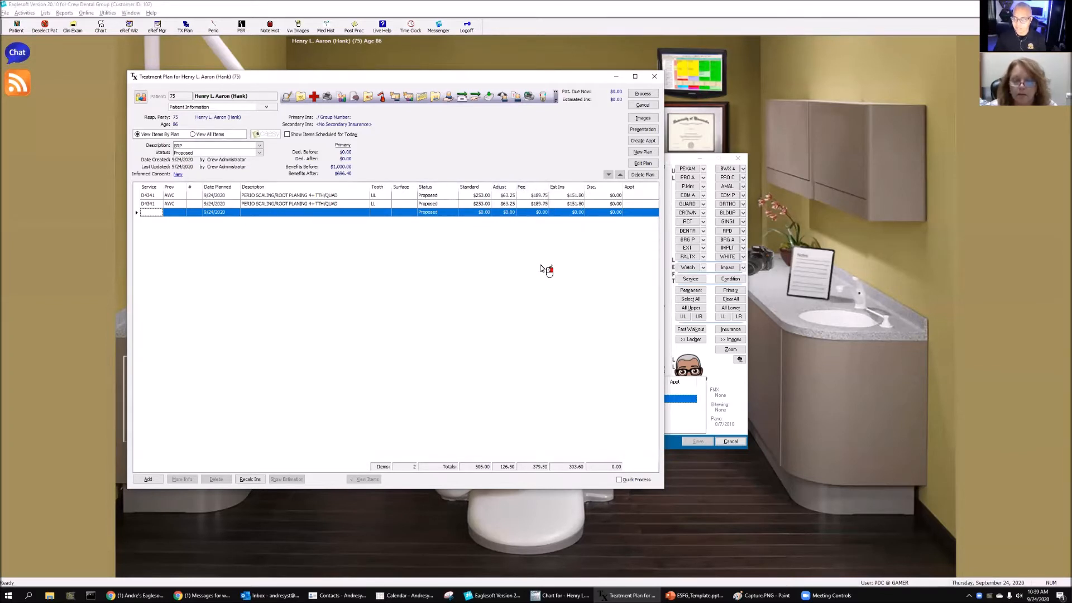
mouse_move(578, 238)
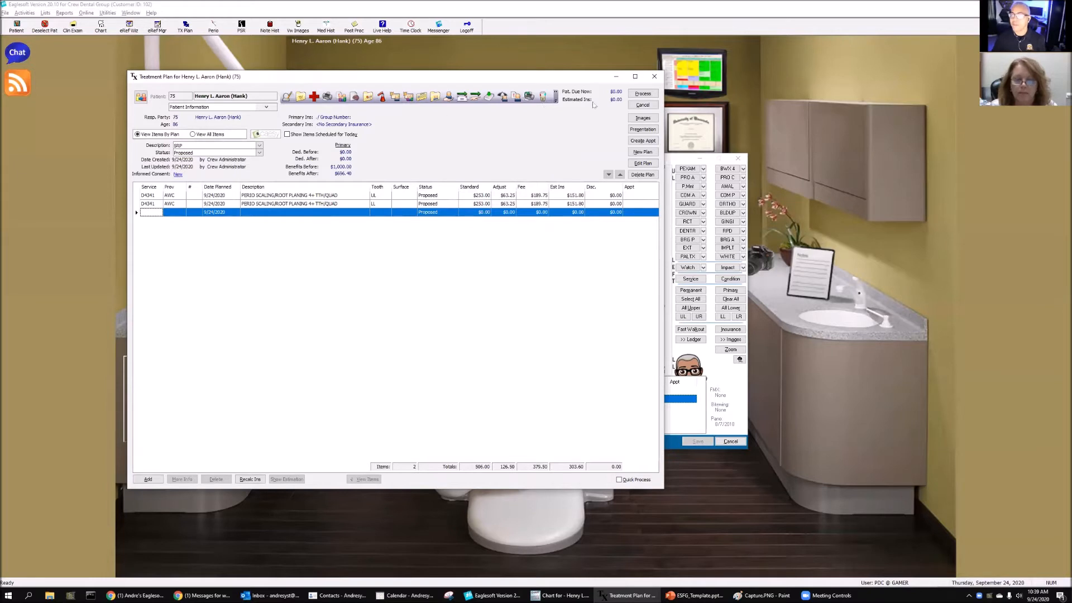
Process the SRTP plan with Print / Submit Pre-Authorization enabled.
left_click(641, 93)
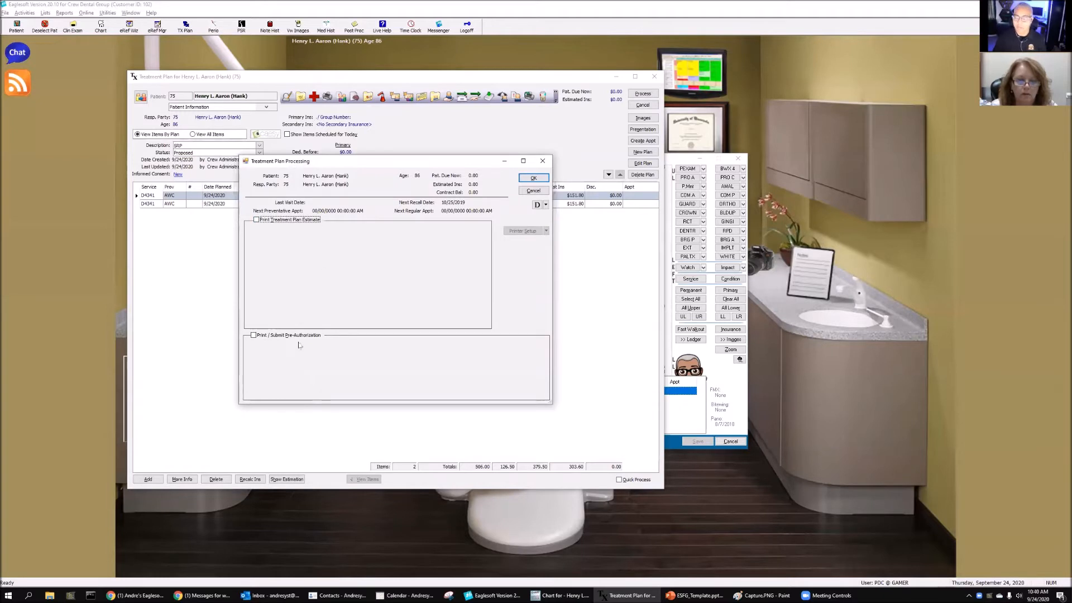
left_click(257, 335)
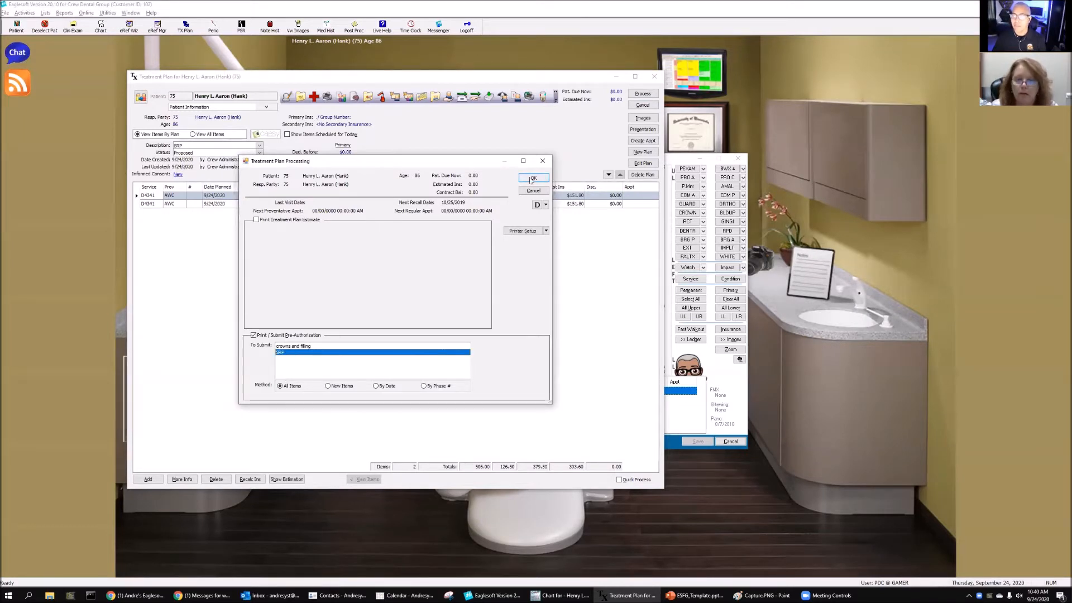
left_click(534, 177)
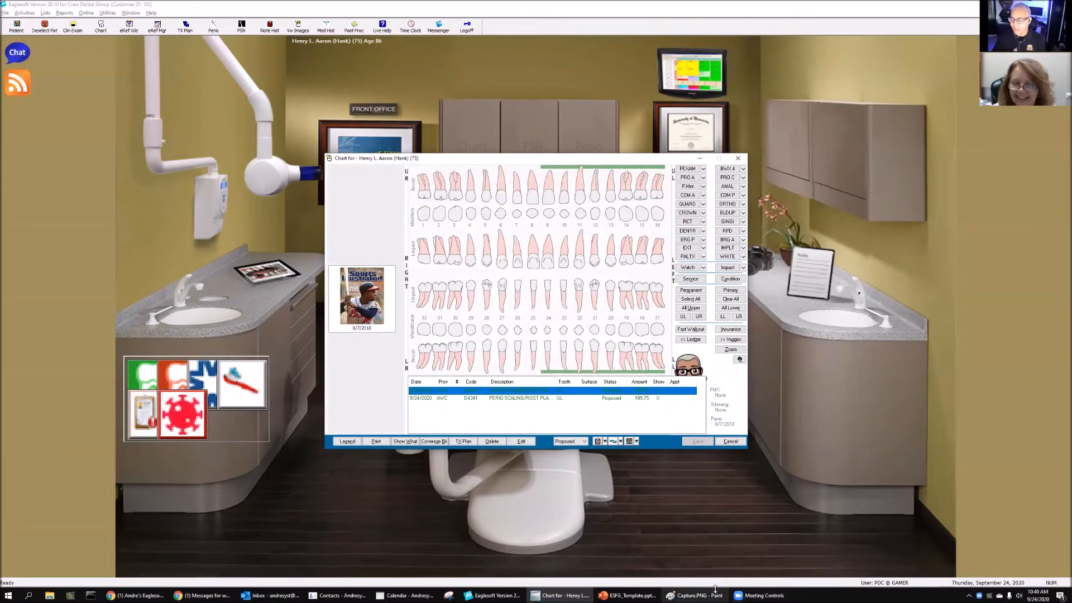
Minimize the chart, view the sample predetermination image in Paint, then close Paint.
left_click(697, 594)
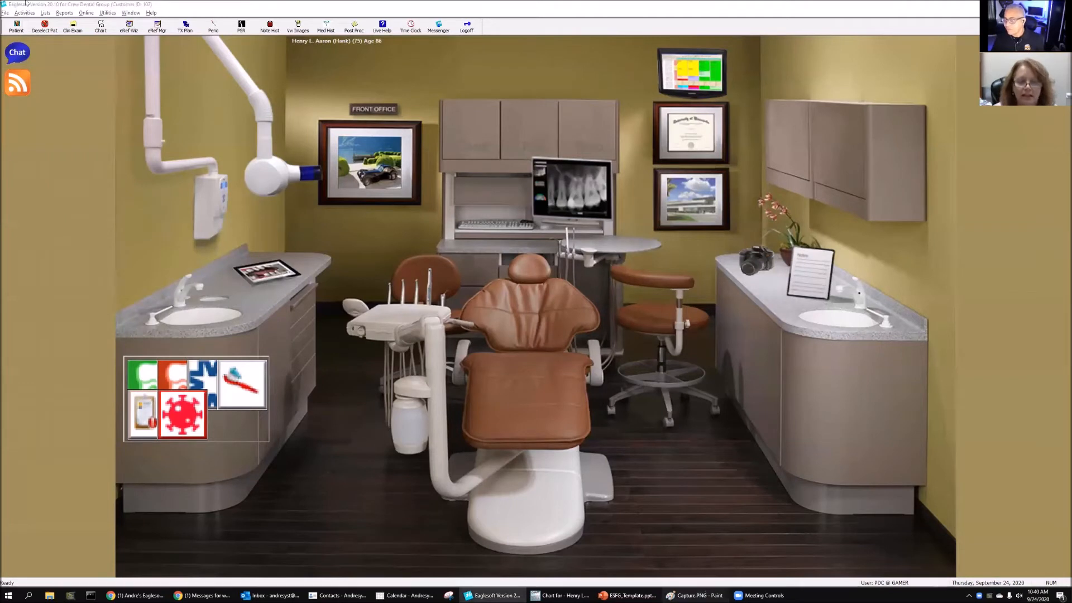
left_click(693, 594)
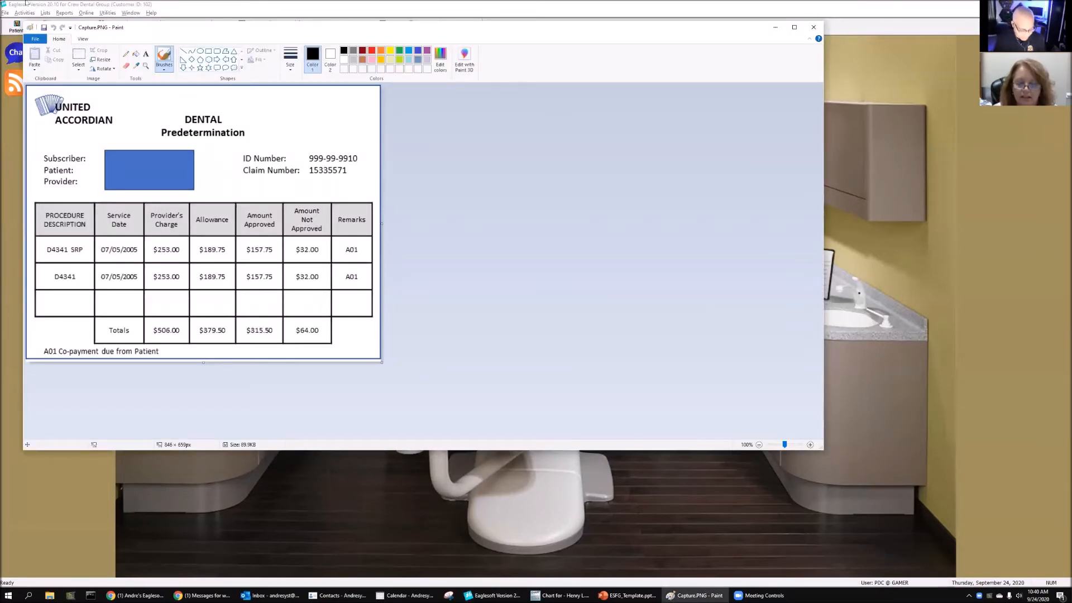
left_click(34, 28)
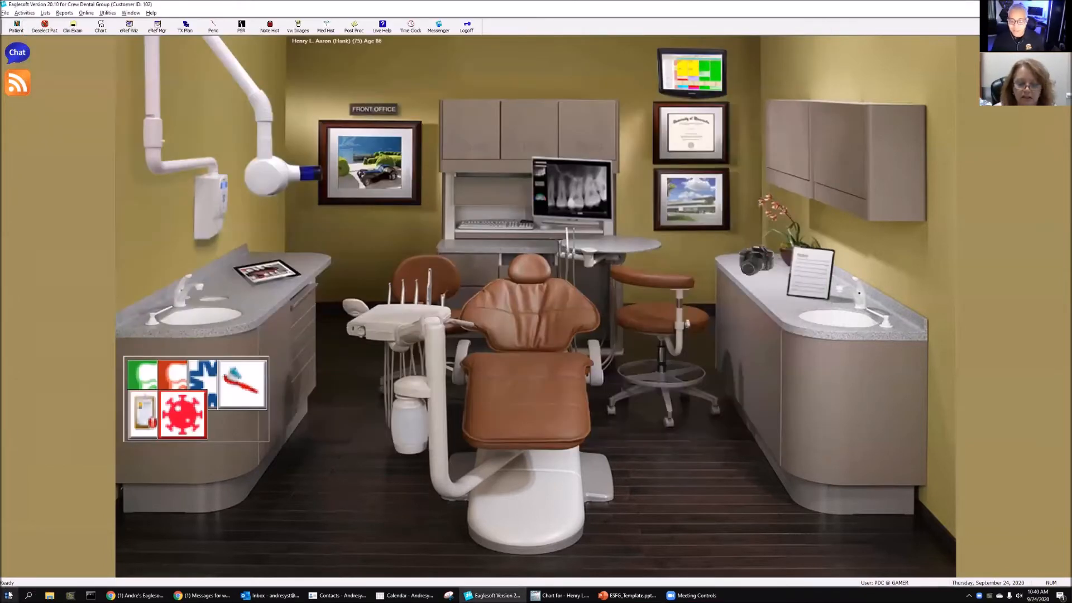
Open Capture.PNG from the Desktop folder in File Explorer to review the predetermination.
left_click(64, 595)
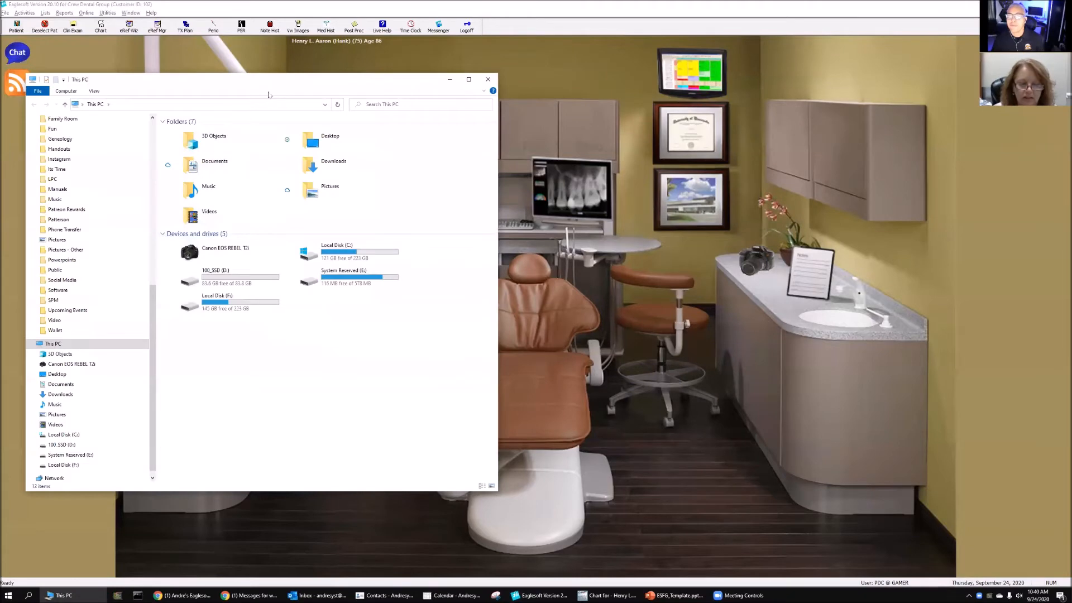
left_click_drag(267, 79, 312, 128)
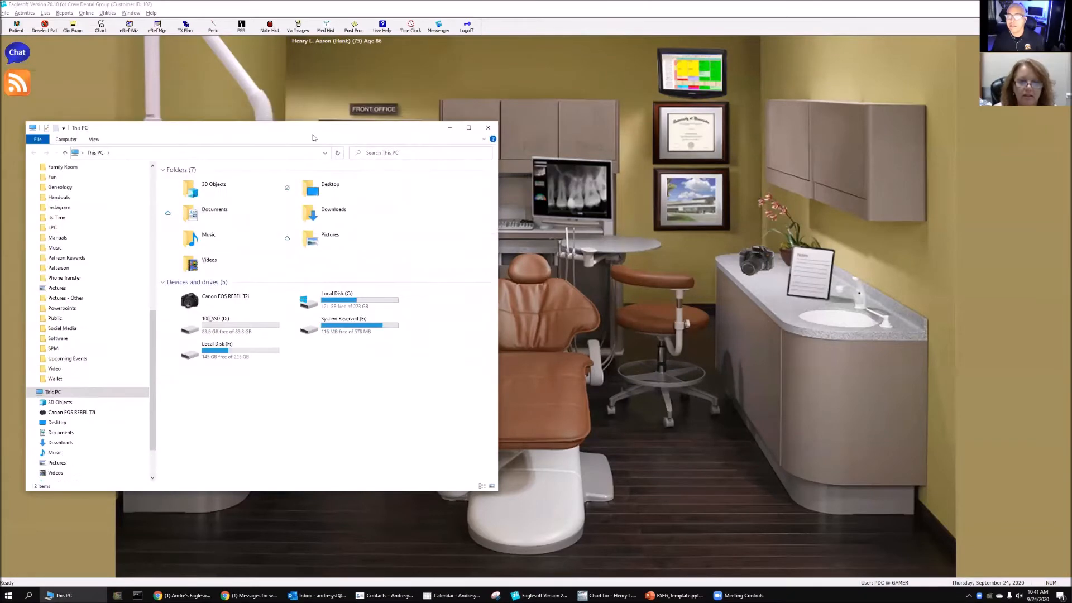
left_click_drag(314, 127, 445, 149)
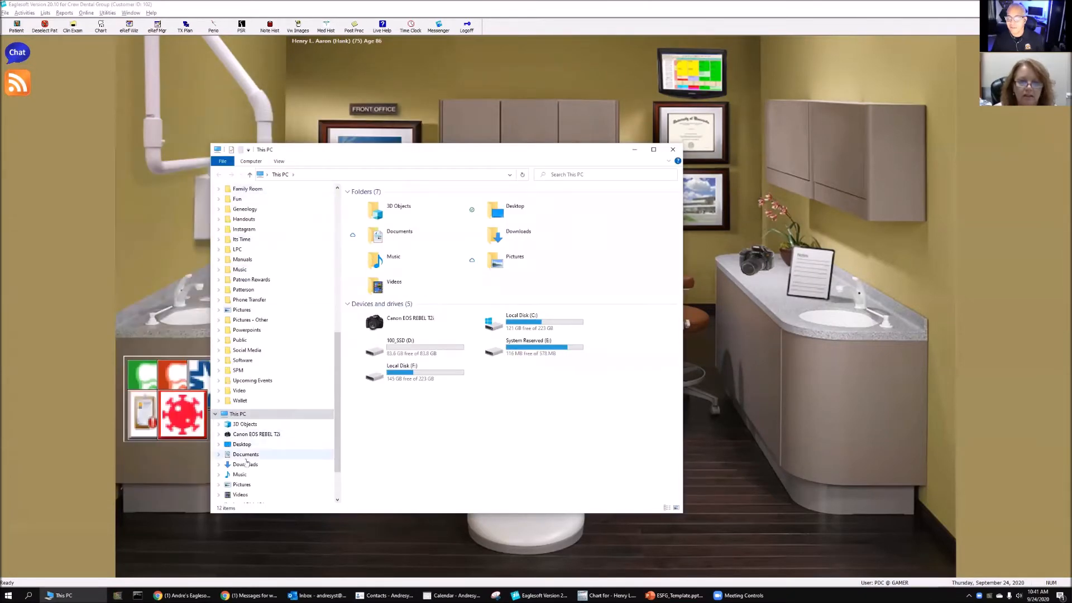
left_click(242, 444)
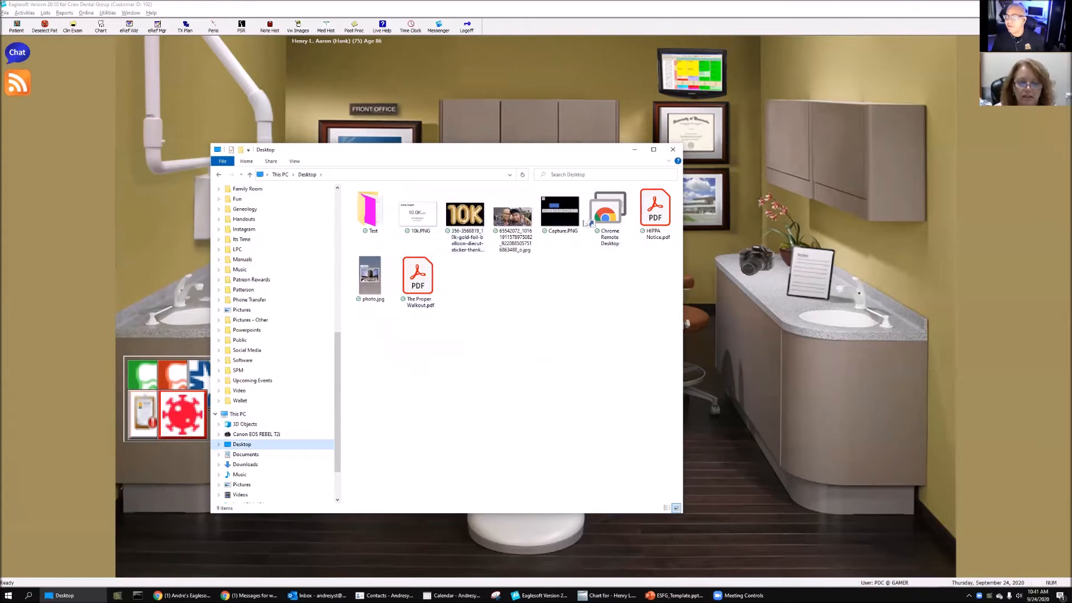
double_click(561, 210)
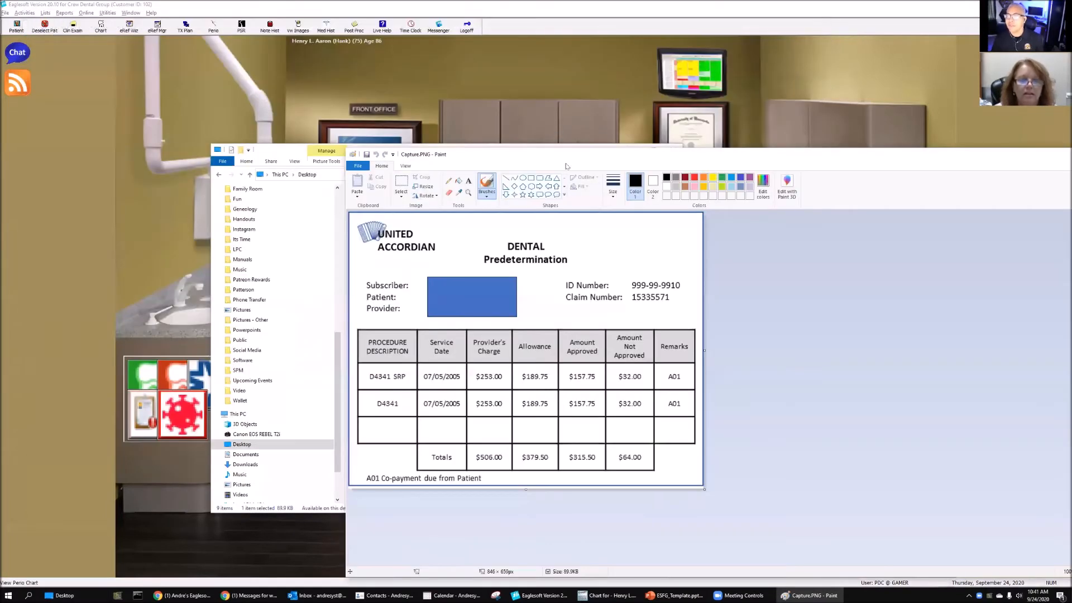
mouse_move(489, 369)
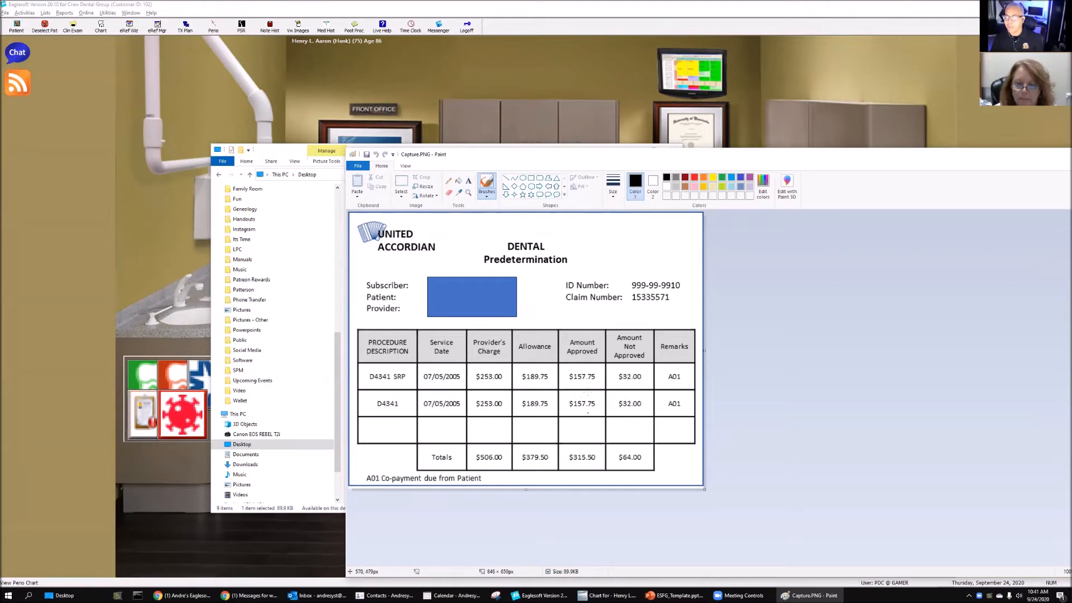
mouse_move(574, 410)
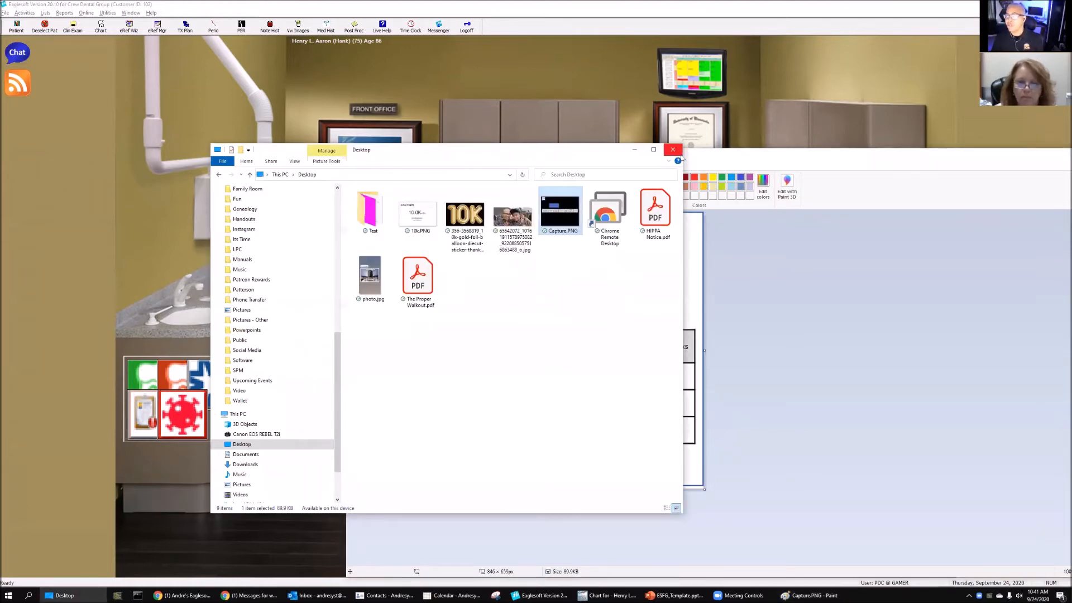
double_click(560, 212)
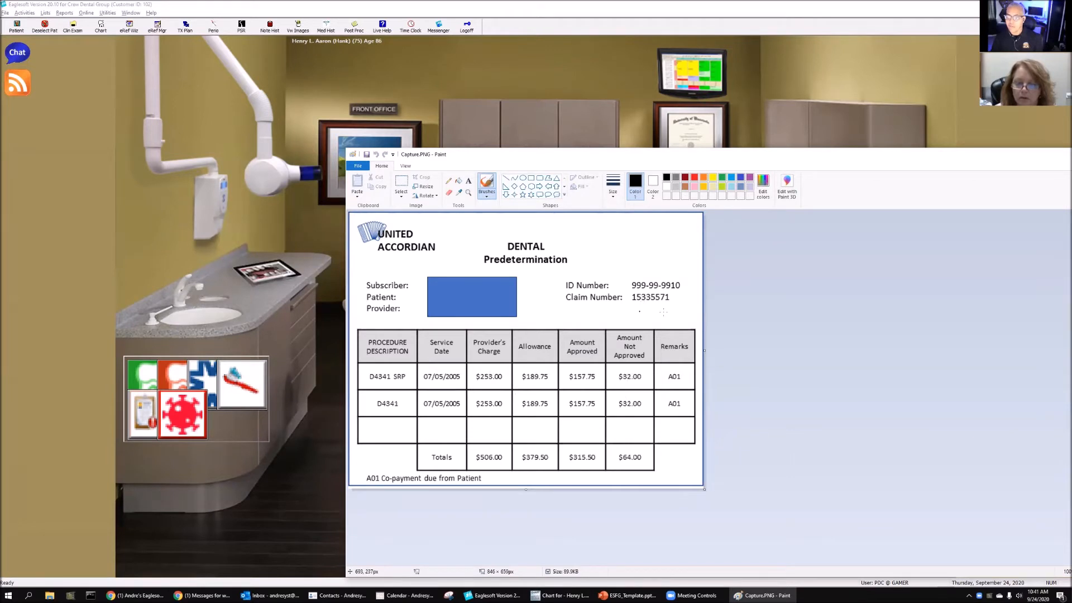
mouse_move(664, 312)
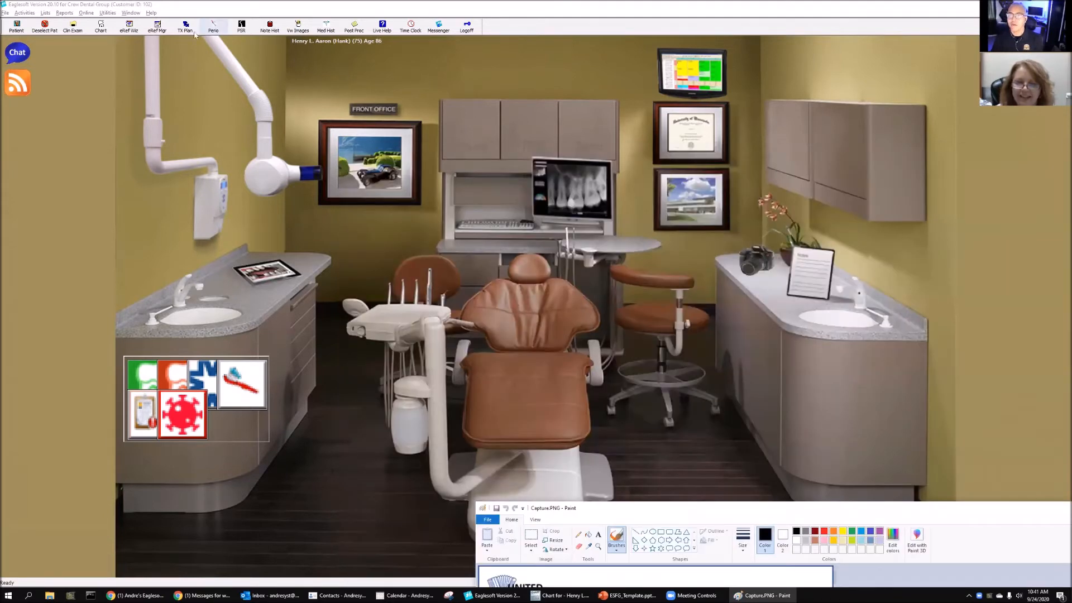
Mark the first D4341 plan item's insurance amount as approved.
left_click(185, 28)
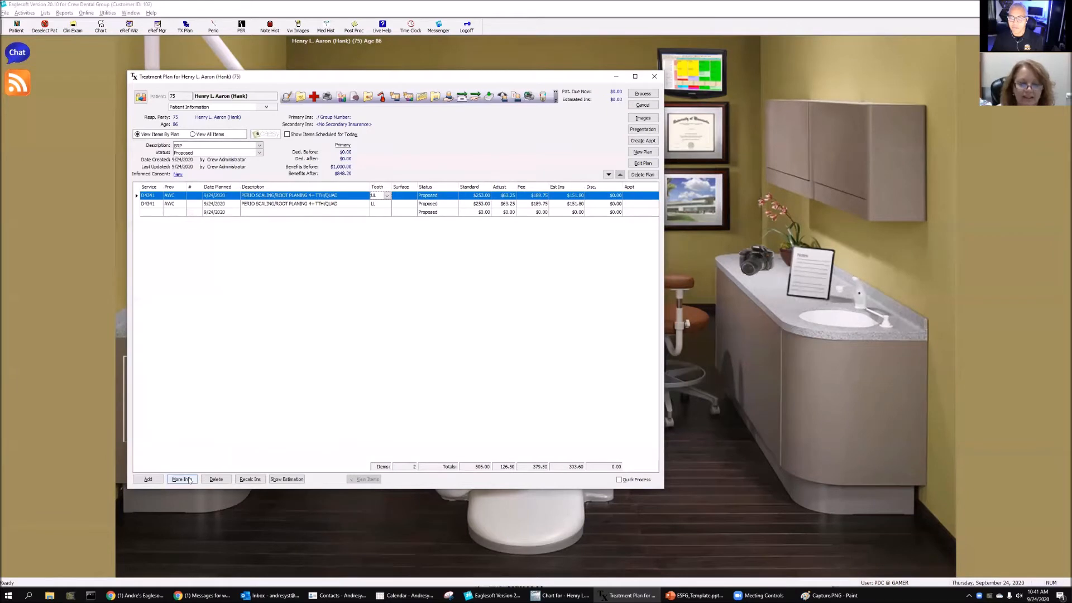
left_click(181, 478)
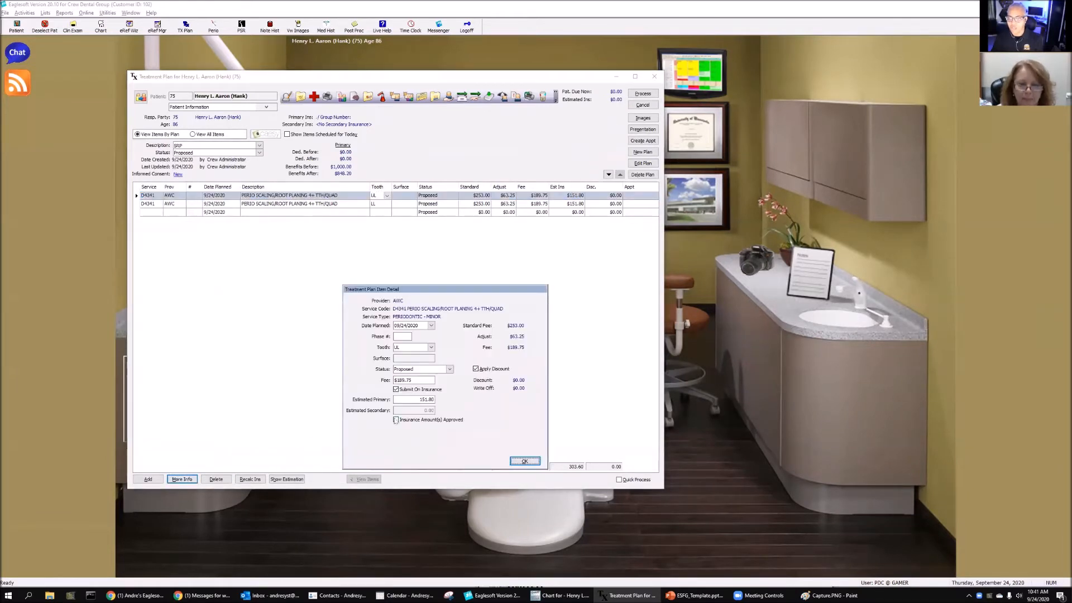
left_click(396, 420)
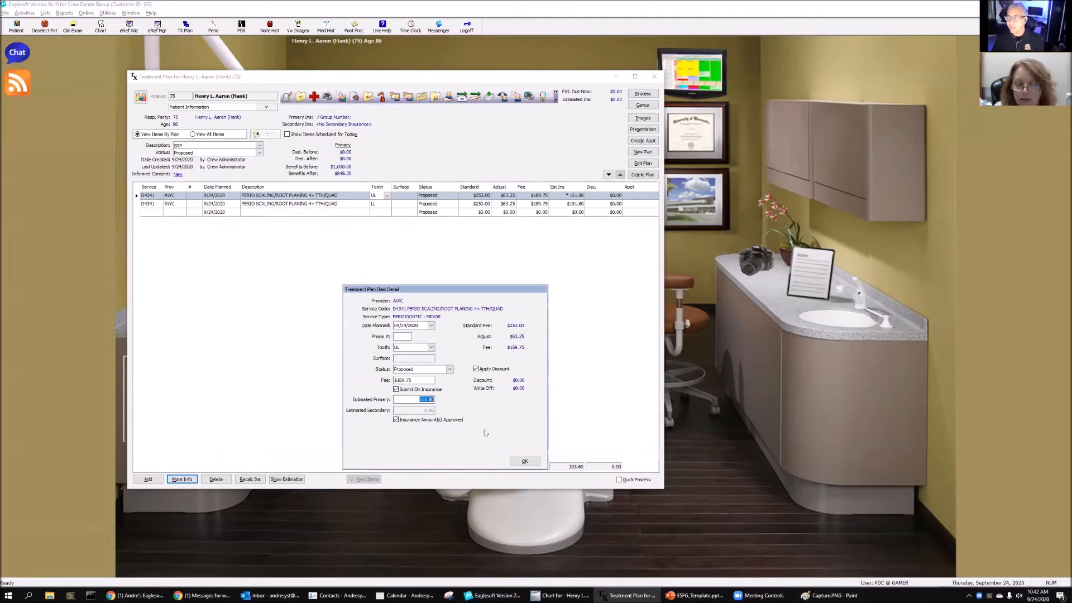
left_click(525, 460)
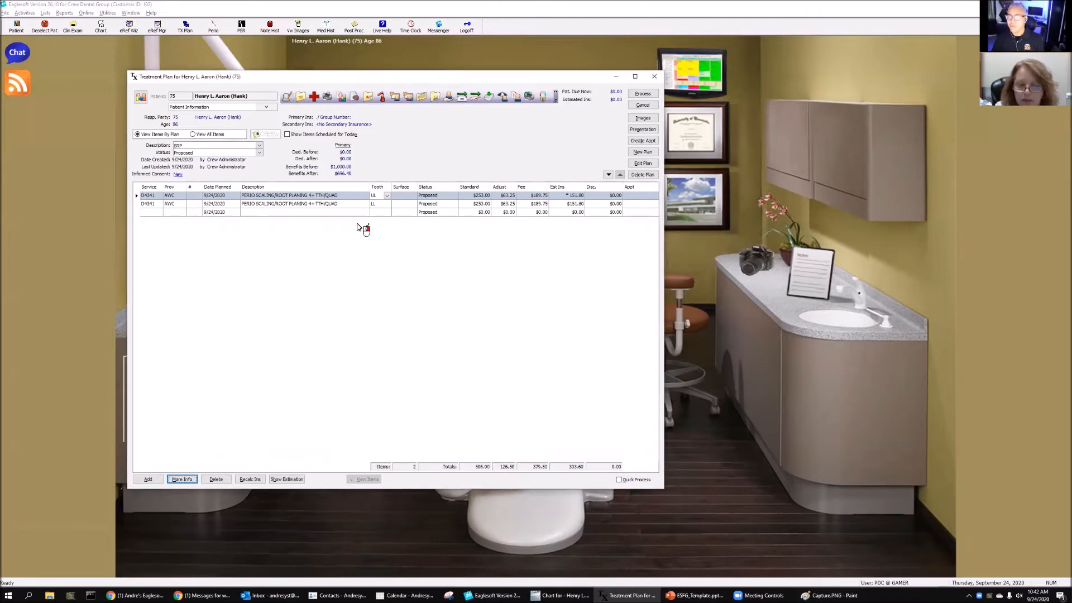
Mark the second D4341 item insurance-approved and process the treatment plan.
left_click(287, 204)
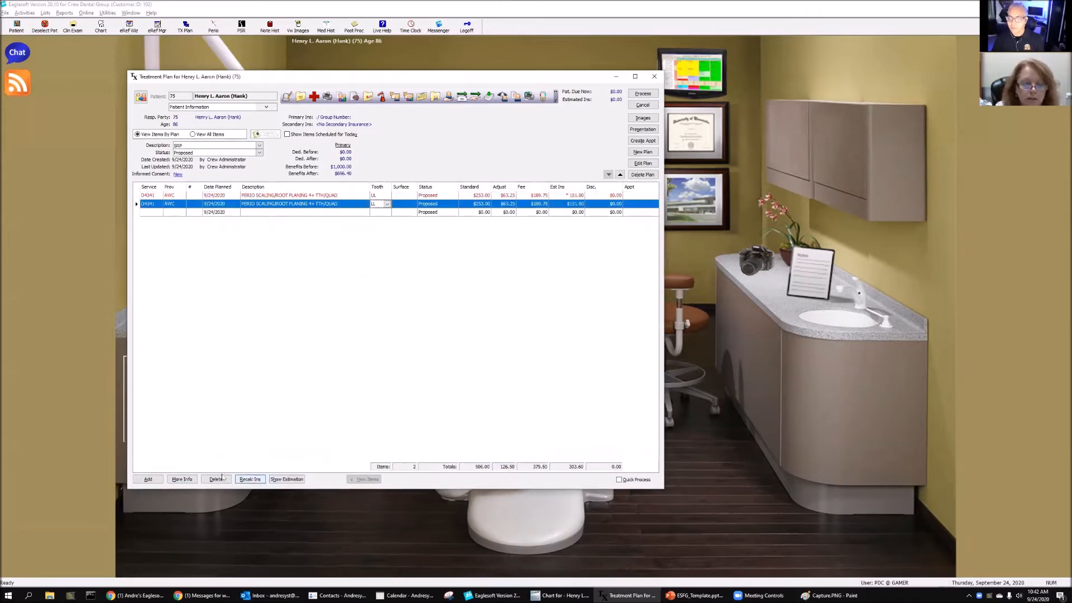
left_click(182, 479)
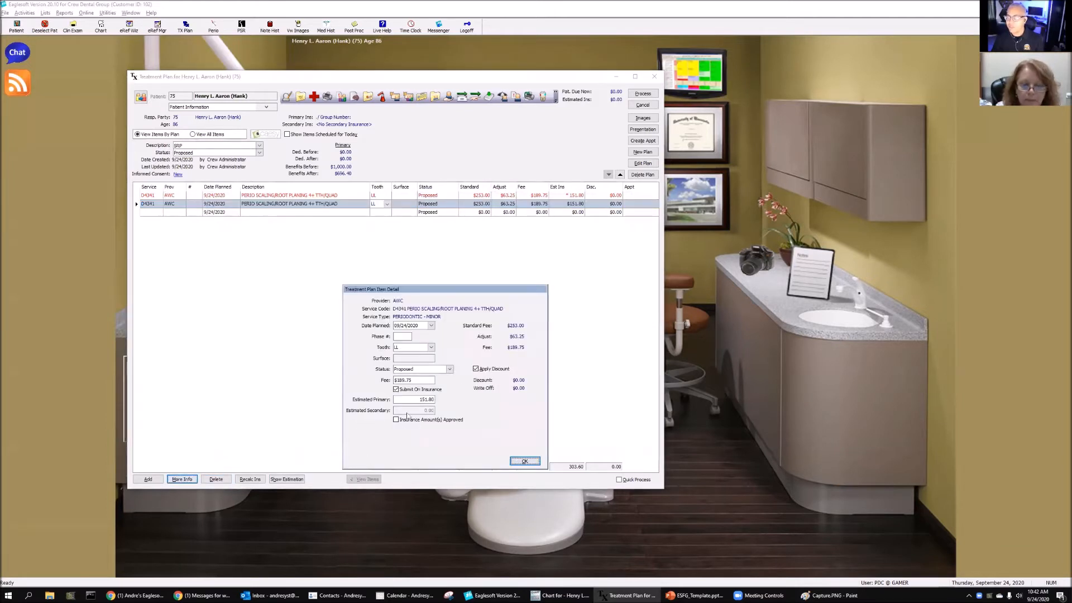
left_click(396, 420)
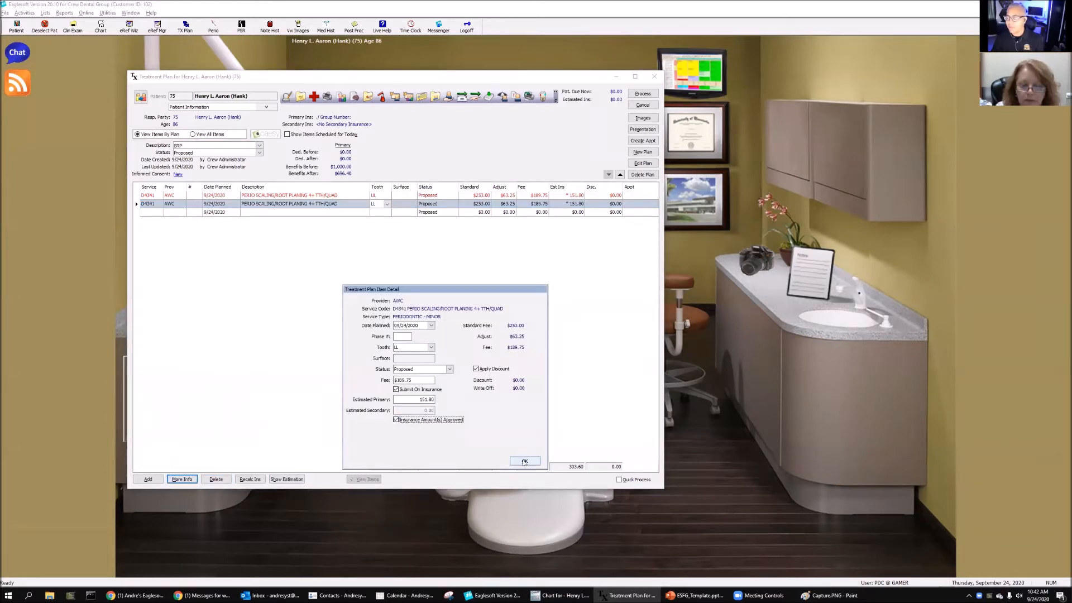
left_click(523, 461)
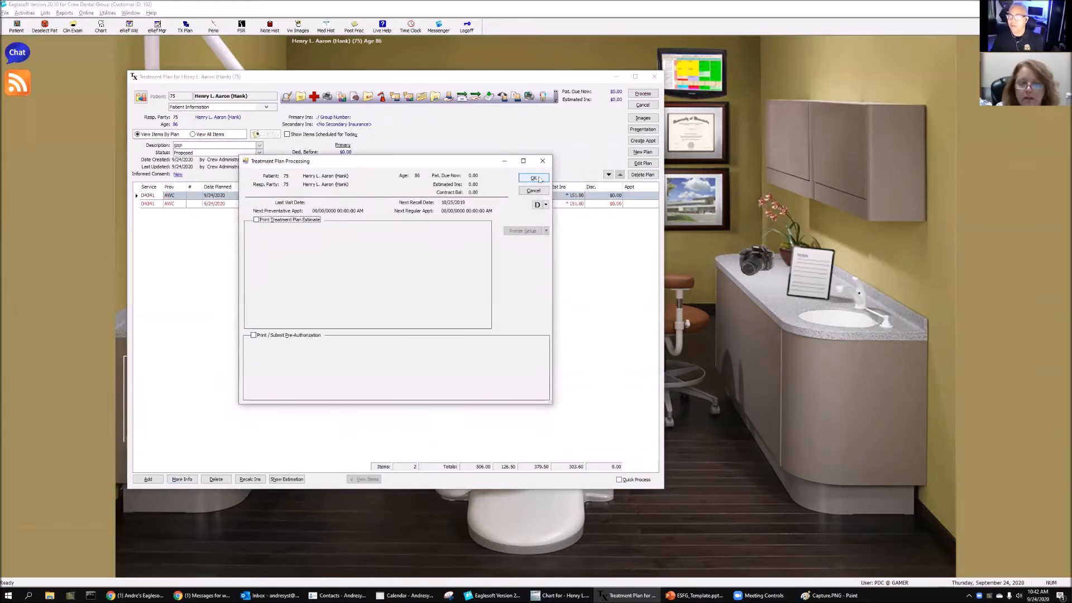
left_click(534, 177)
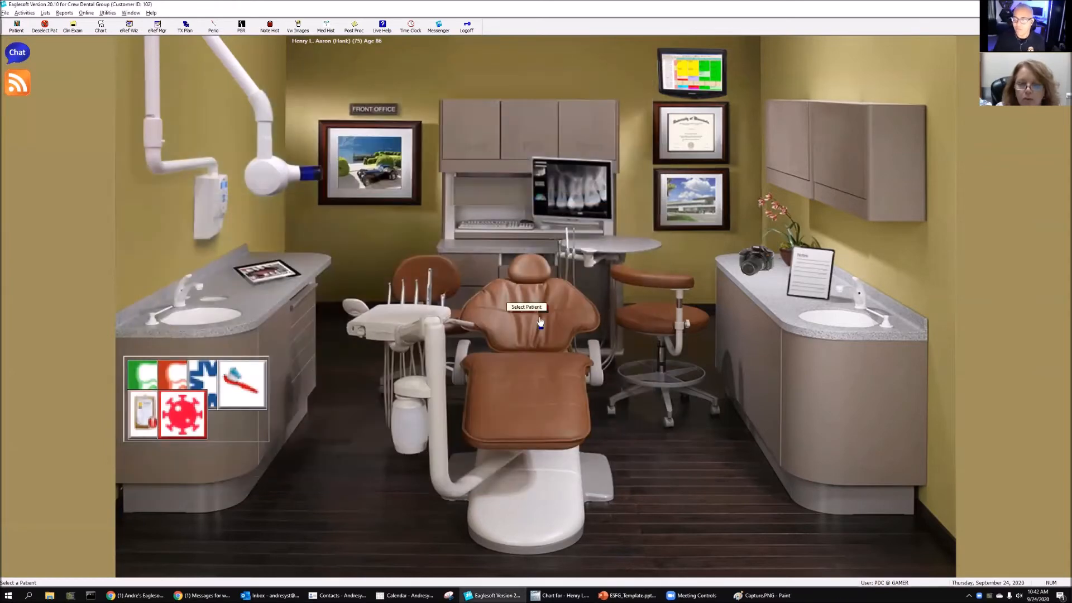
mouse_move(537, 322)
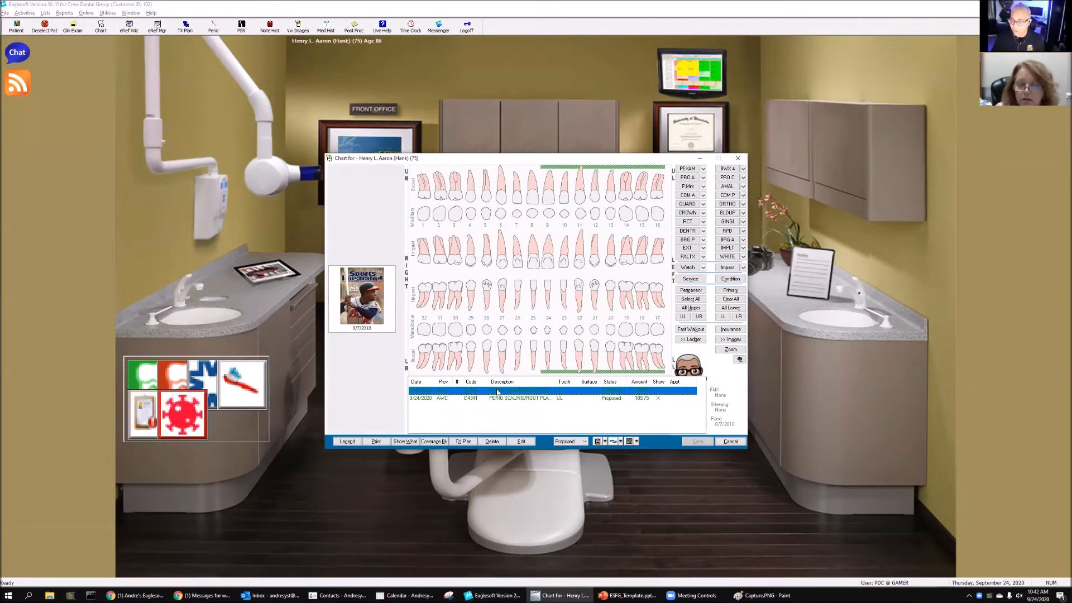
Set the proposed D4341 scaling items to Walkout status and close the chart.
right_click(520, 398)
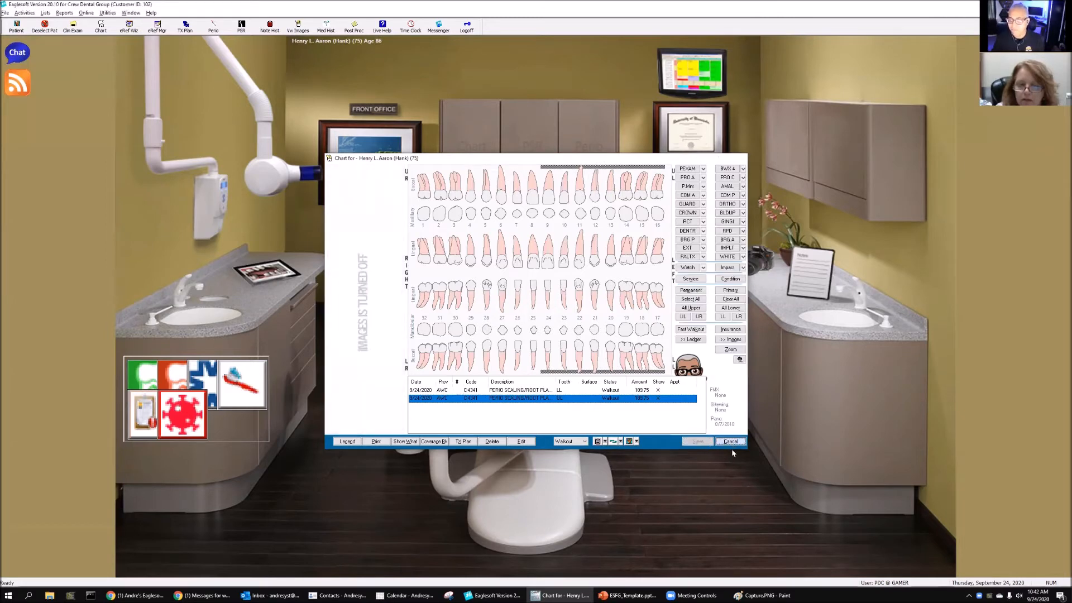
left_click(730, 441)
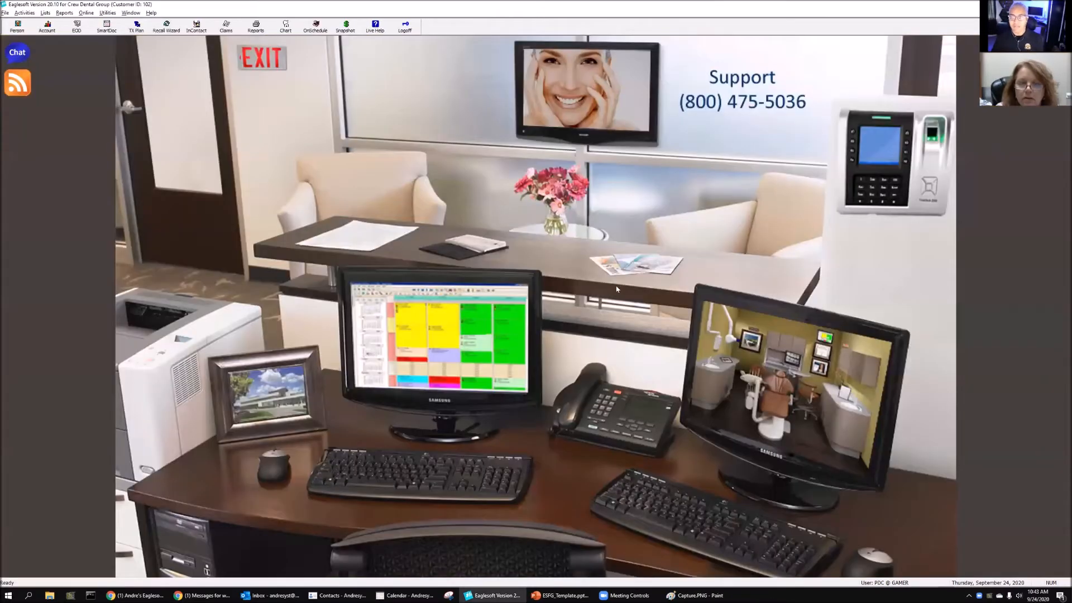
mouse_move(554, 276)
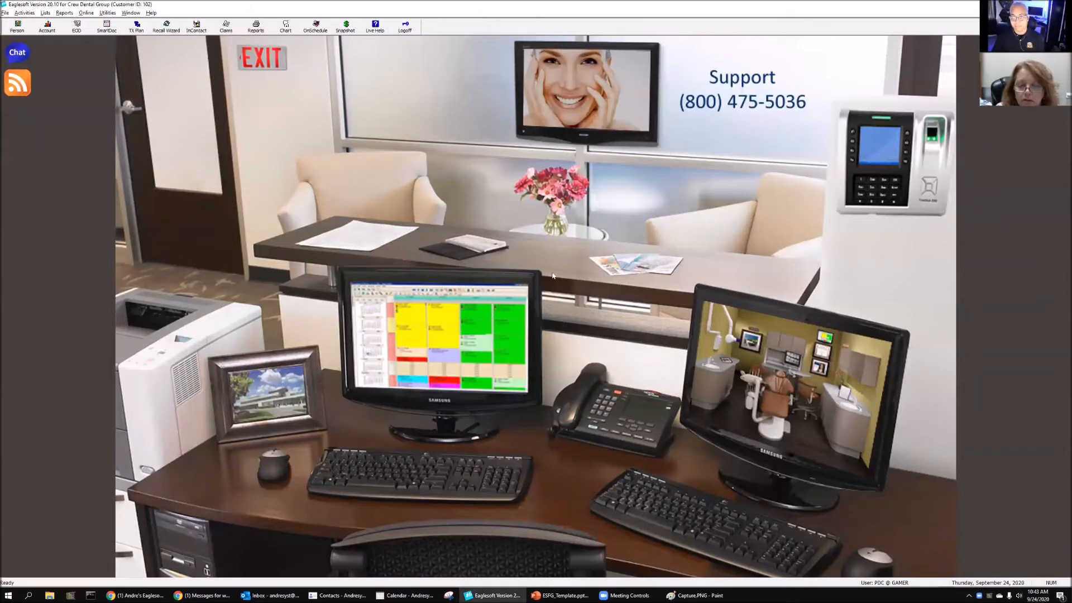
Add both planned D4341 services to the walkout, save it, and confirm processing.
left_click(46, 26)
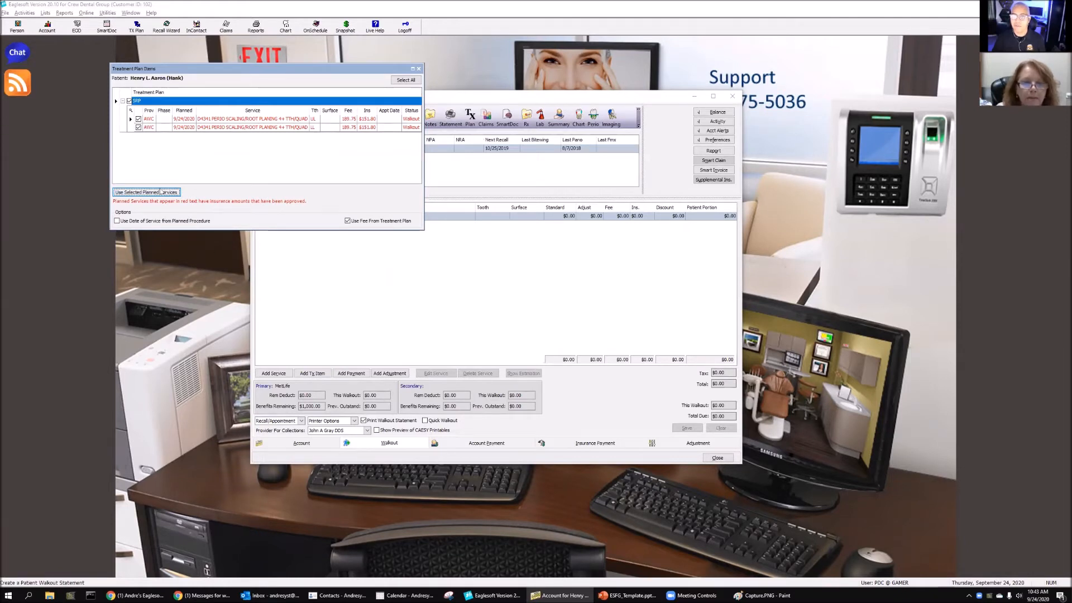
left_click(146, 192)
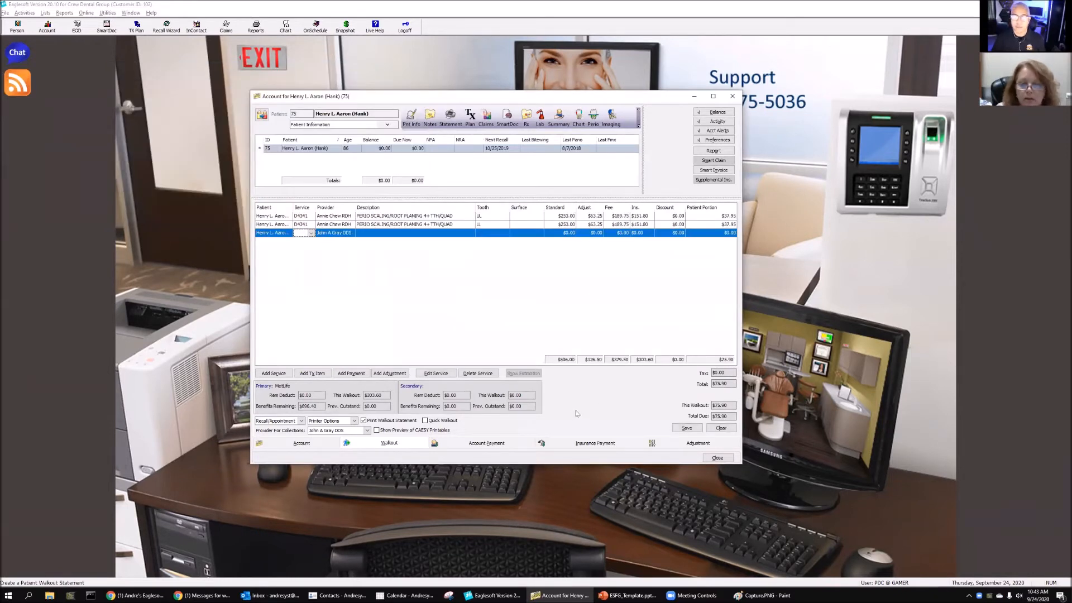
left_click(686, 427)
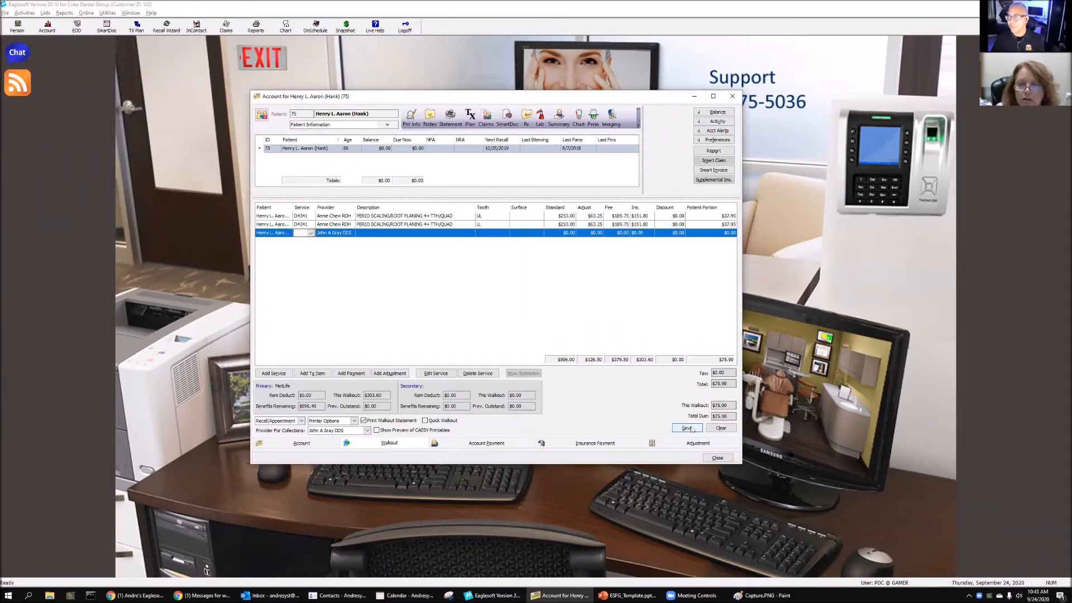
left_click(687, 428)
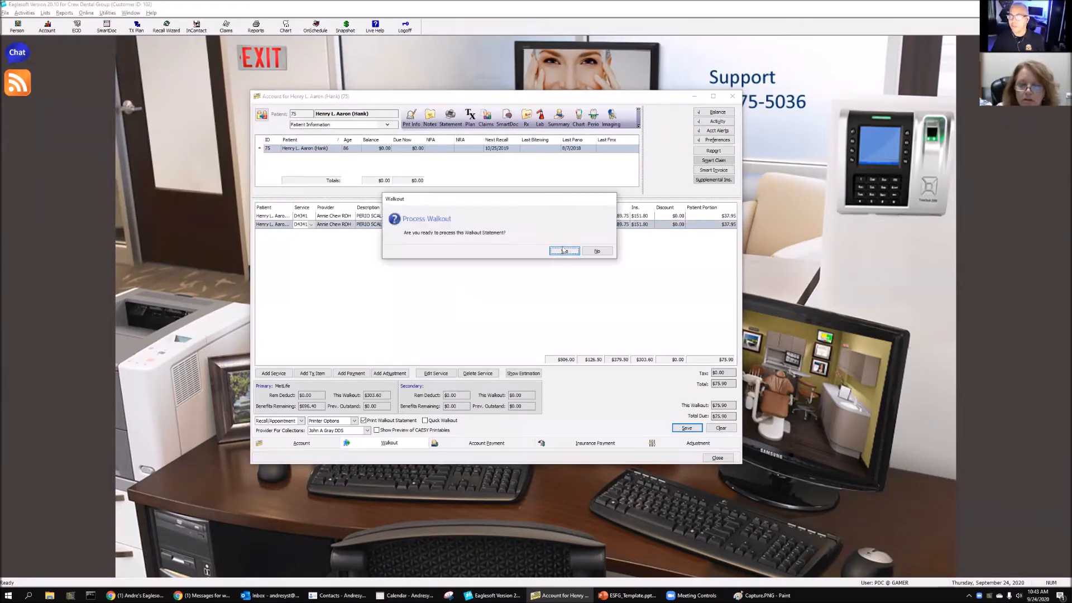
left_click(563, 251)
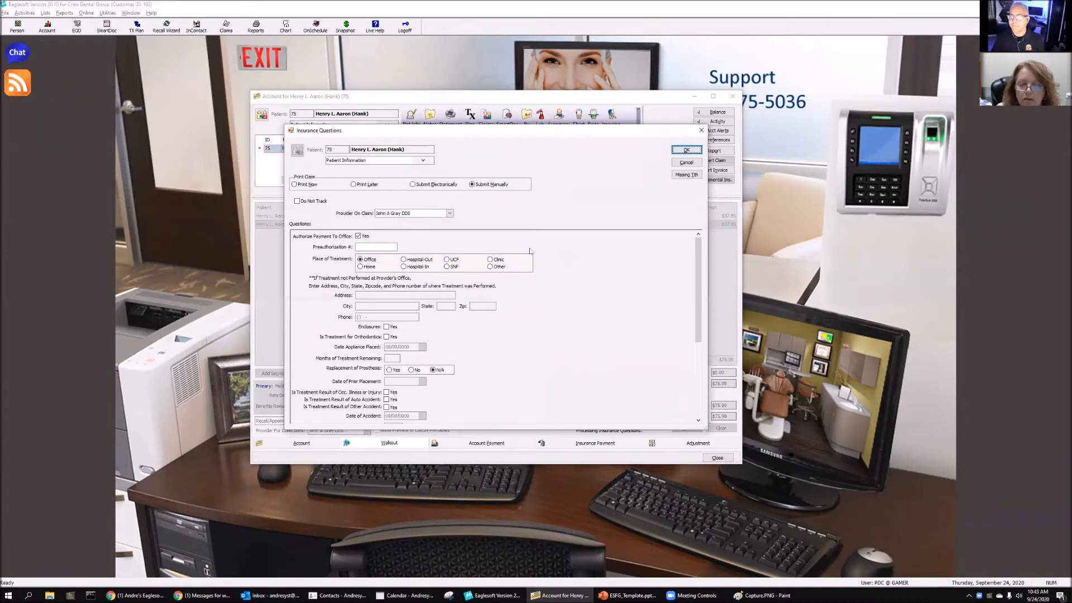
mouse_move(383, 294)
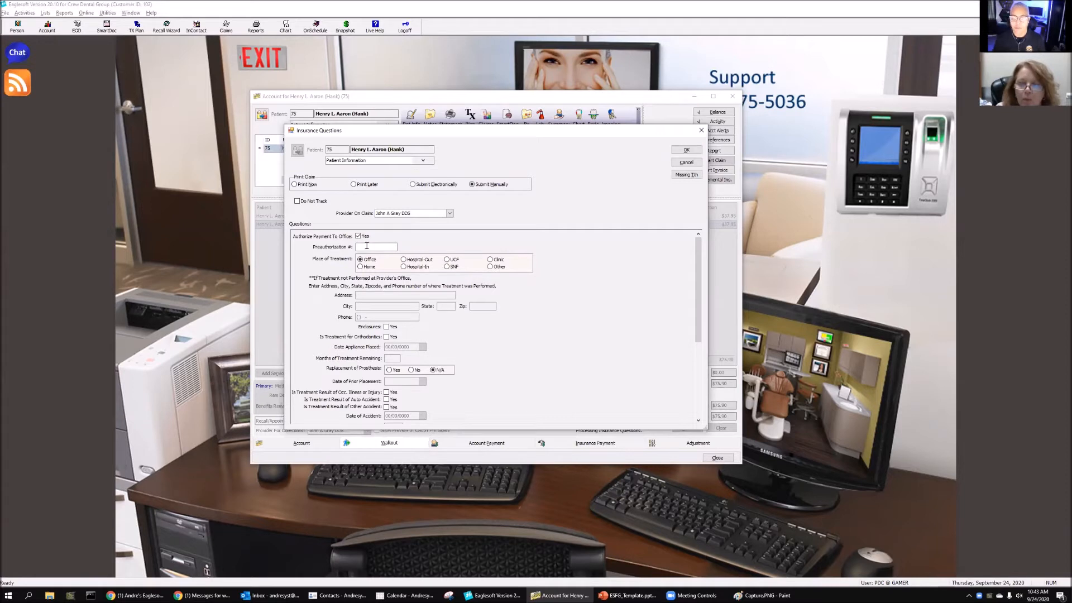
left_click(375, 247)
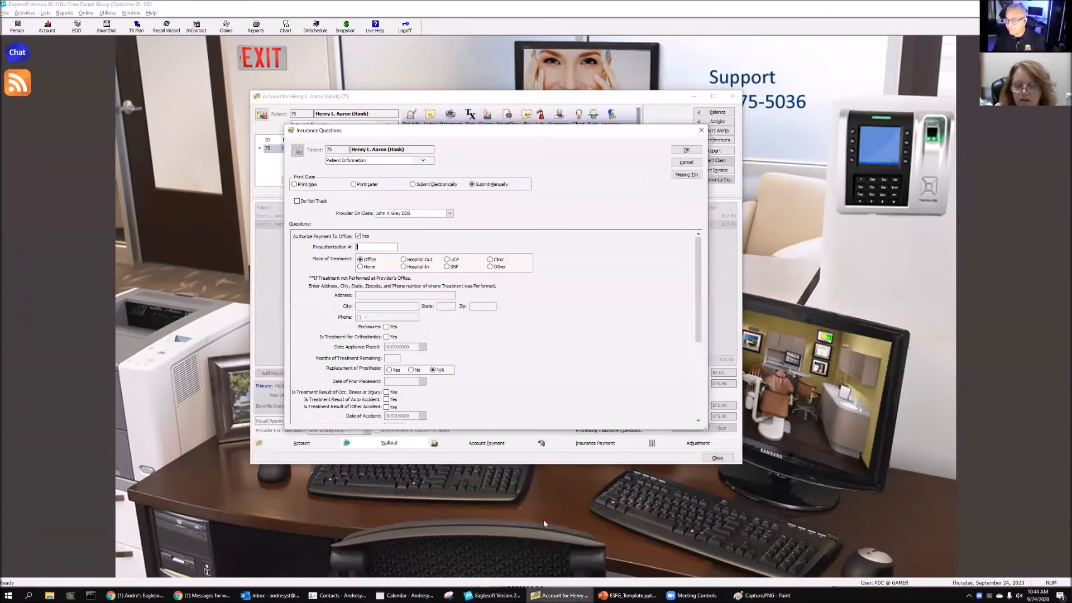
type("23151345")
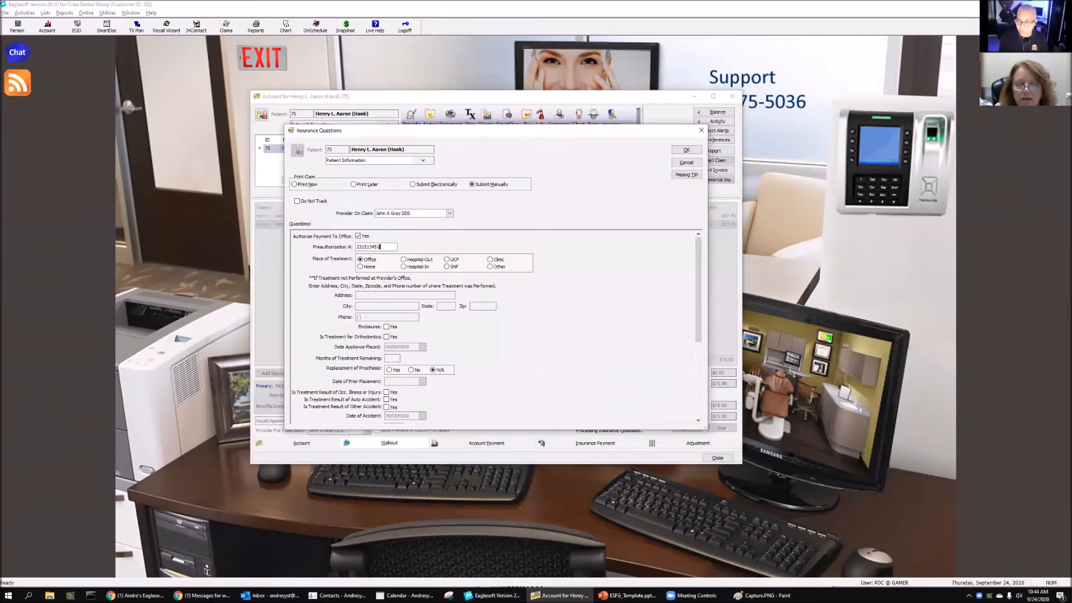
type("124356")
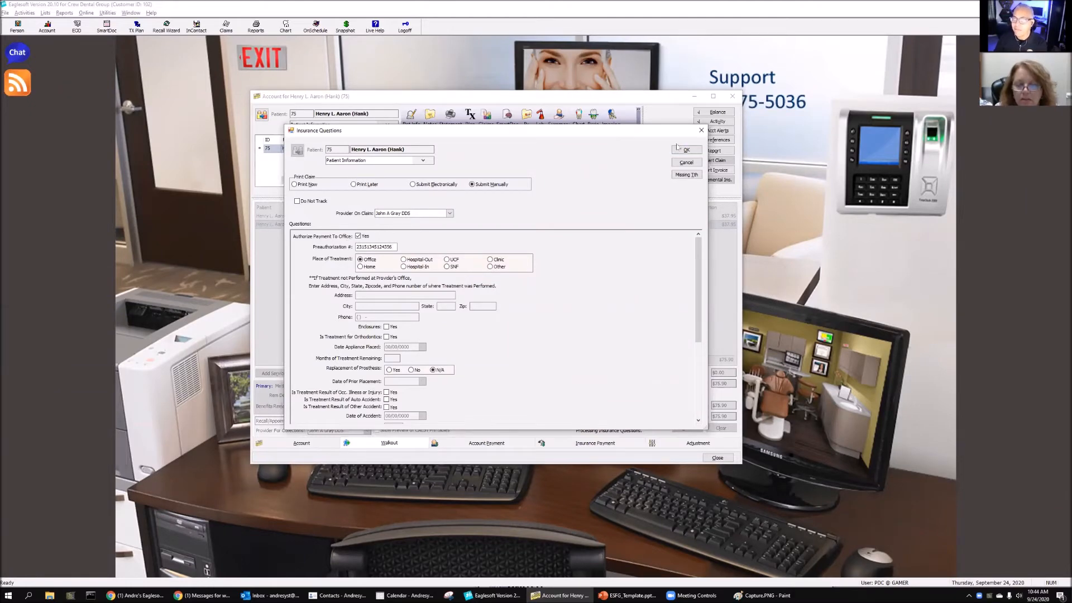
left_click(687, 149)
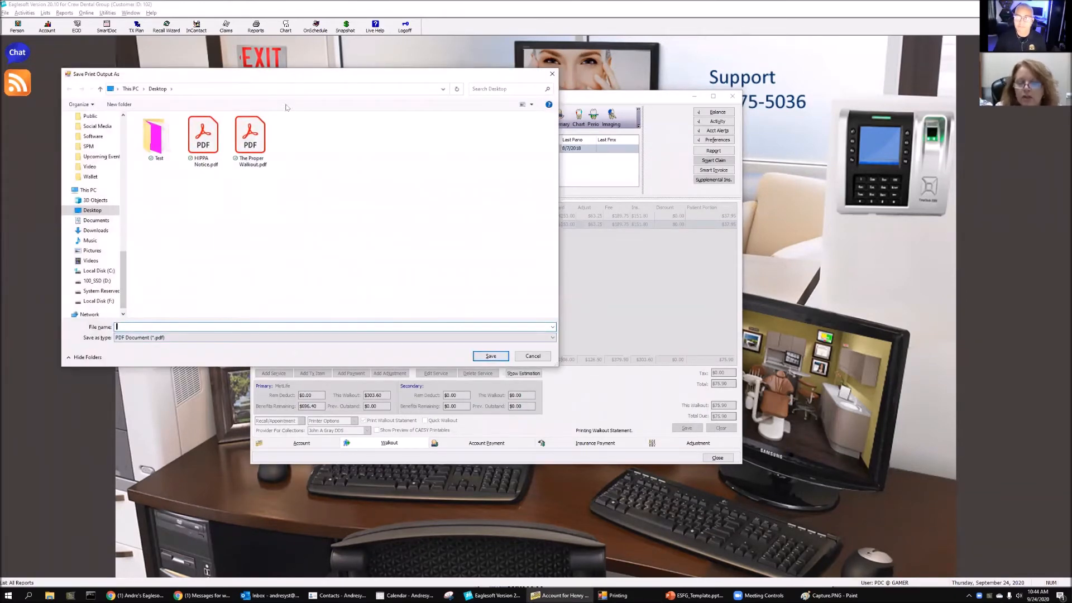
Save the walkout statement as PDF 'test' in the Desktop Test folder.
type("test")
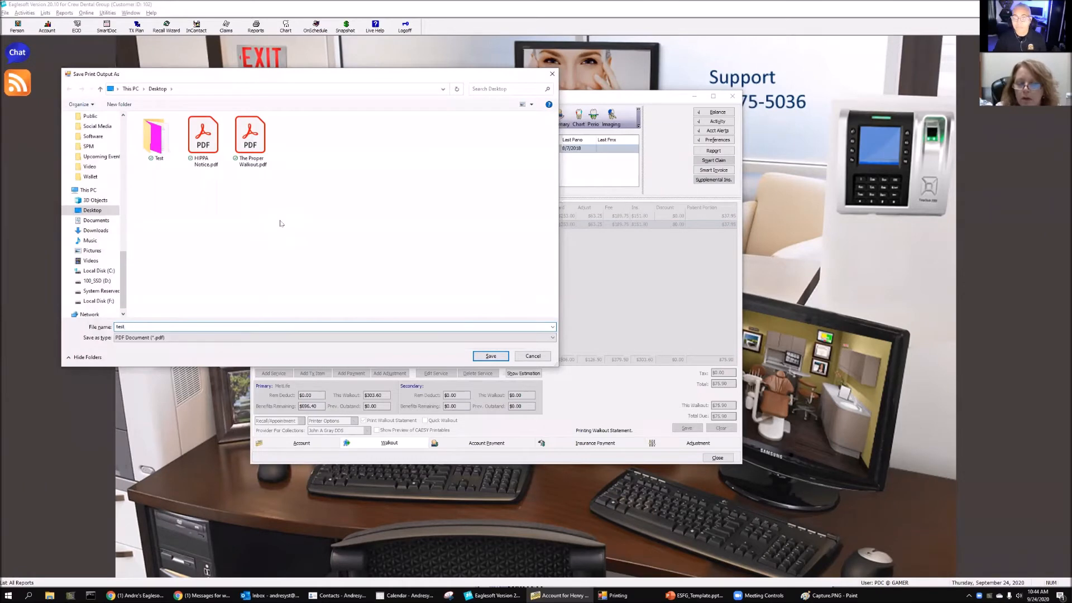
double_click(155, 133)
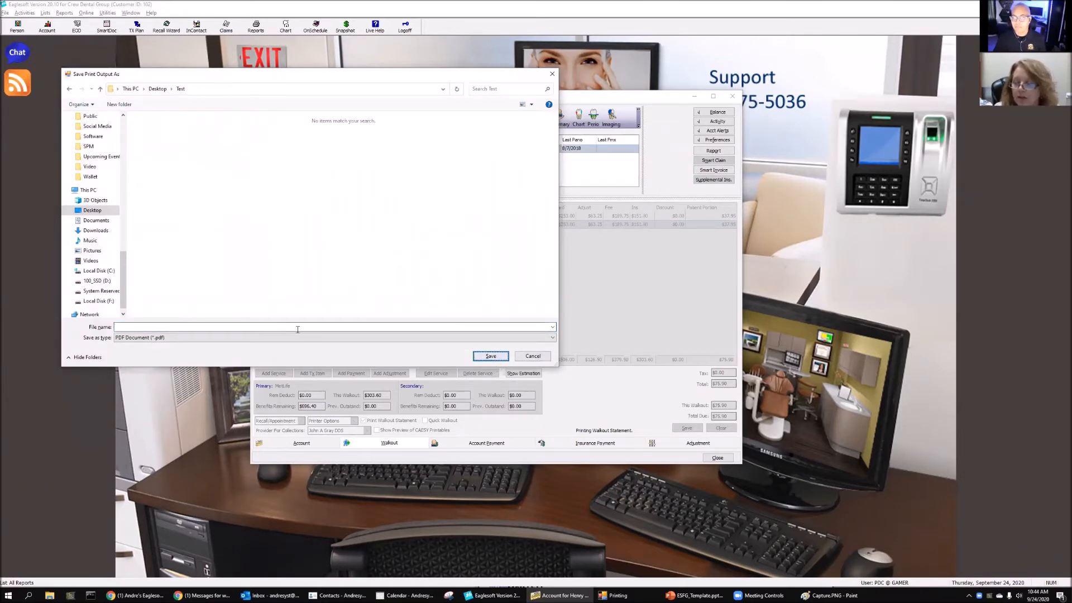
type("test")
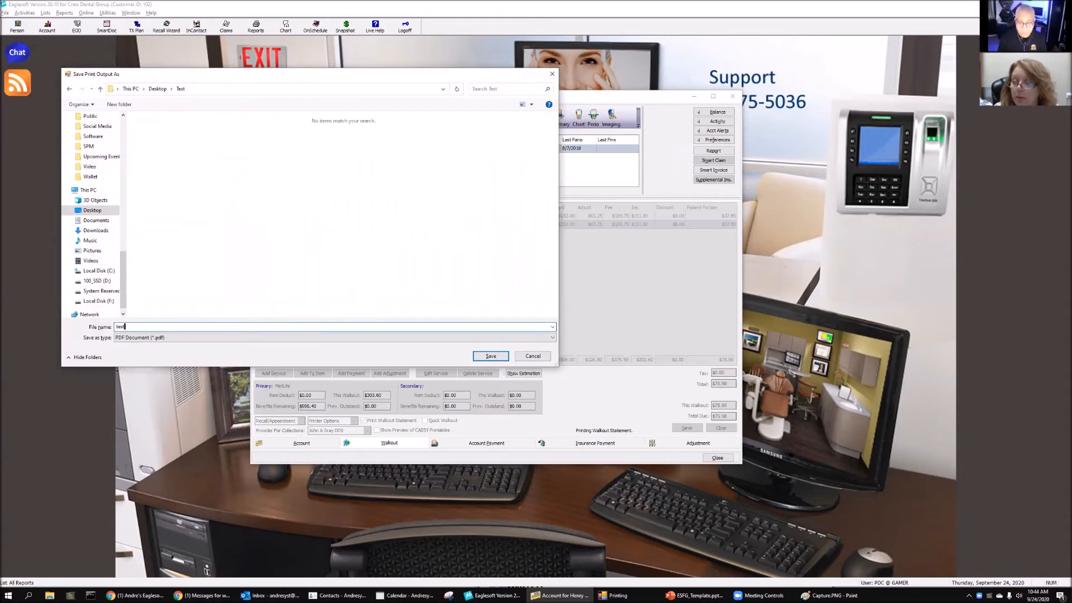
left_click(490, 356)
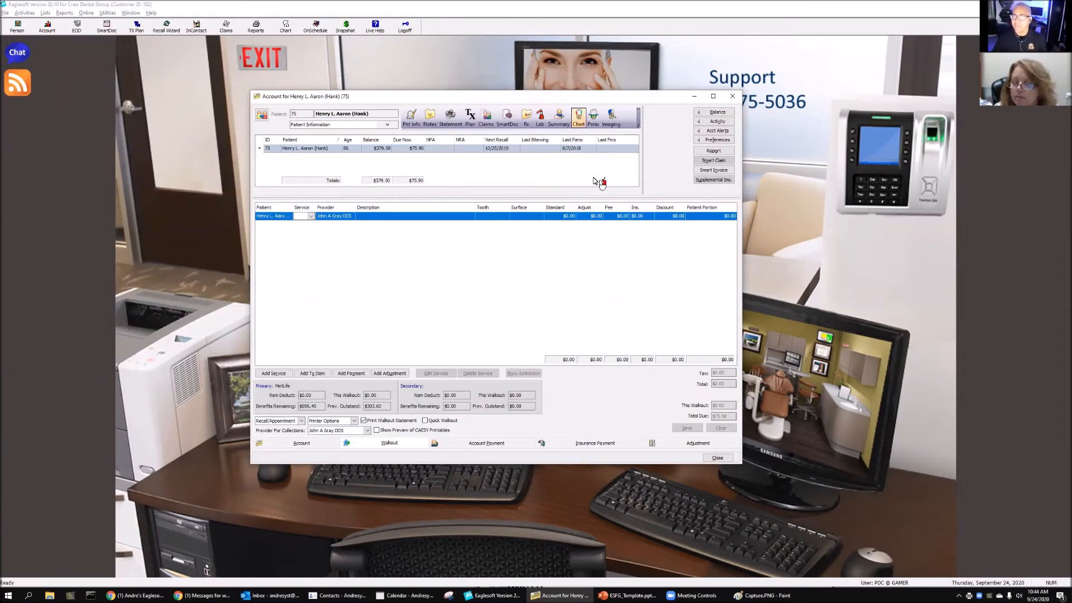
Add proposed service A0002 to Henry Aaron's chart with the PreD# in its description.
left_click(578, 116)
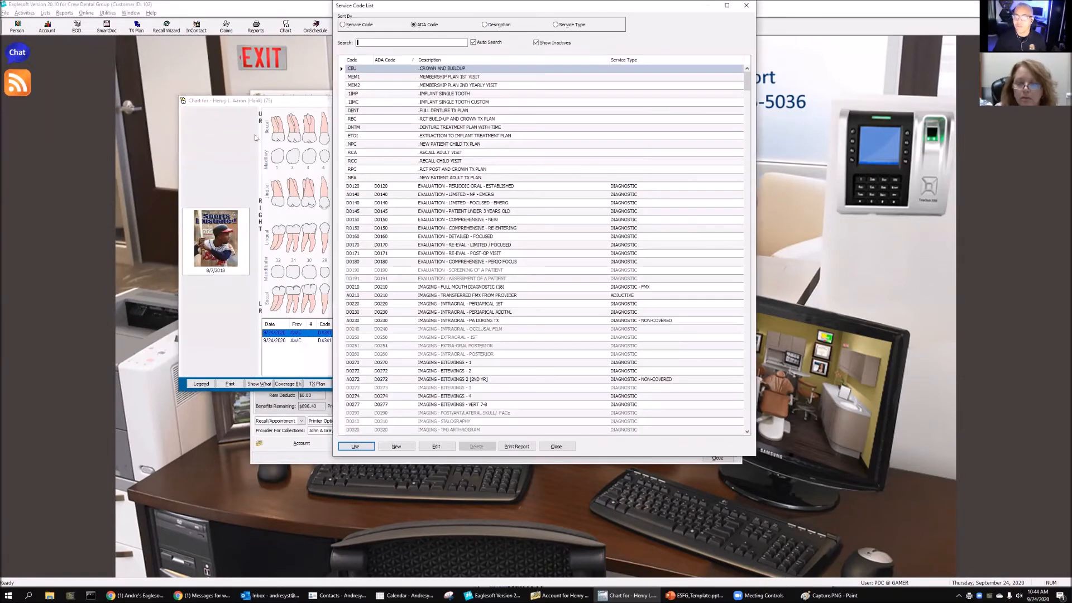
mouse_move(414, 94)
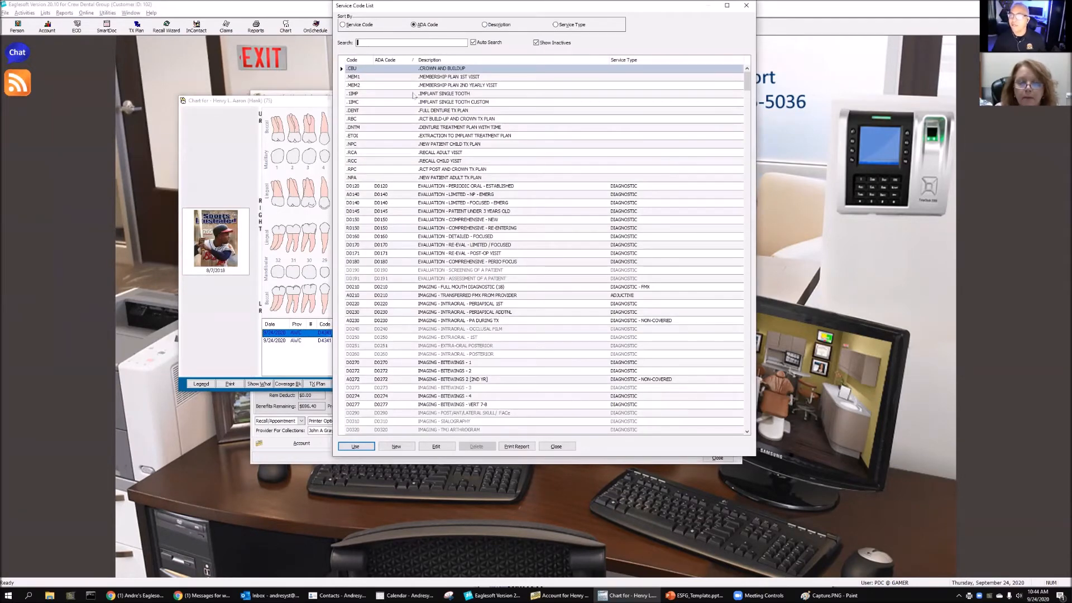
left_click(343, 25)
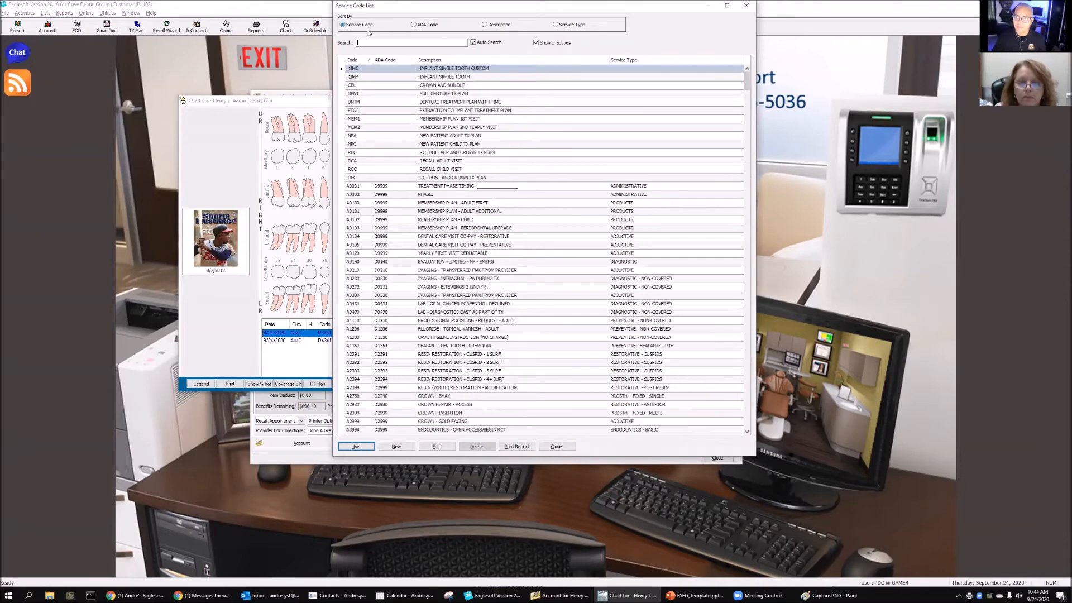
type("a")
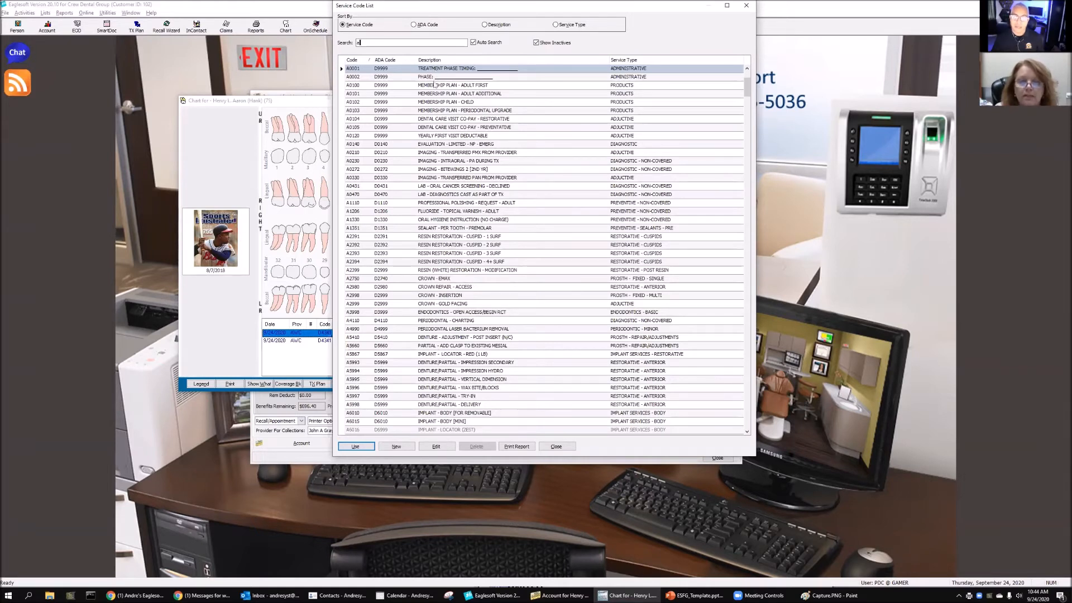
left_click(424, 76)
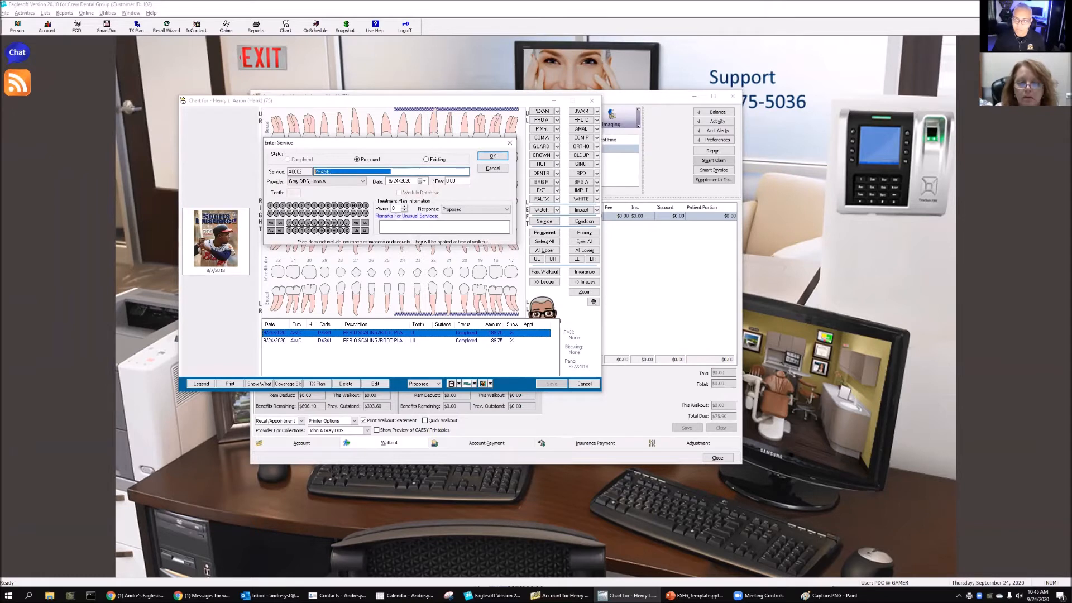
type("Pha")
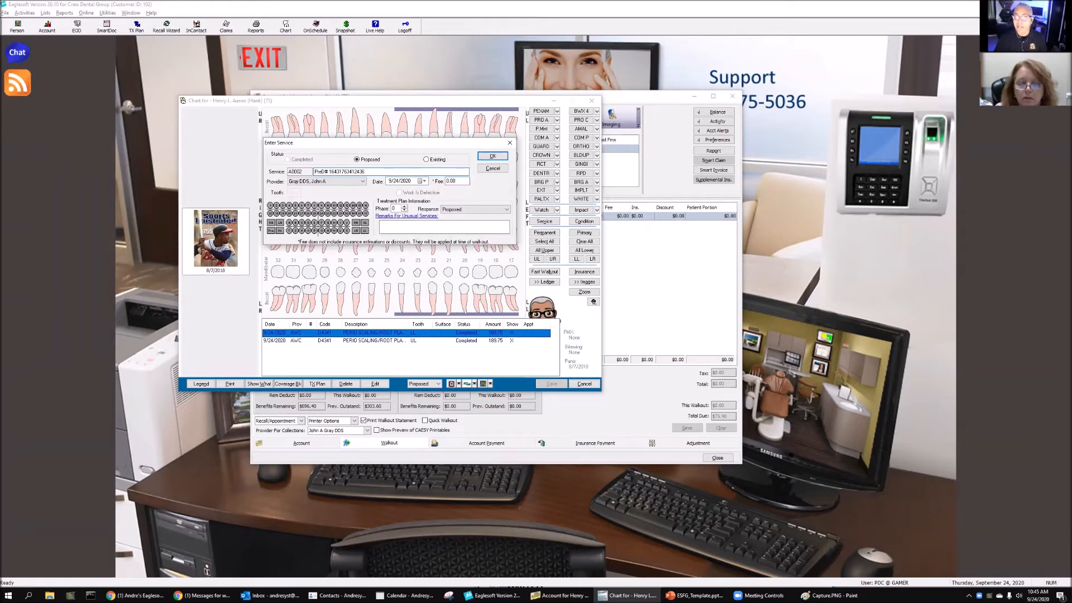
left_click(492, 155)
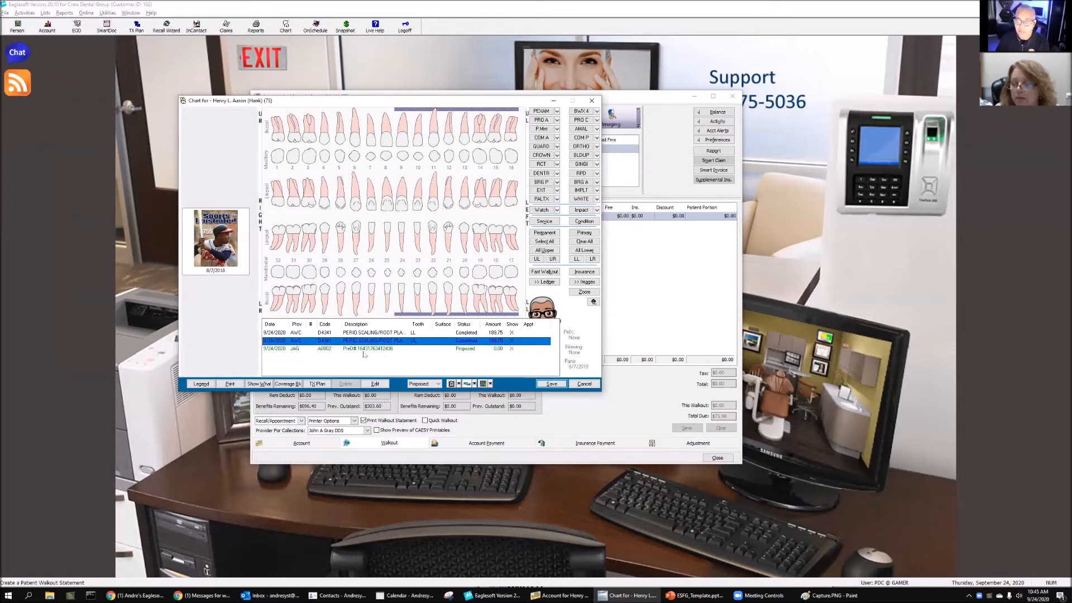
mouse_move(392, 353)
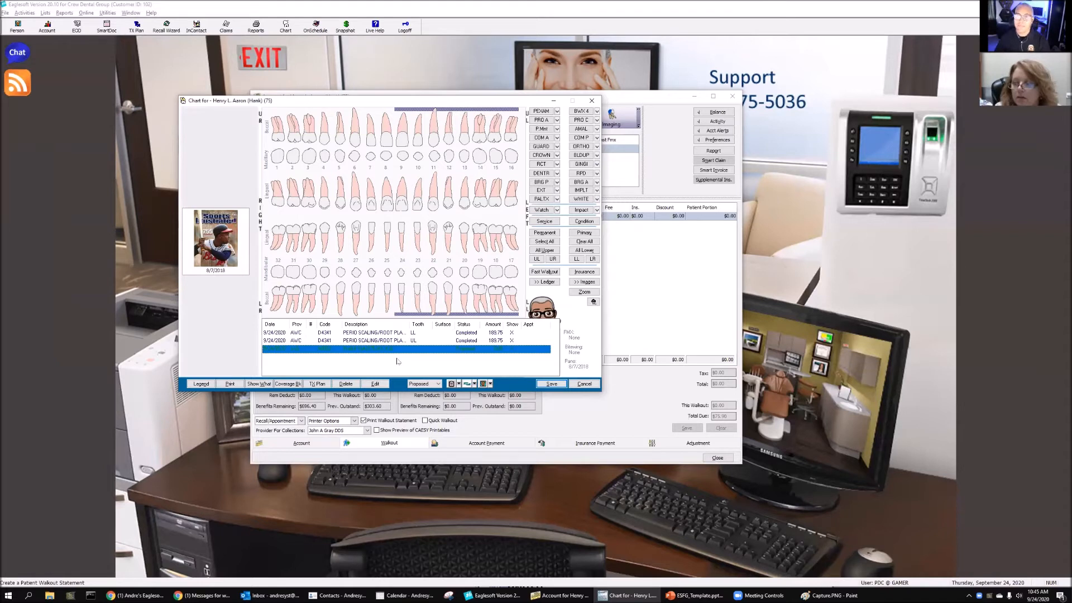
mouse_move(354, 155)
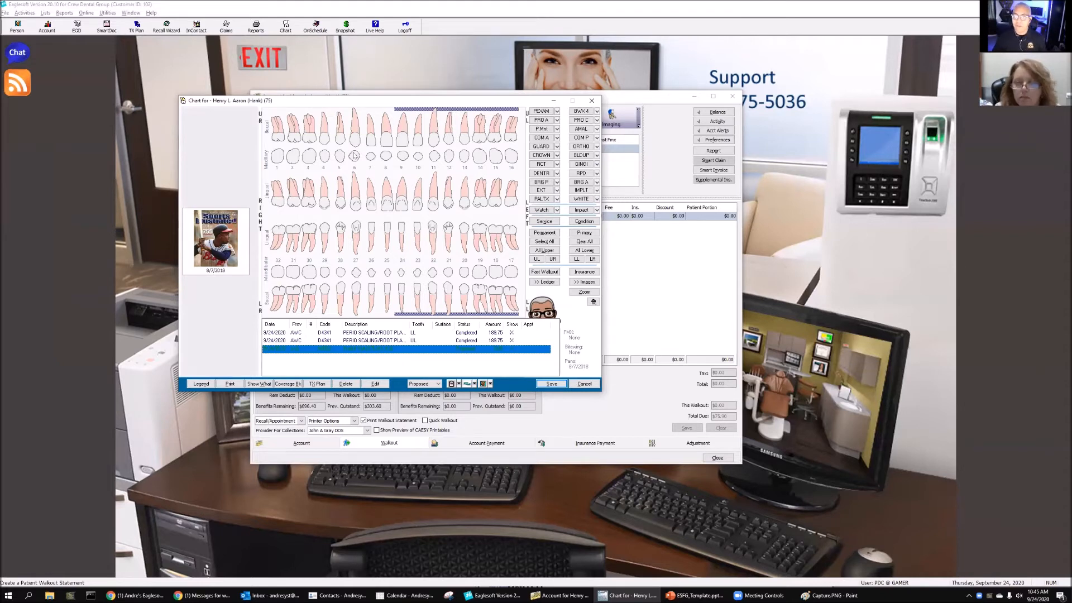
Select tooth 8 and open Henry Aaron's images in Advanced Imaging.
left_click(417, 157)
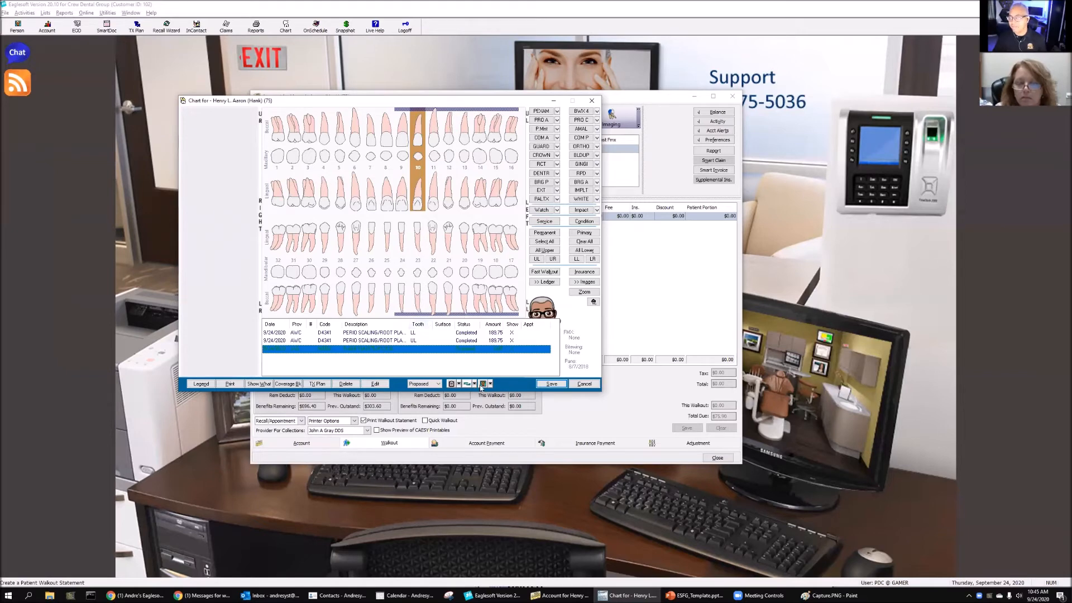
left_click(489, 384)
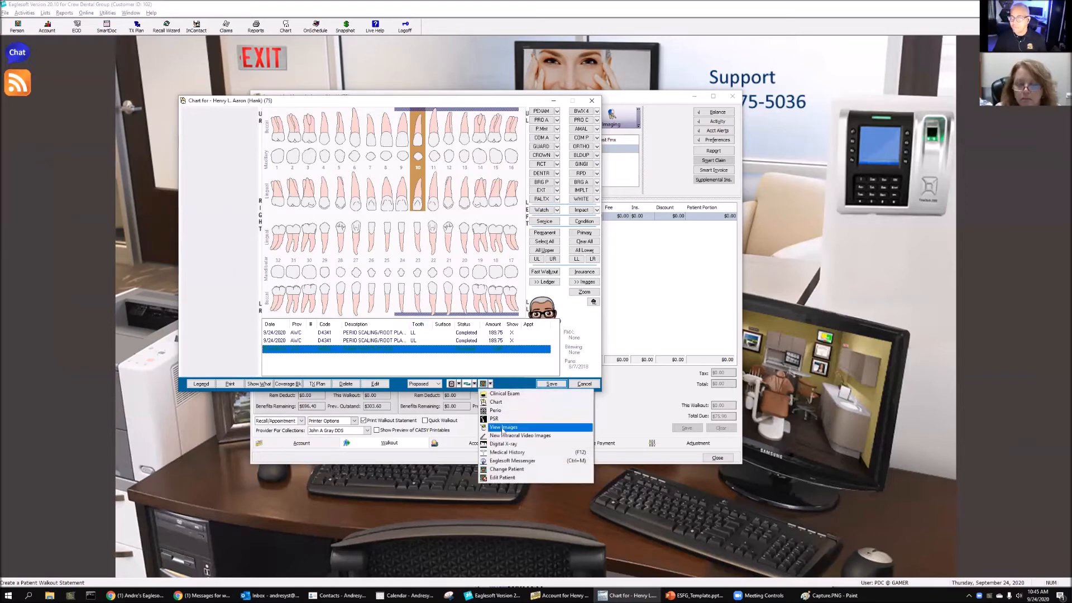
left_click(505, 426)
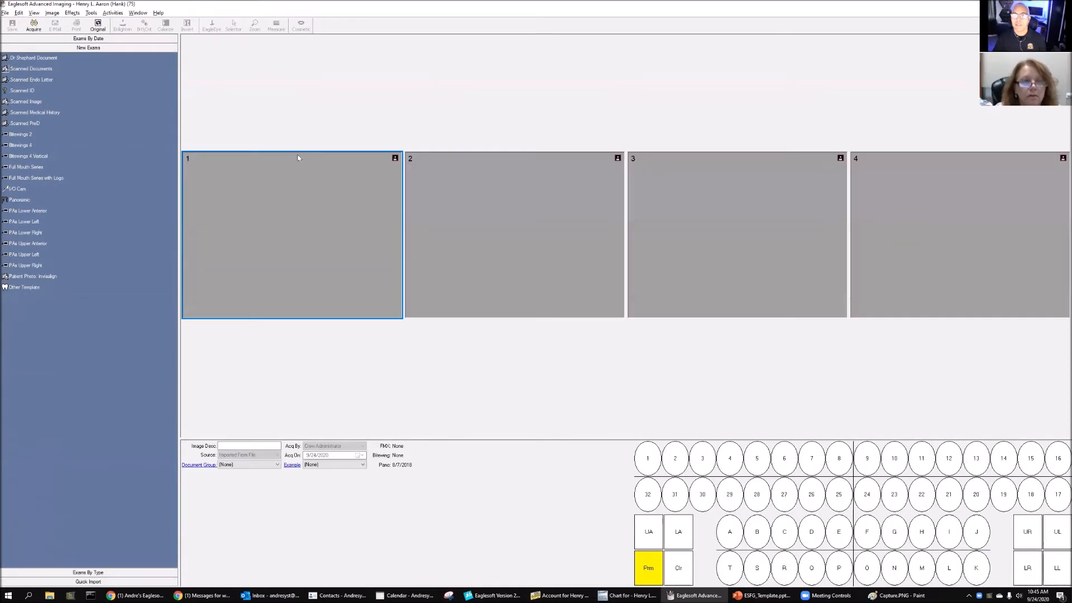
Import the allowance table image from the Test folder into the first image slot.
right_click(297, 158)
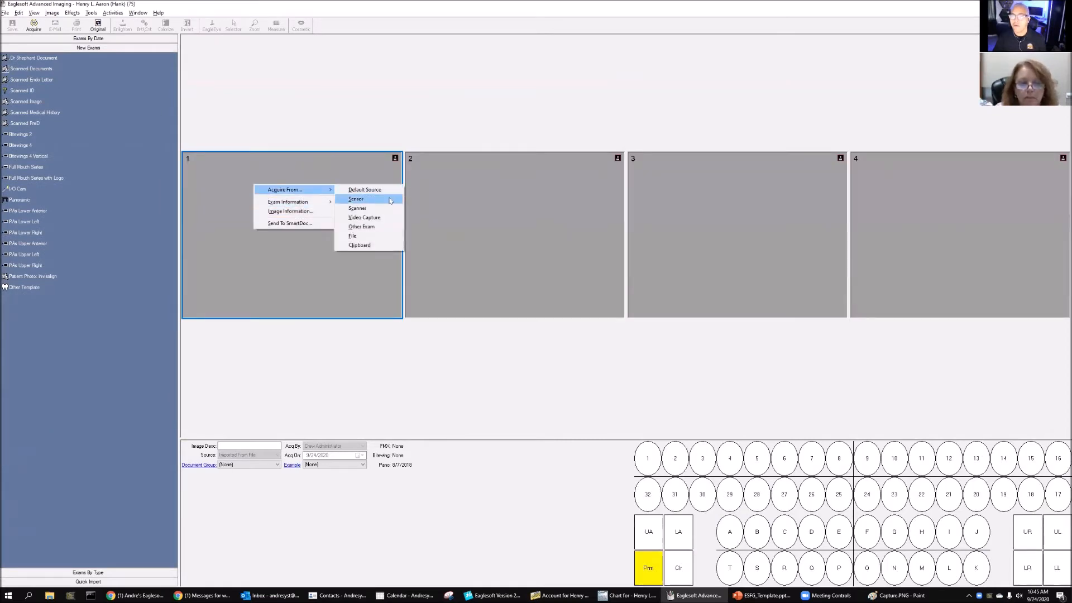
left_click(352, 235)
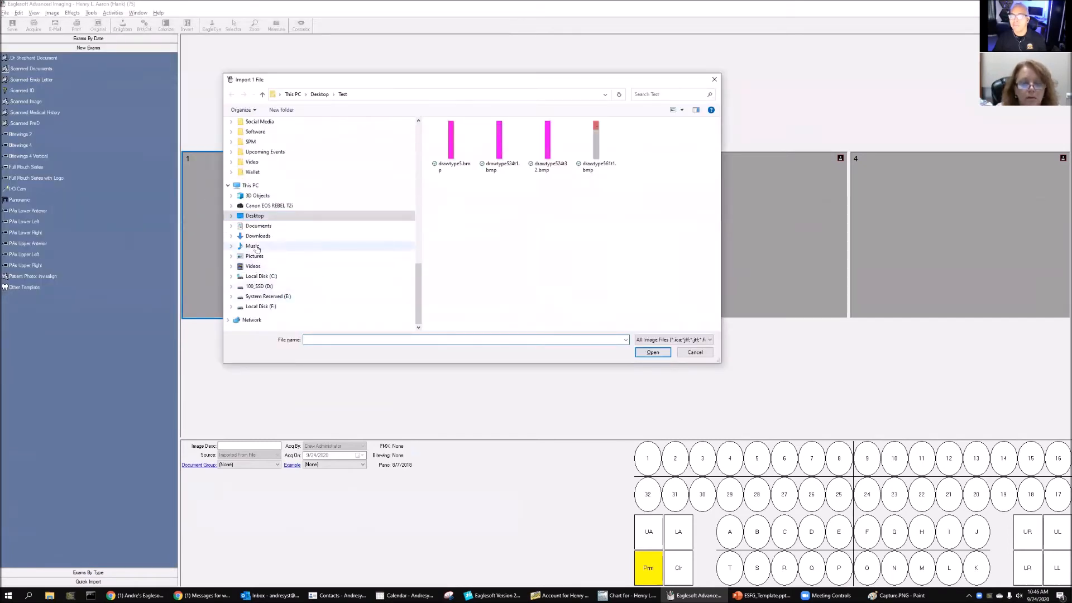
left_click(254, 215)
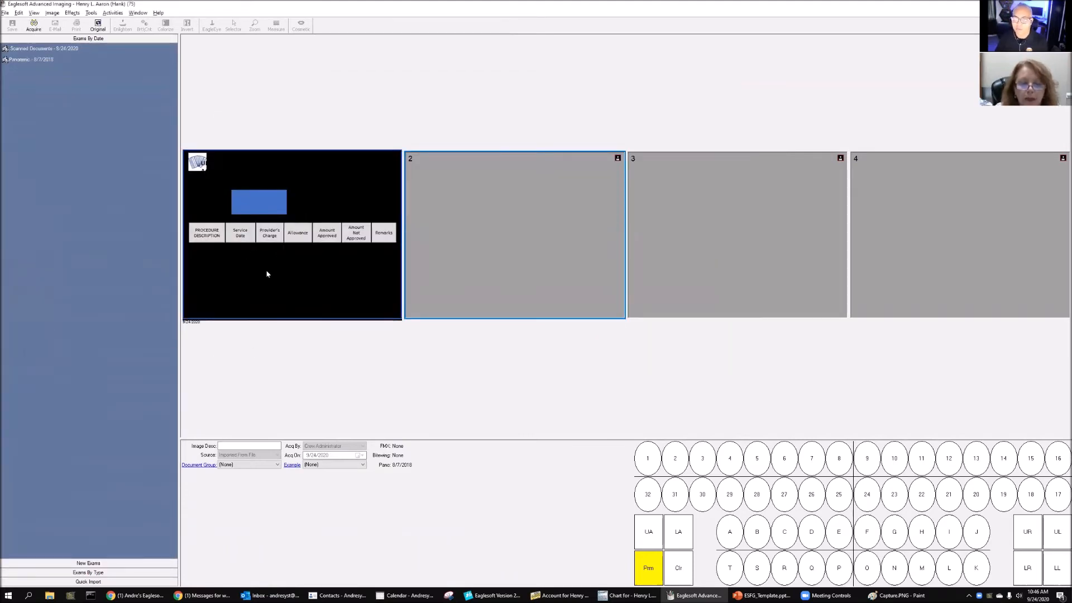
mouse_move(278, 277)
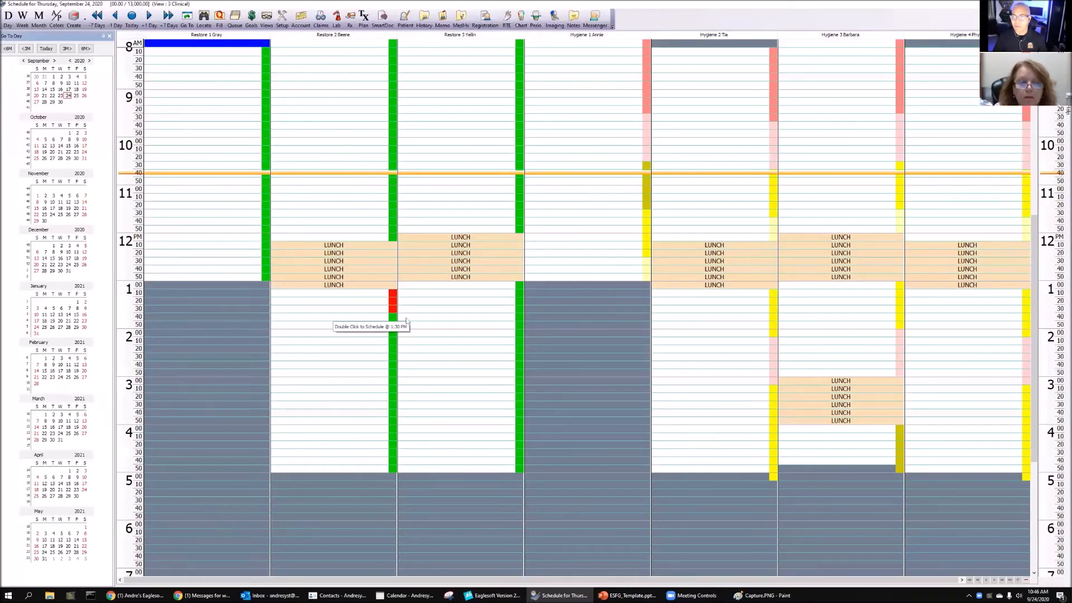
mouse_move(497, 87)
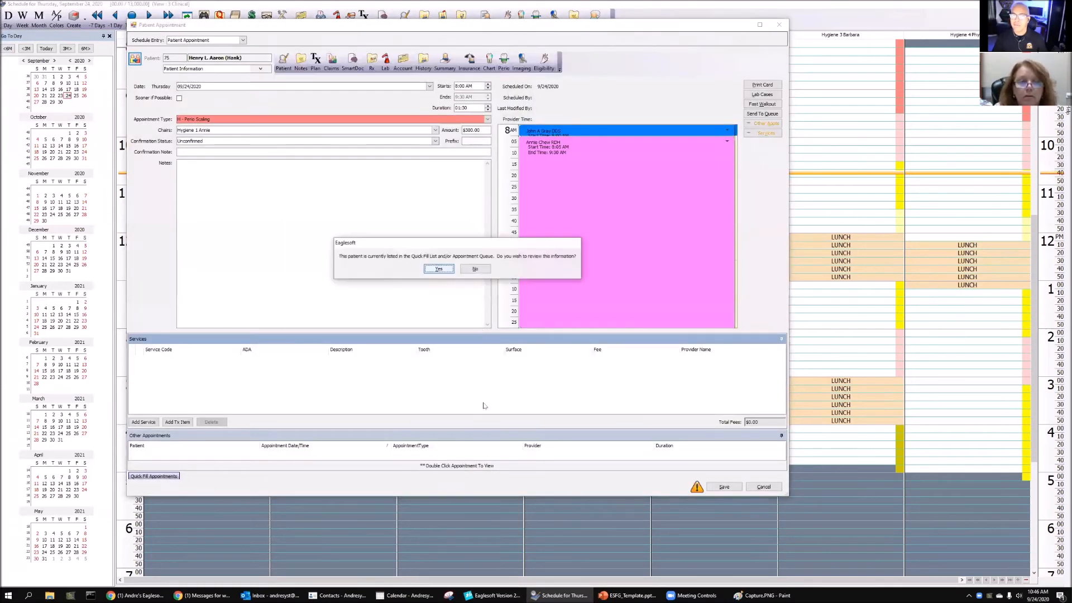
Attach planned service A0002 to the Perio Scaling appointment, then cancel the changes.
left_click(438, 268)
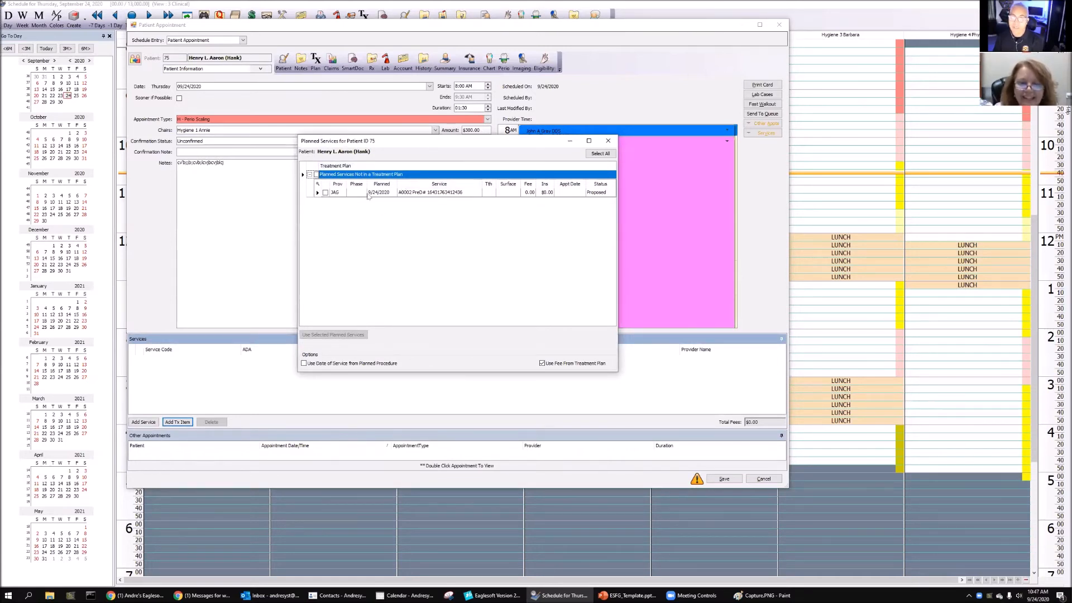
left_click(326, 192)
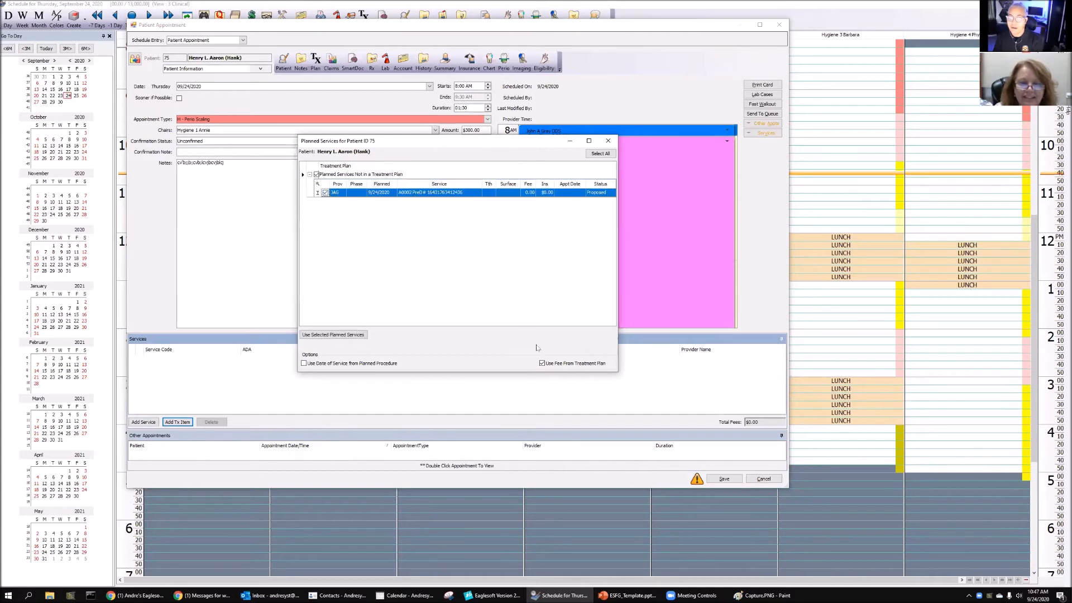
left_click(333, 335)
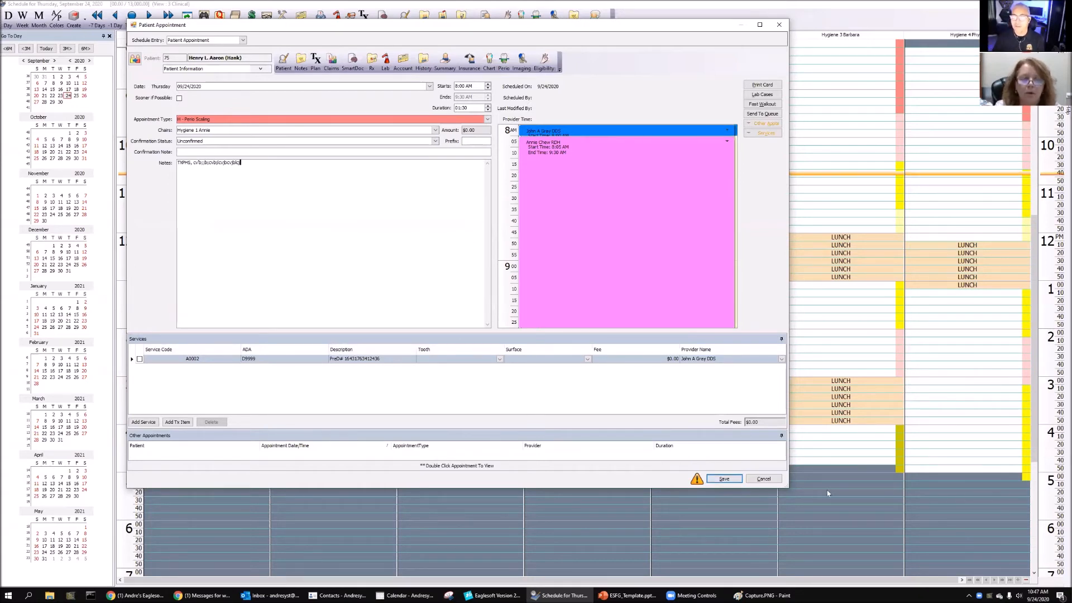
left_click(764, 479)
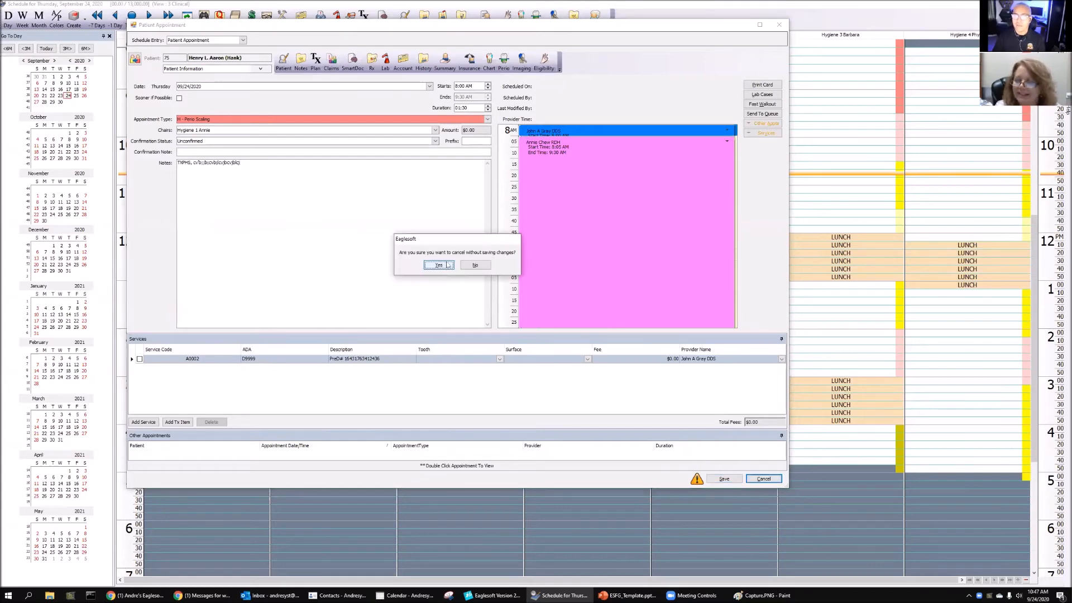
Discard the appointment and open service code D4341 from the Service Code List.
left_click(438, 266)
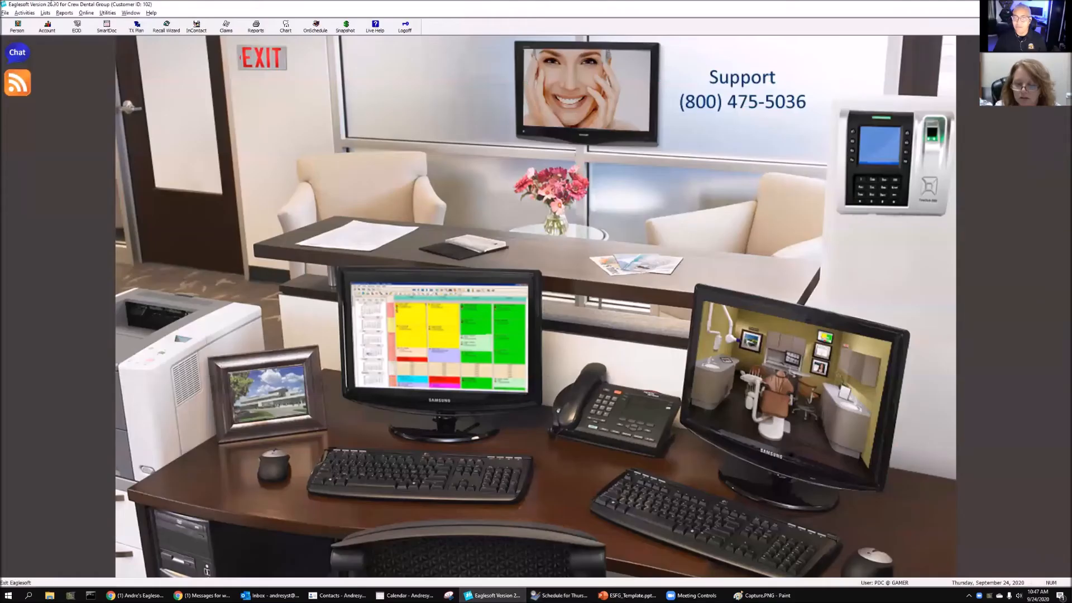
left_click(44, 12)
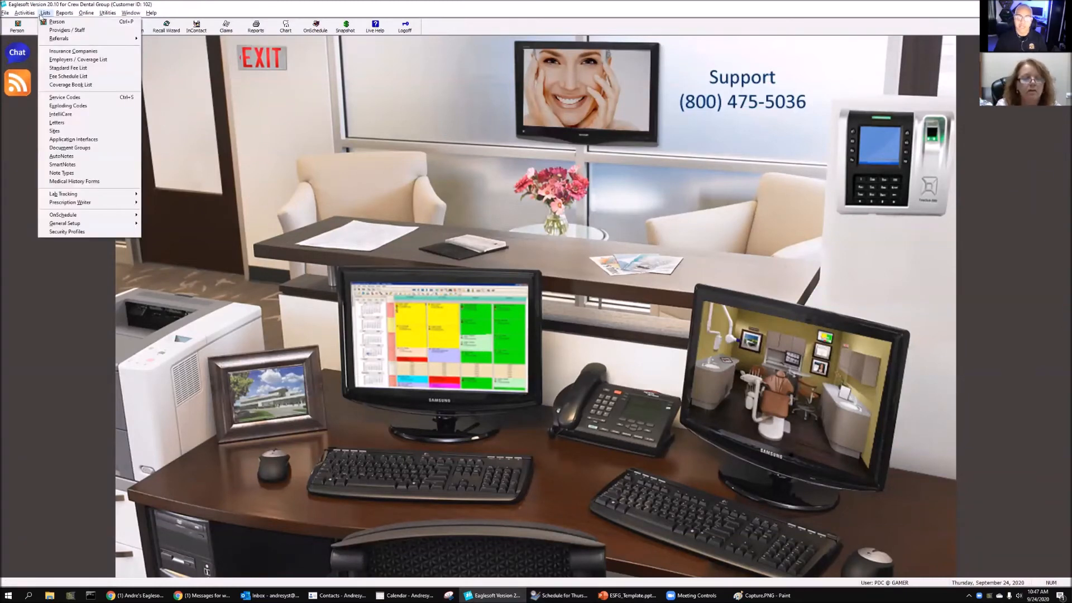
left_click(67, 68)
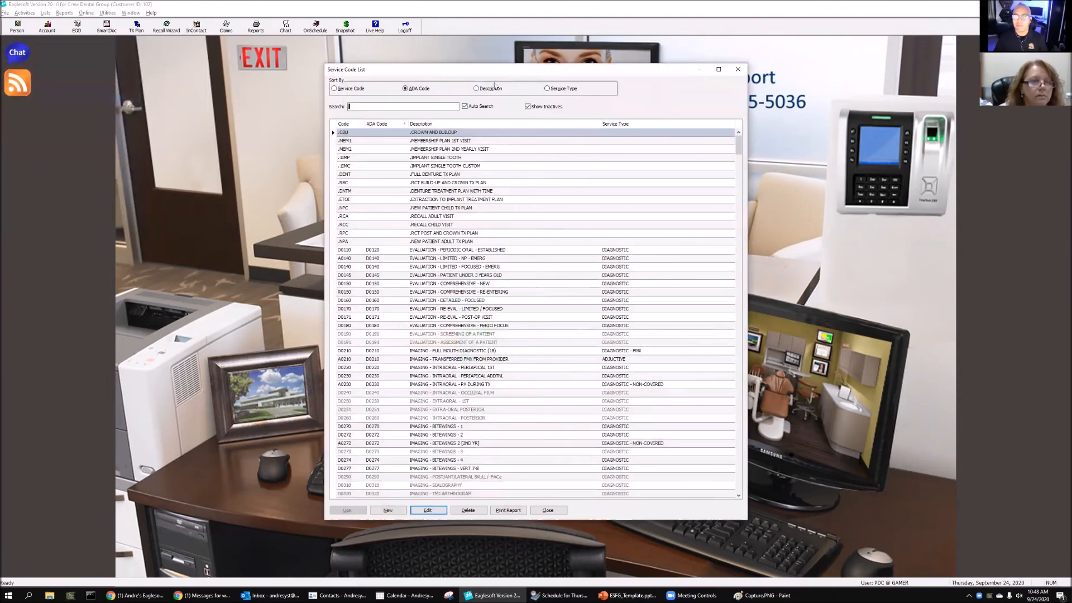
type("d")
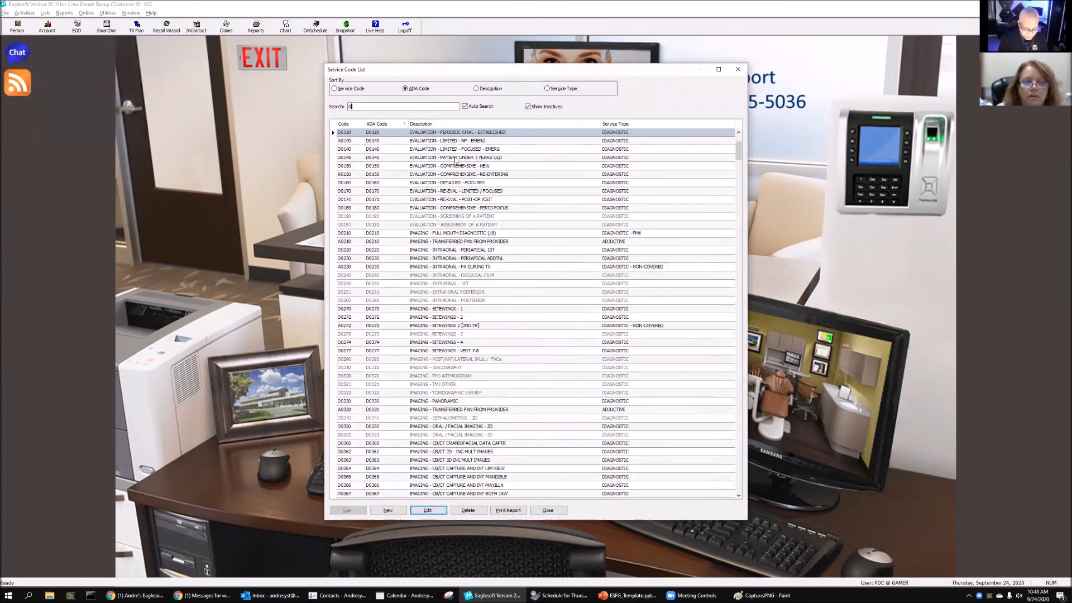
type("d4341")
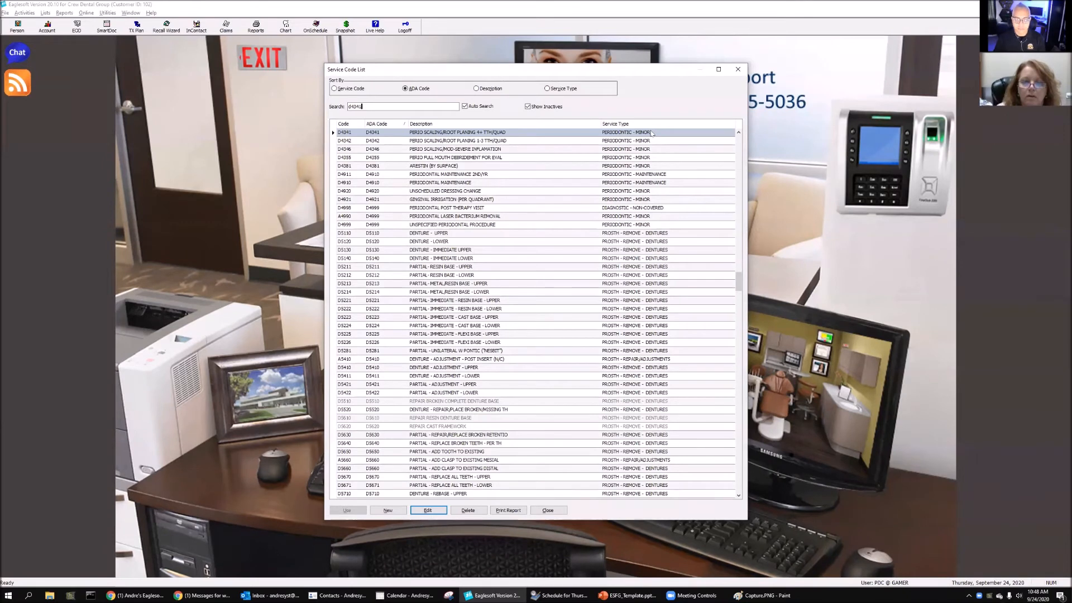
mouse_move(646, 134)
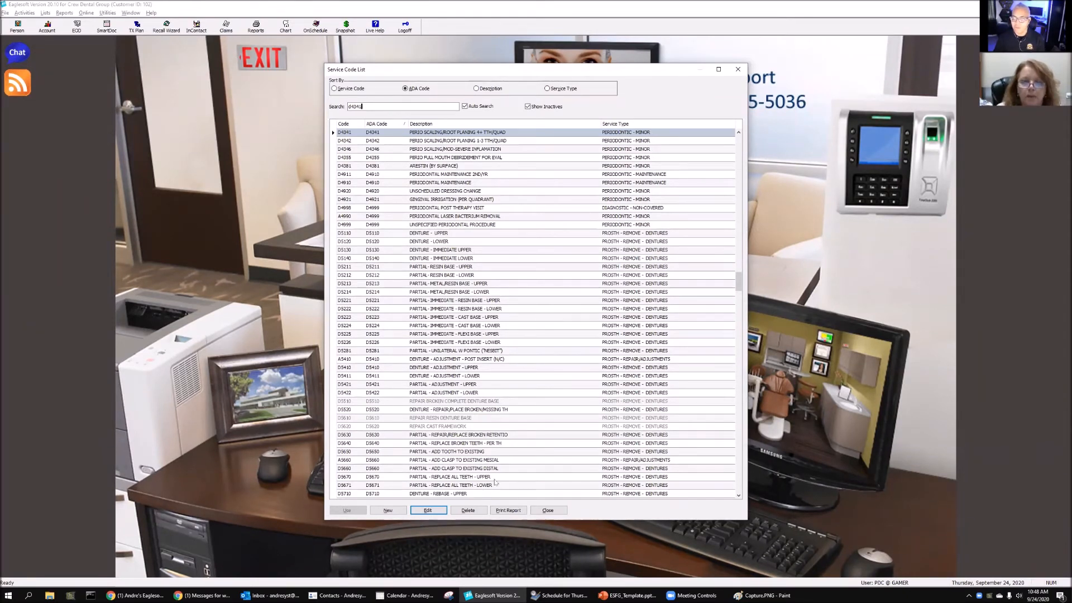
left_click(427, 510)
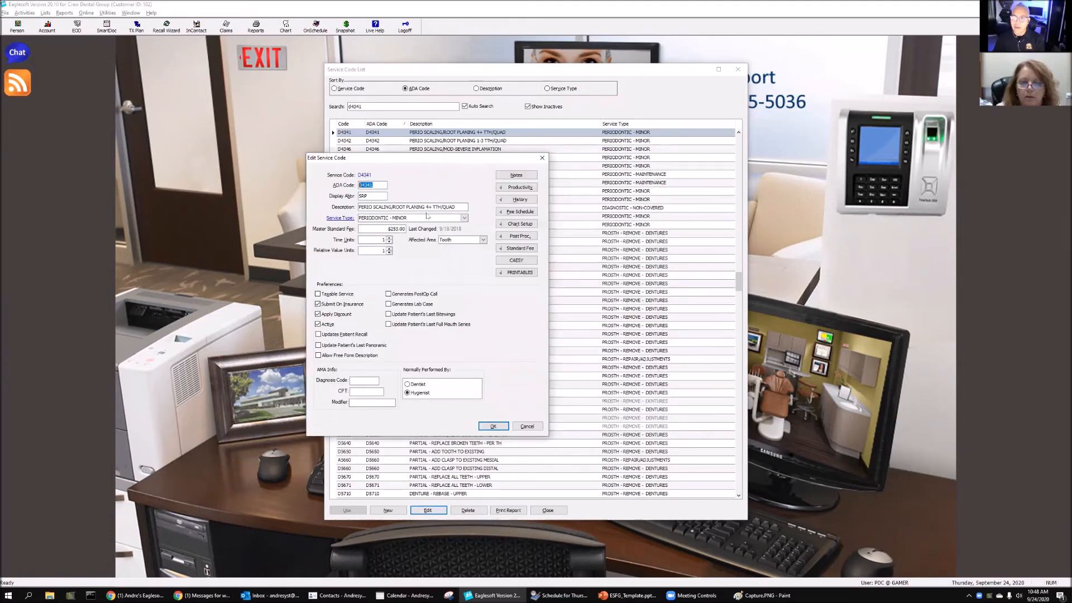
mouse_move(491, 265)
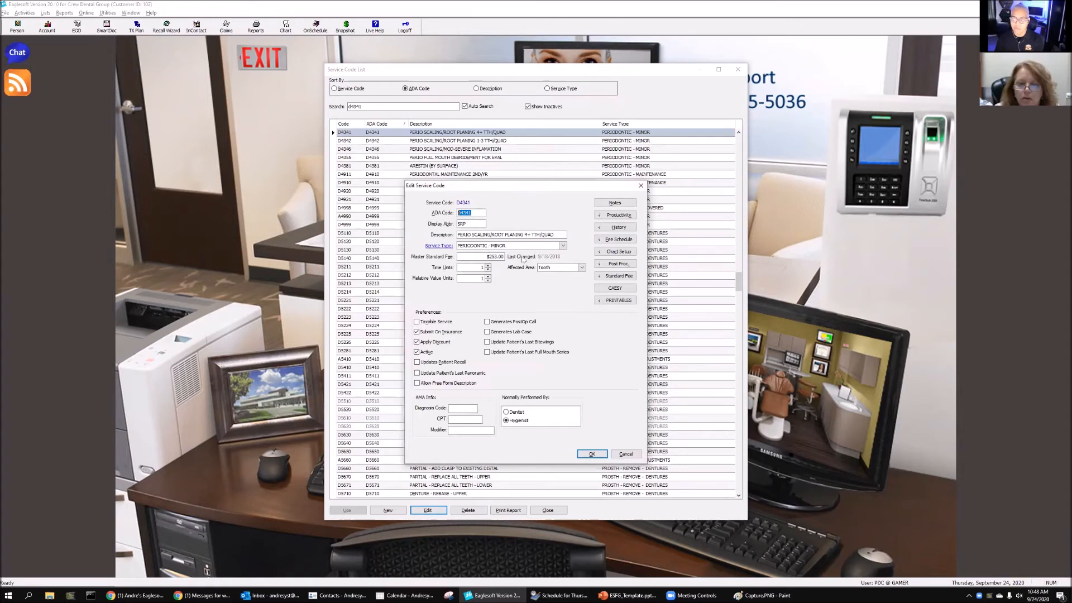
Review D4341's fees in each schedule, then cancel the edit without saving.
left_click(617, 238)
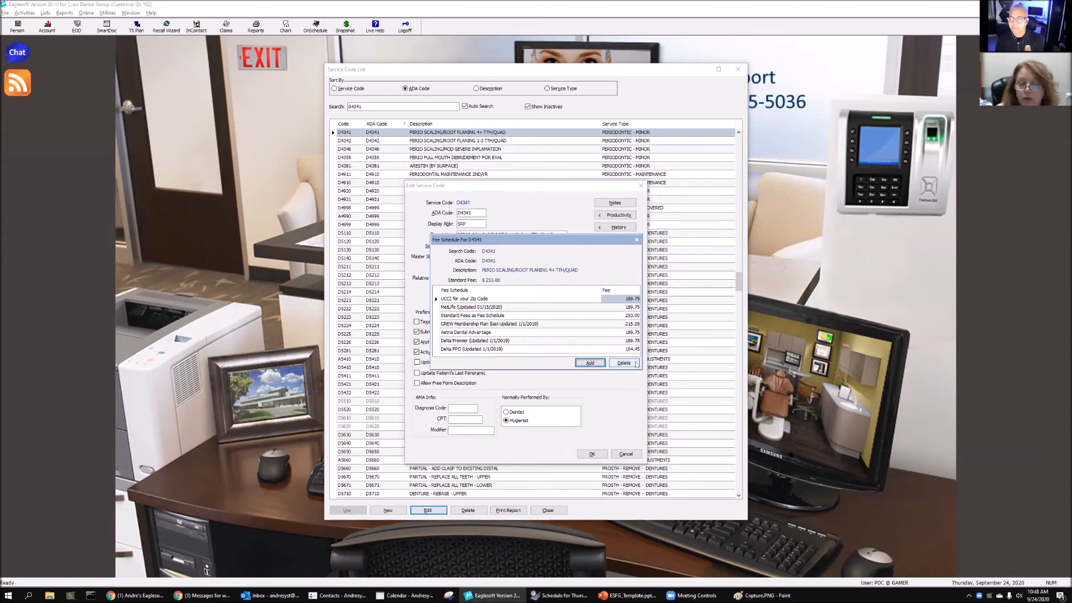
left_click(636, 240)
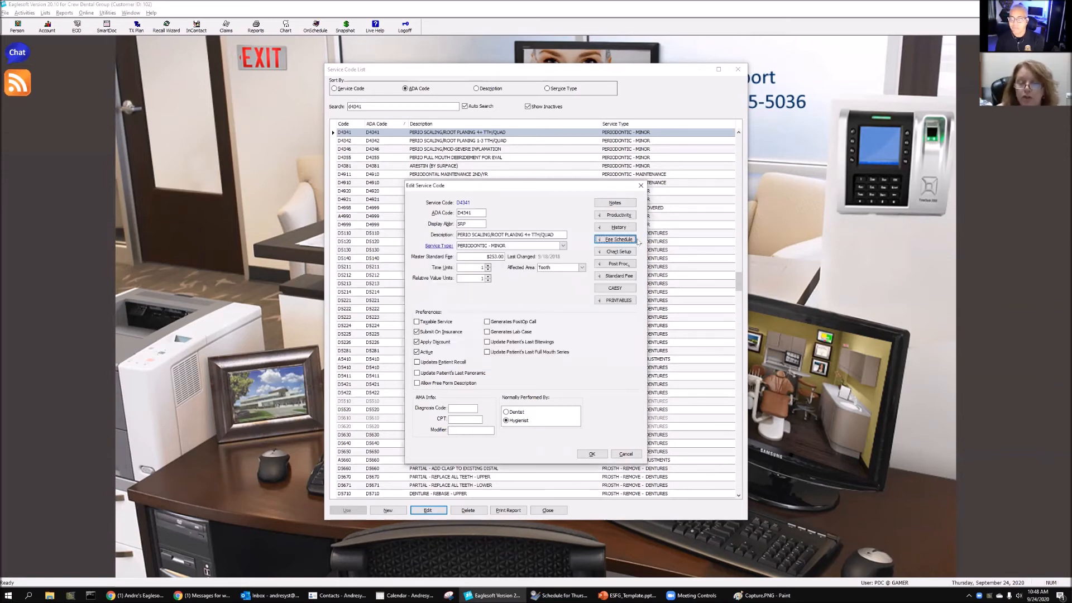
left_click(625, 454)
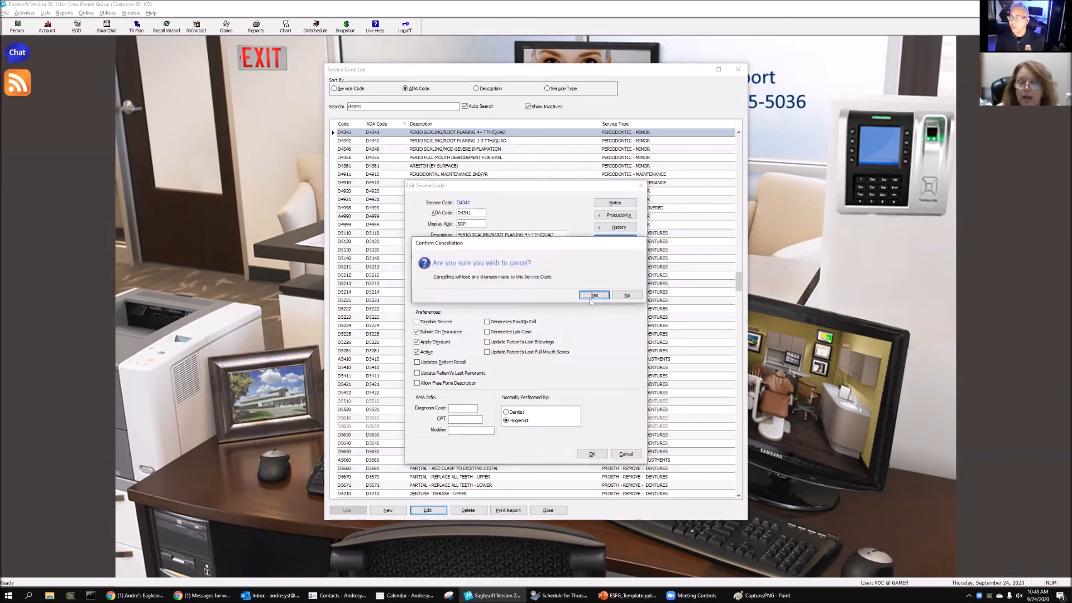
left_click(593, 295)
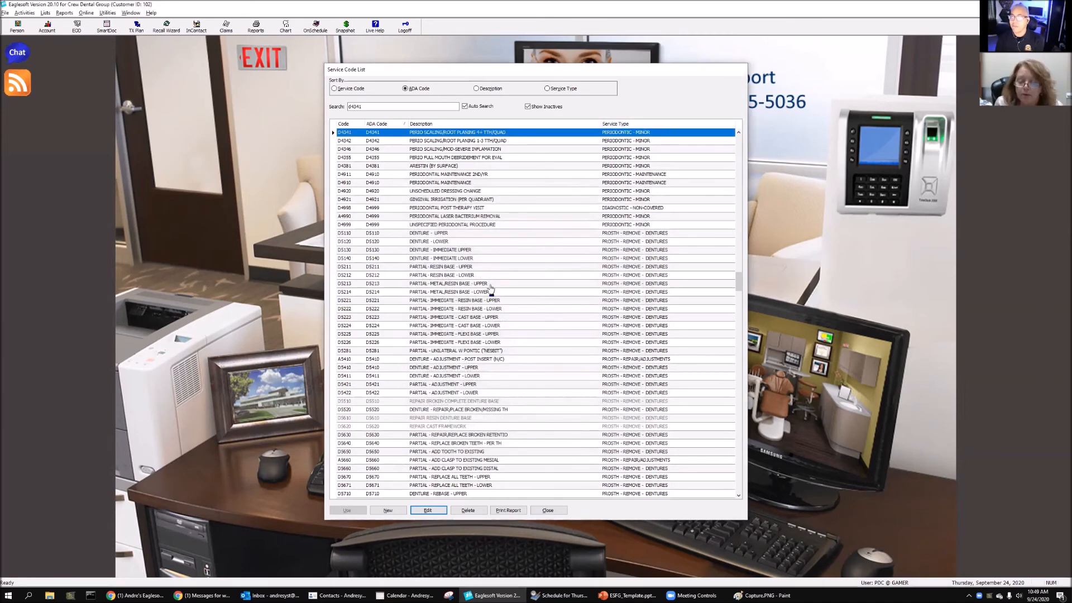
Close the Service Code List and view the Delta Premier fee schedule's fees.
left_click(547, 510)
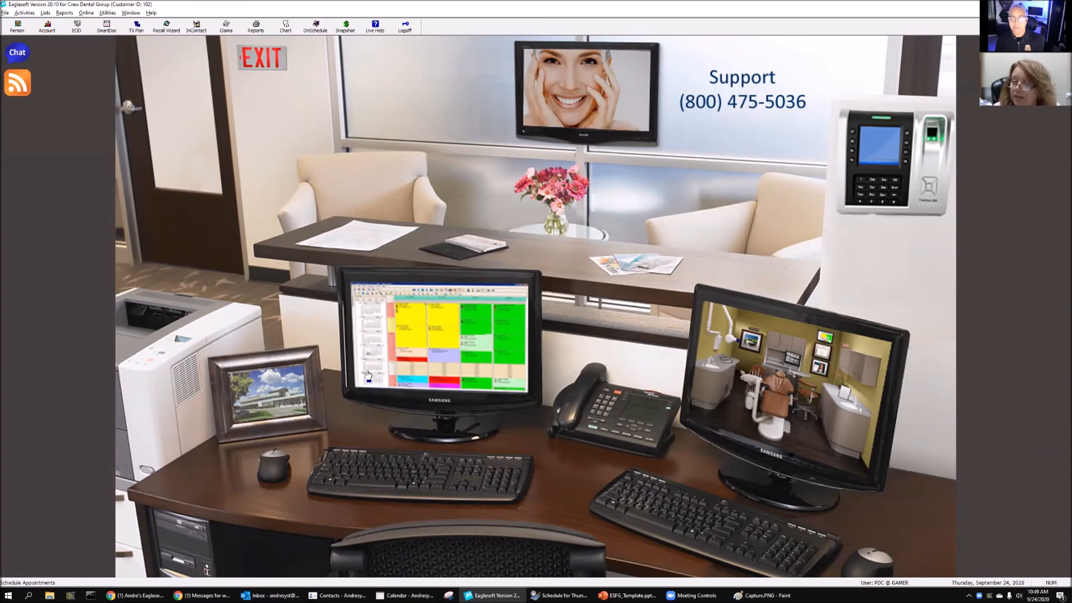
mouse_move(368, 377)
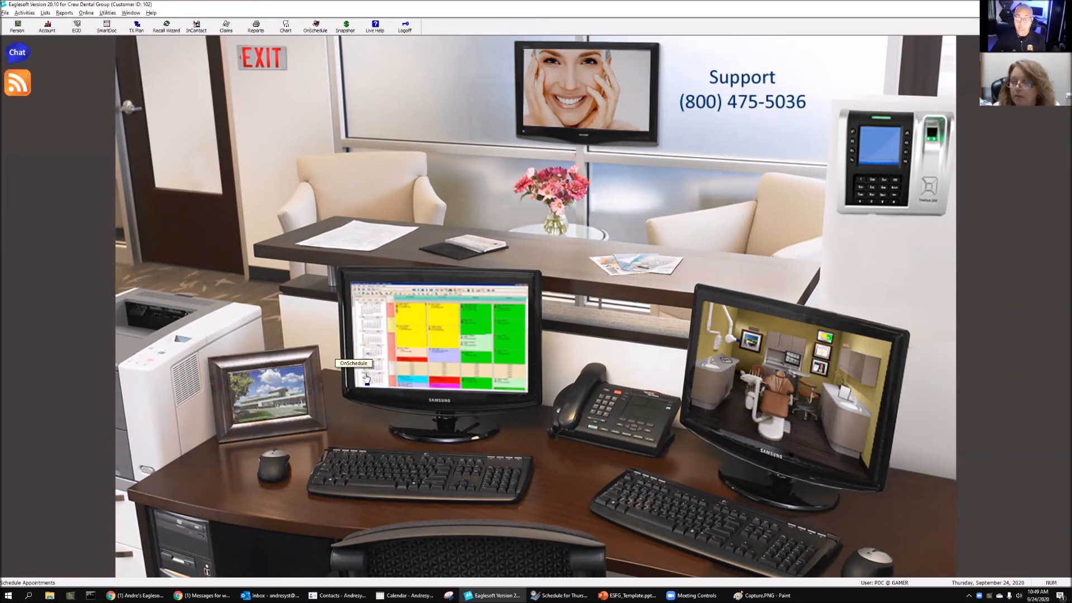
left_click(24, 12)
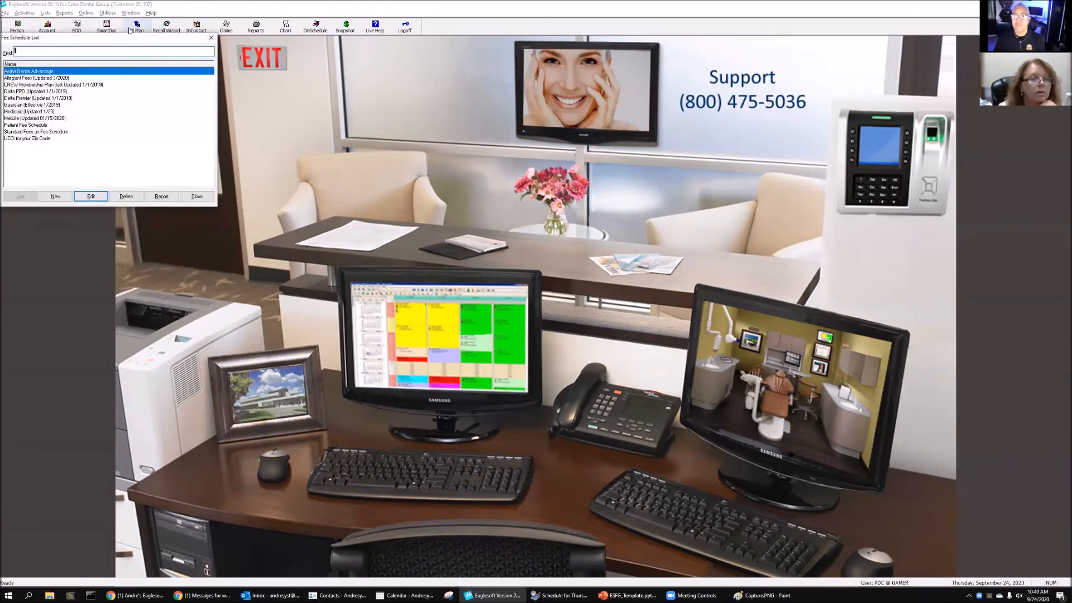
left_click_drag(103, 37, 394, 126)
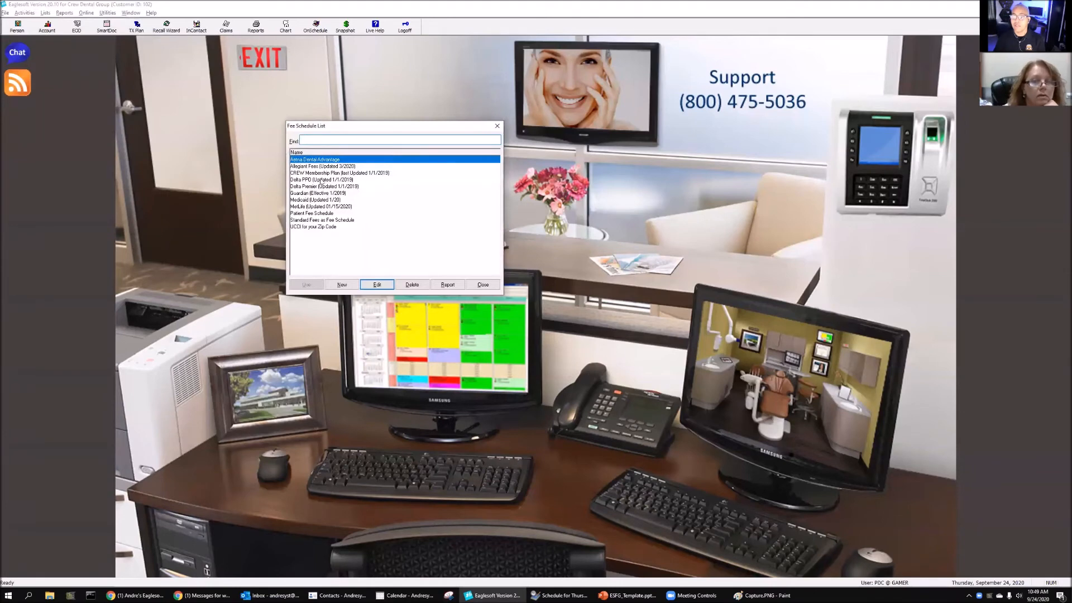
left_click(324, 186)
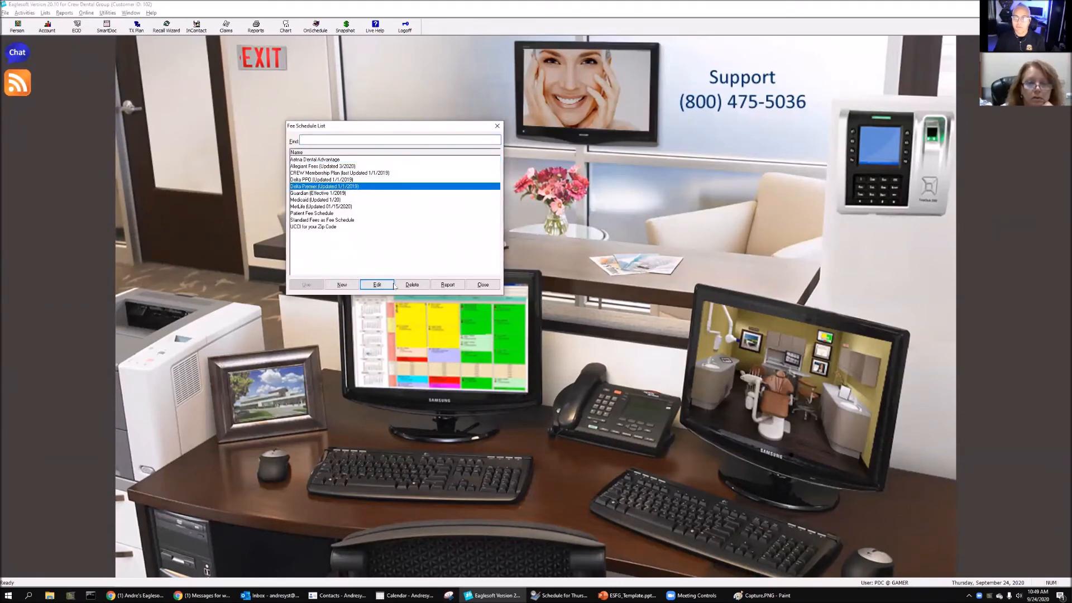
left_click(377, 284)
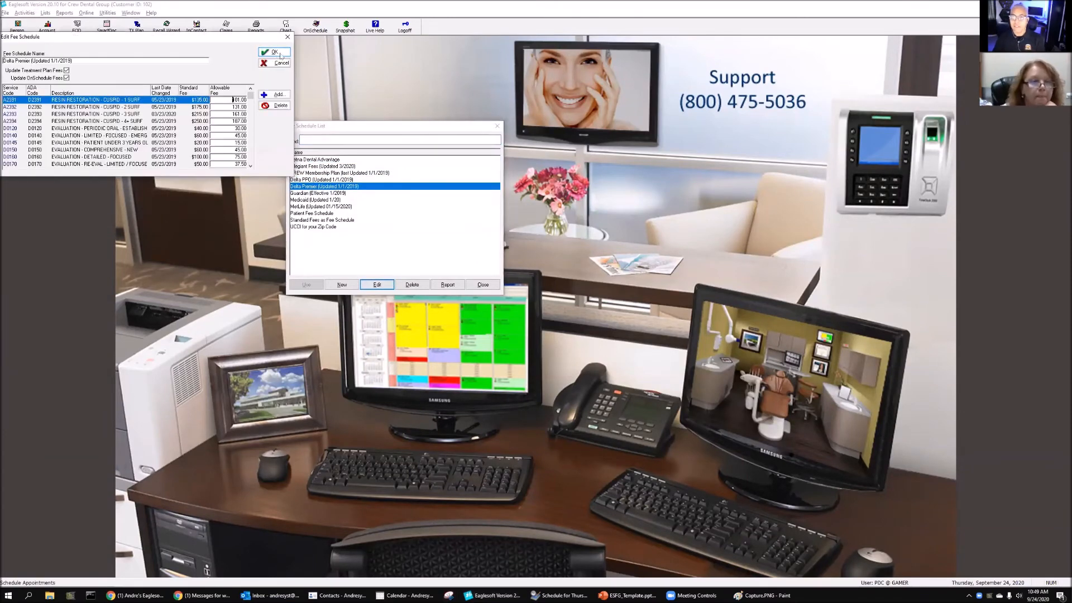
left_click(341, 285)
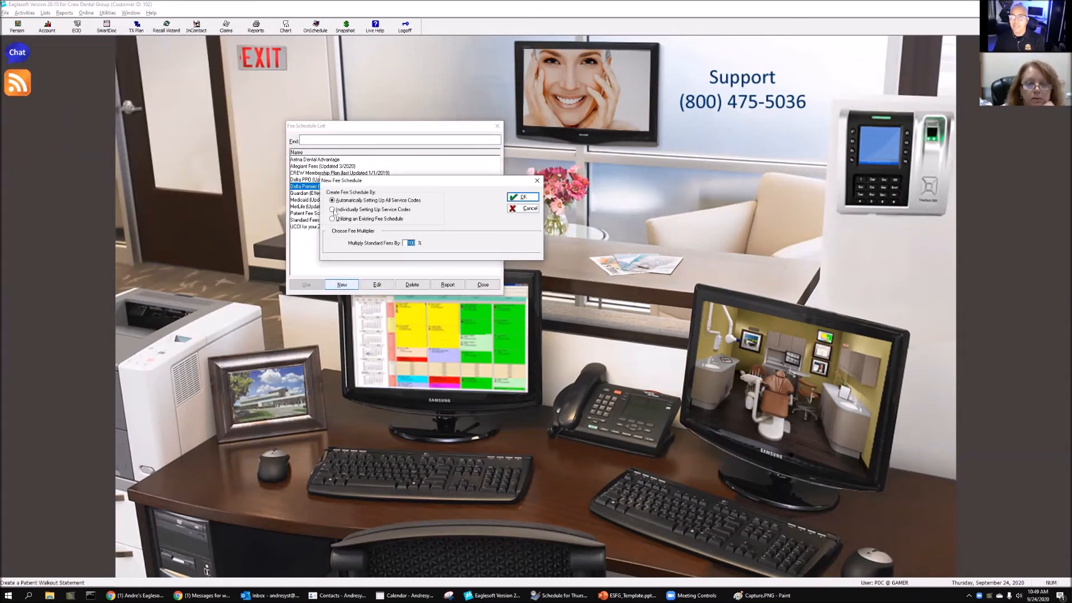
Create fee schedule 'Dentis Allowances' (update 9/24) with D0120 and D0150 allowable fees.
left_click(332, 209)
type("Cranta Allowances (last ")
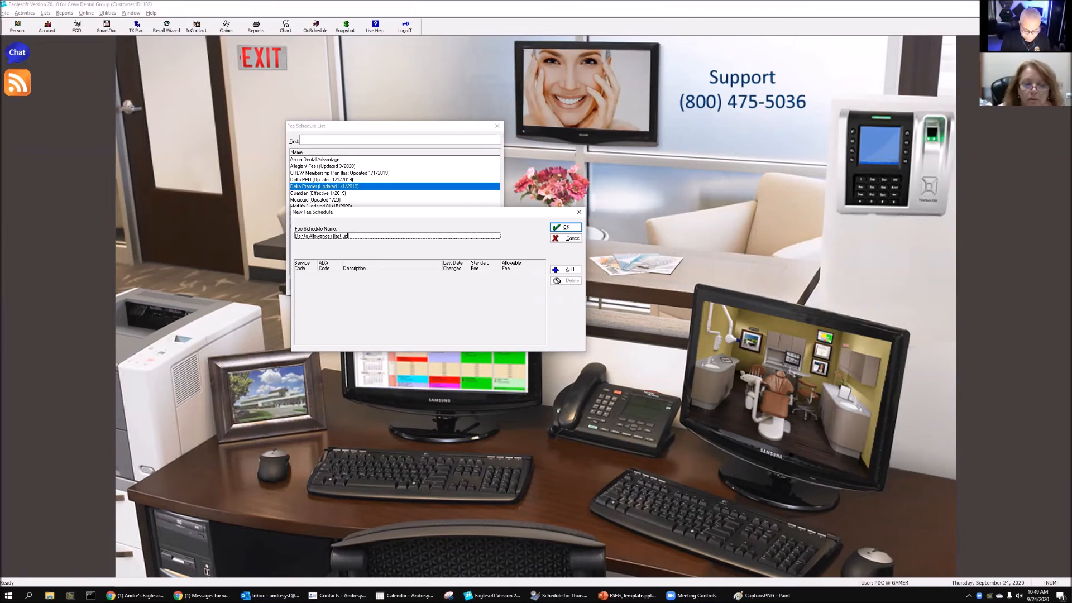
type("update")
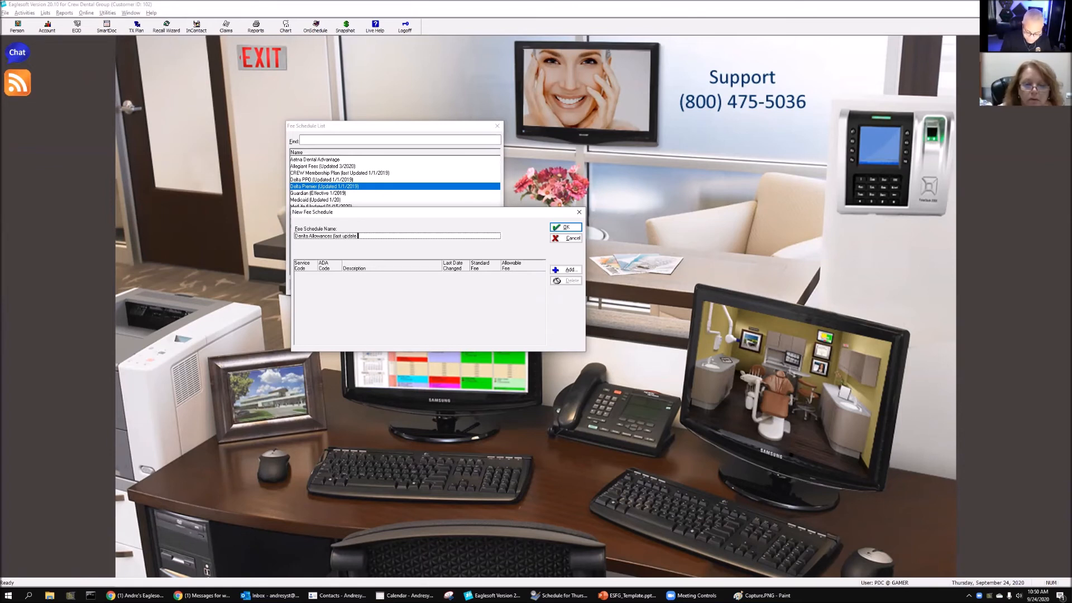
type("9/24")
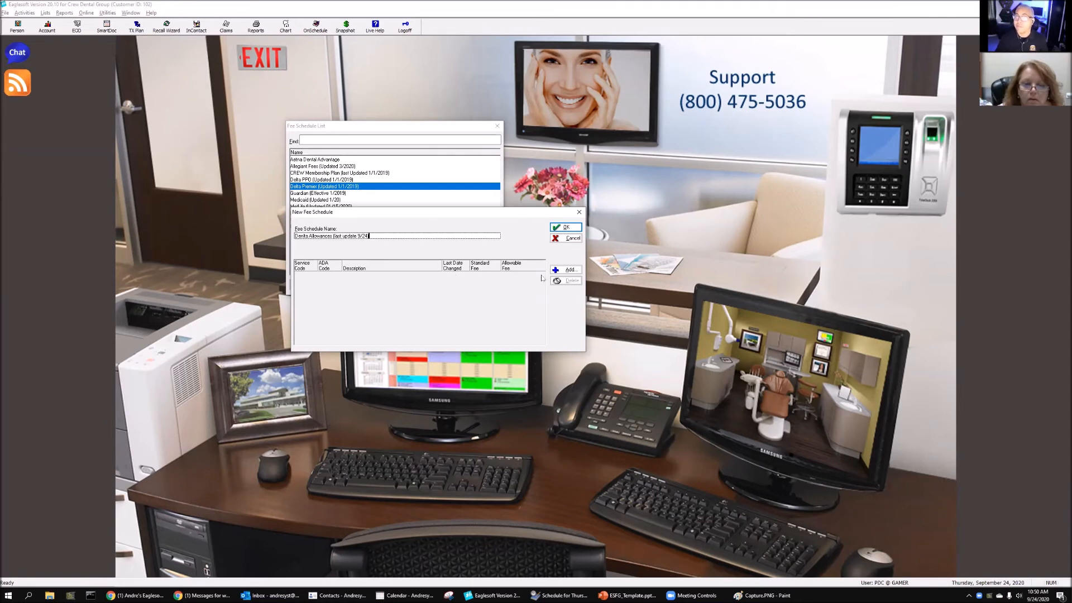
left_click(569, 269)
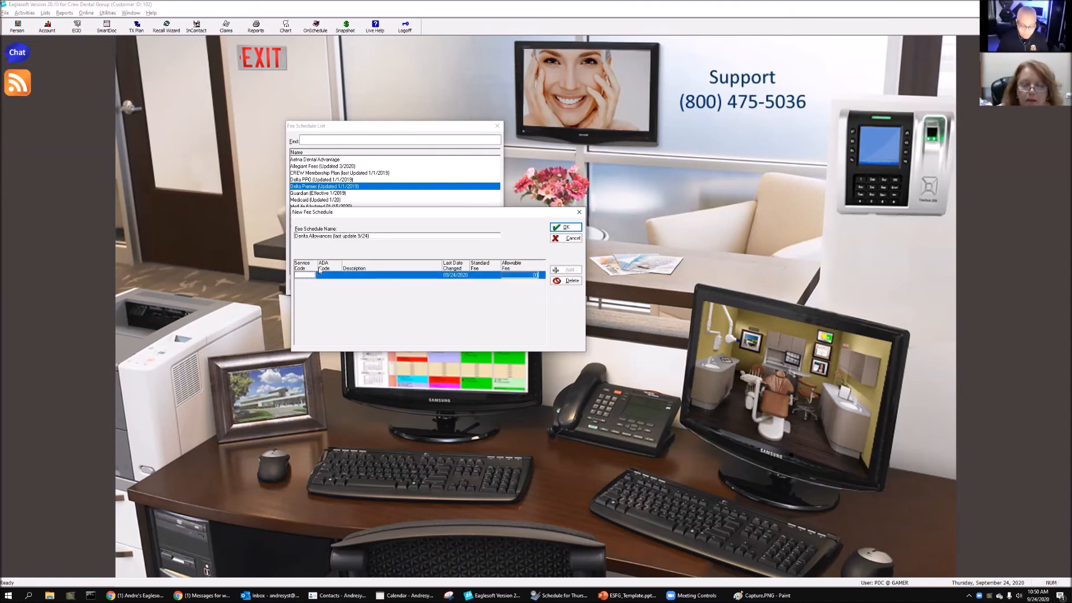
left_click(569, 269)
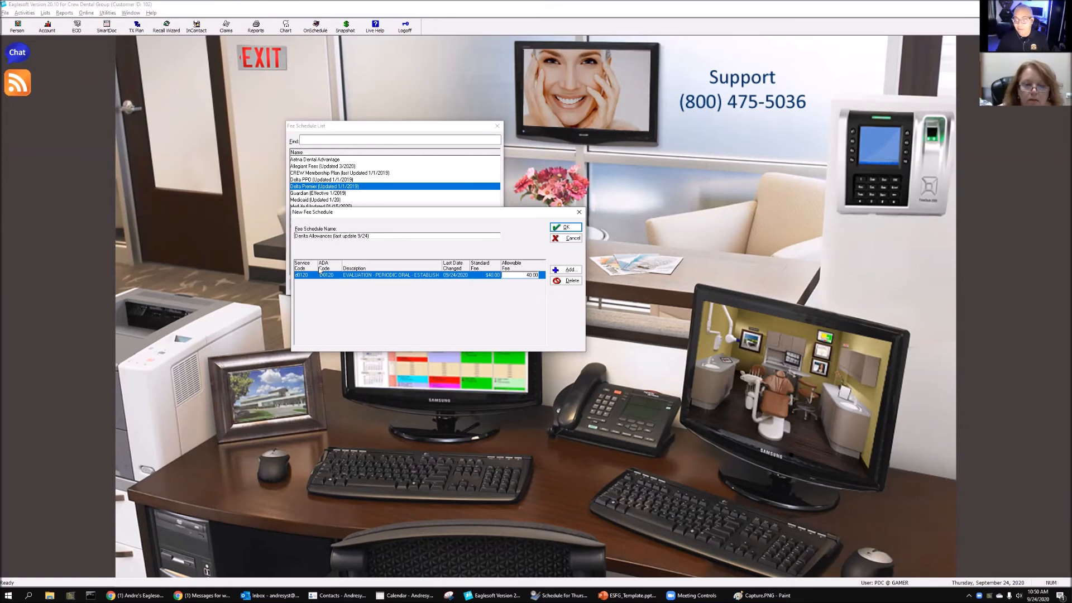
left_click(530, 275)
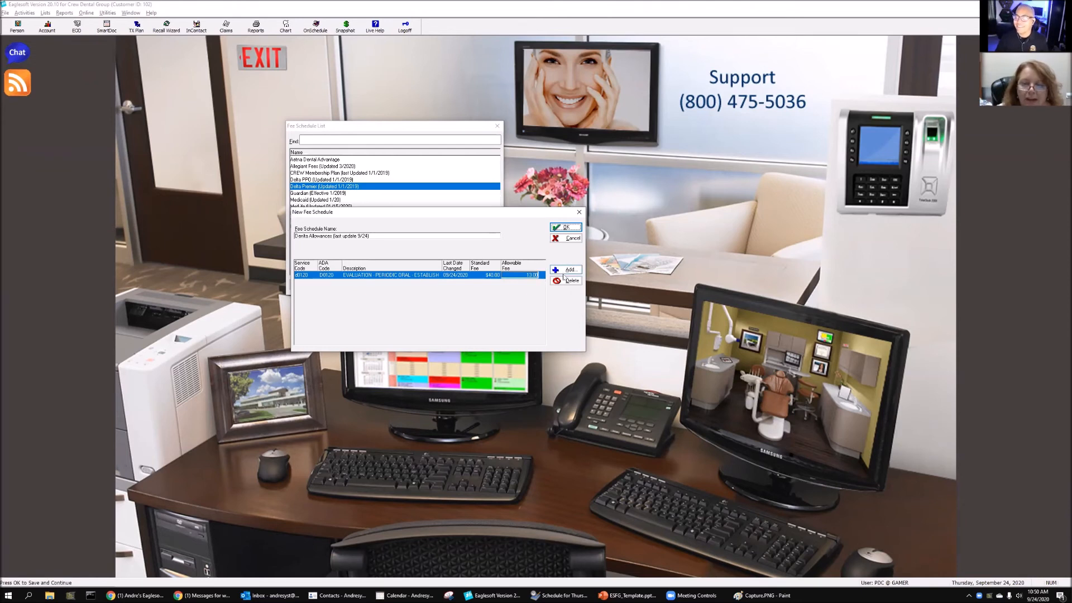
left_click(569, 269)
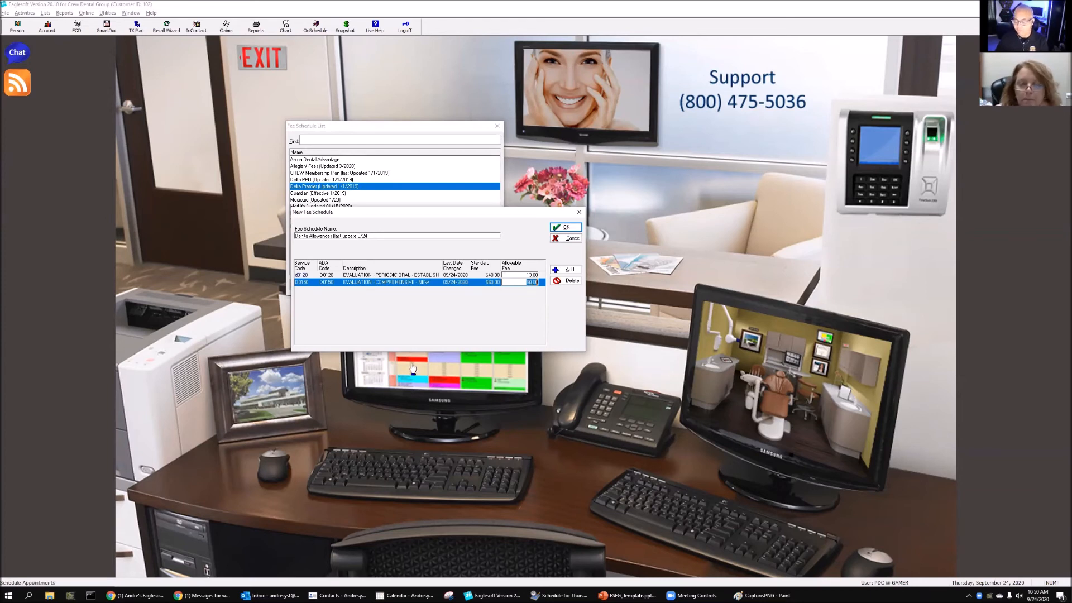
mouse_move(523, 350)
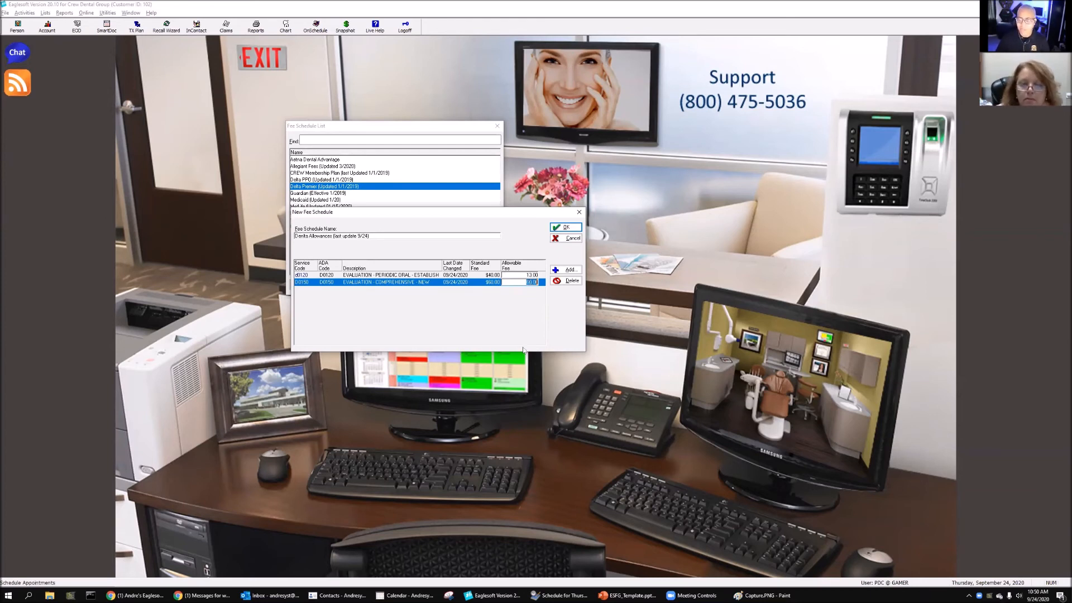
left_click(566, 228)
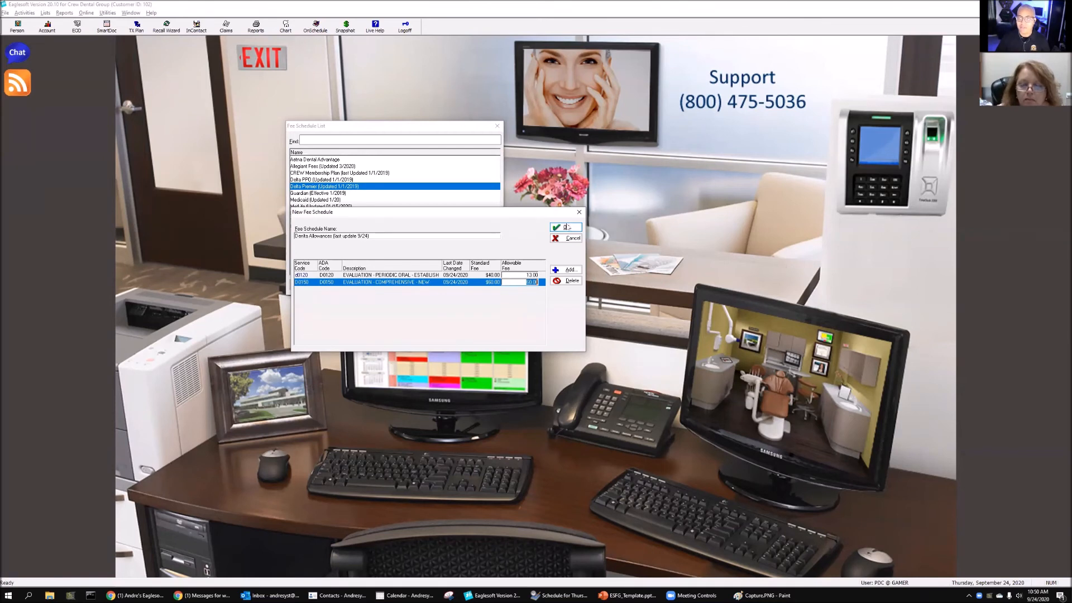
left_click(564, 227)
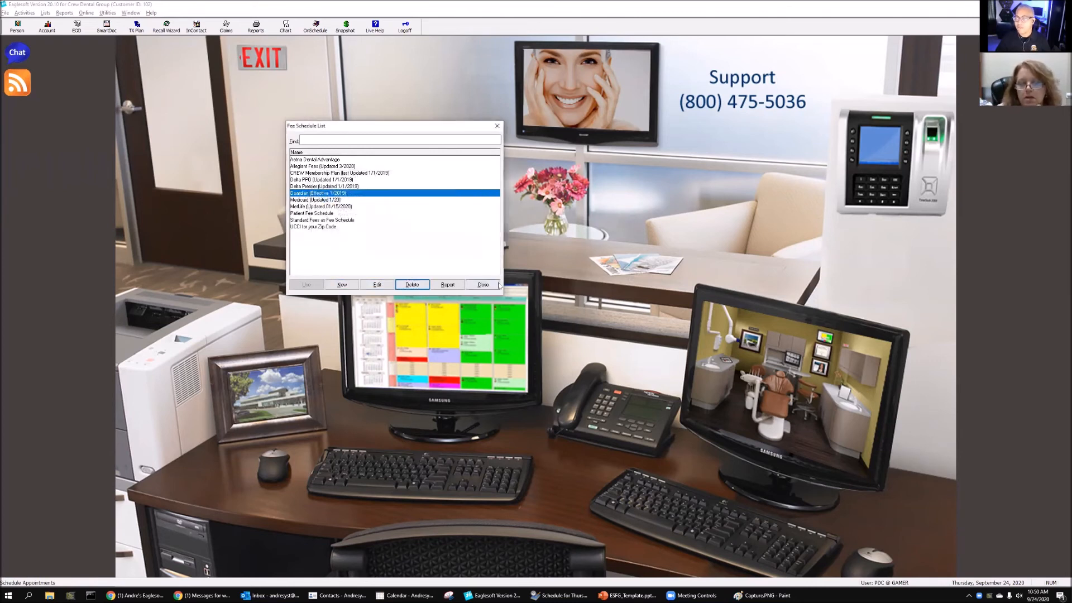
Review the Unknown MetLife employer's coverage and Standard Fees schedule, then close the list.
left_click(45, 12)
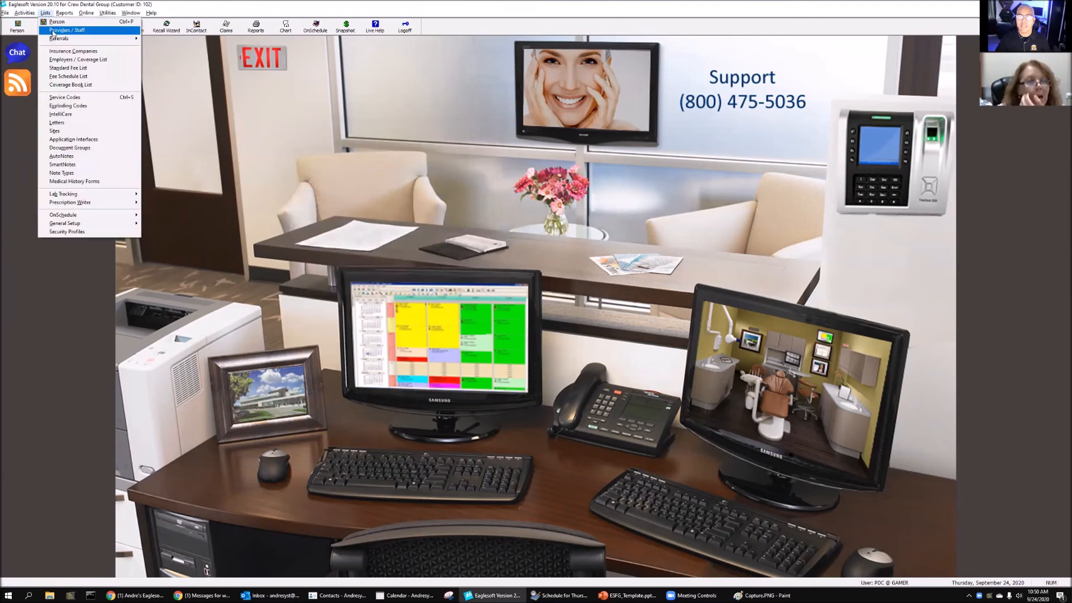
left_click(78, 59)
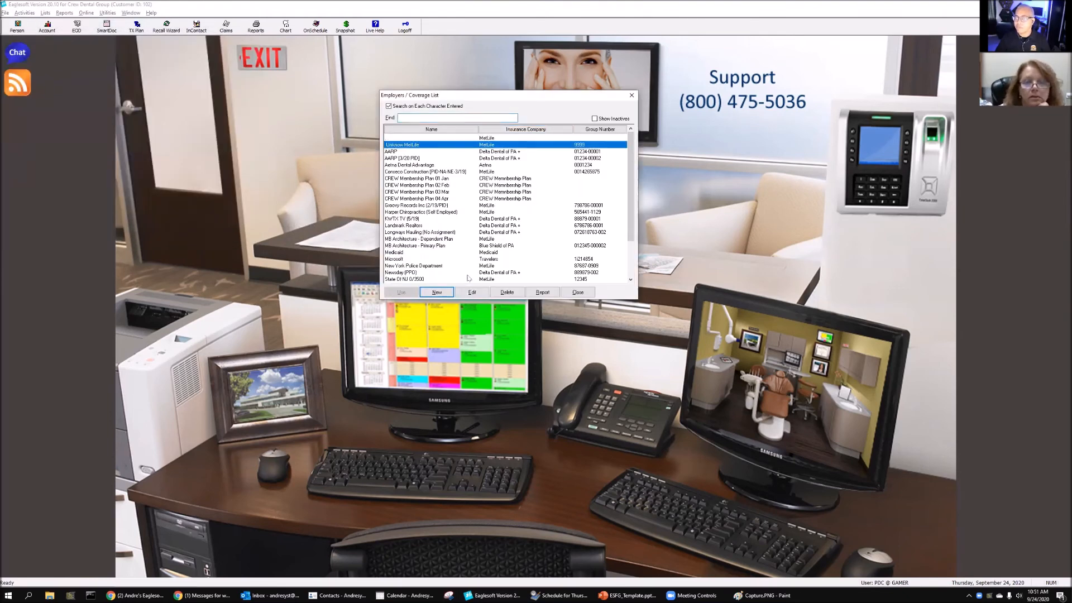
left_click(471, 292)
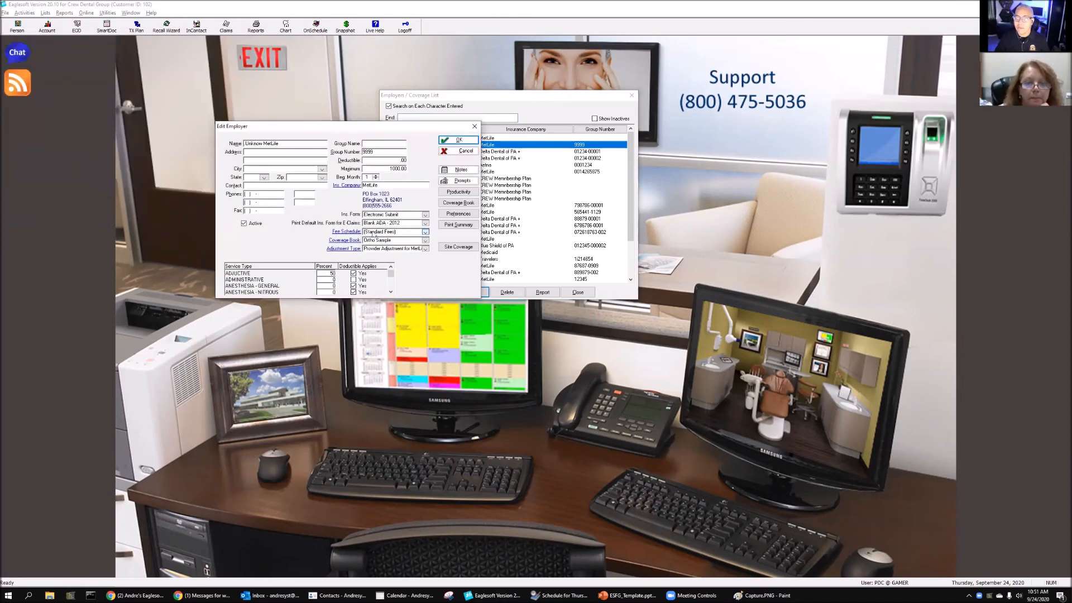
left_click(424, 231)
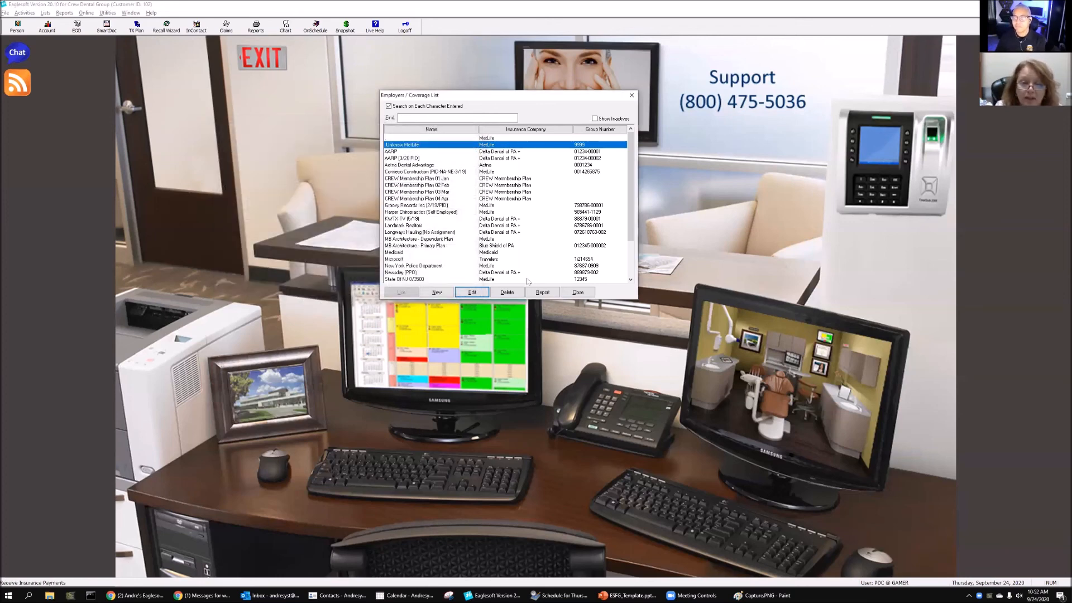
left_click(578, 292)
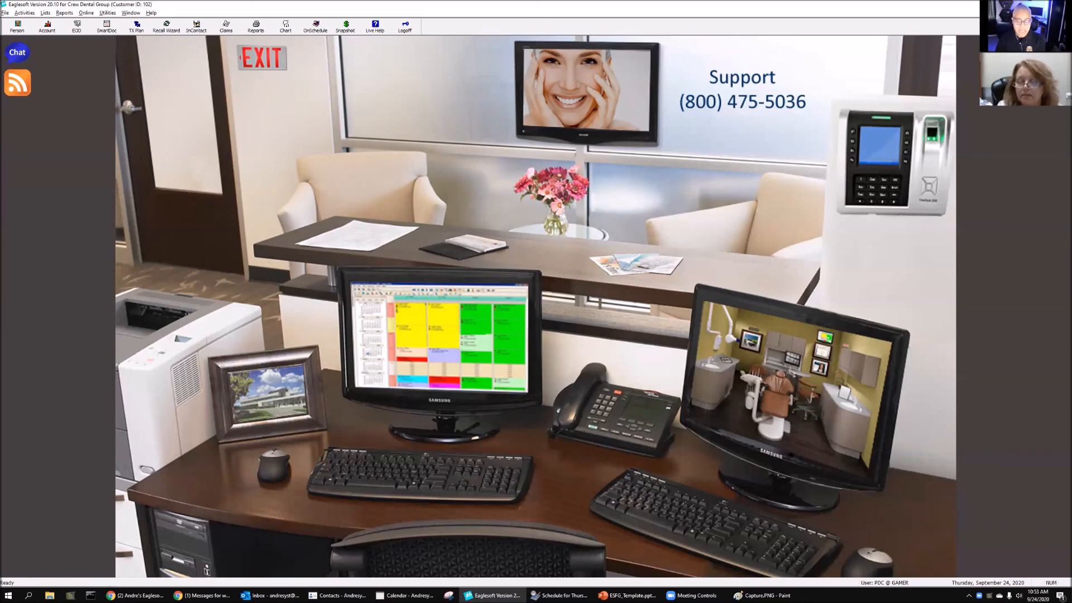
mouse_move(711, 383)
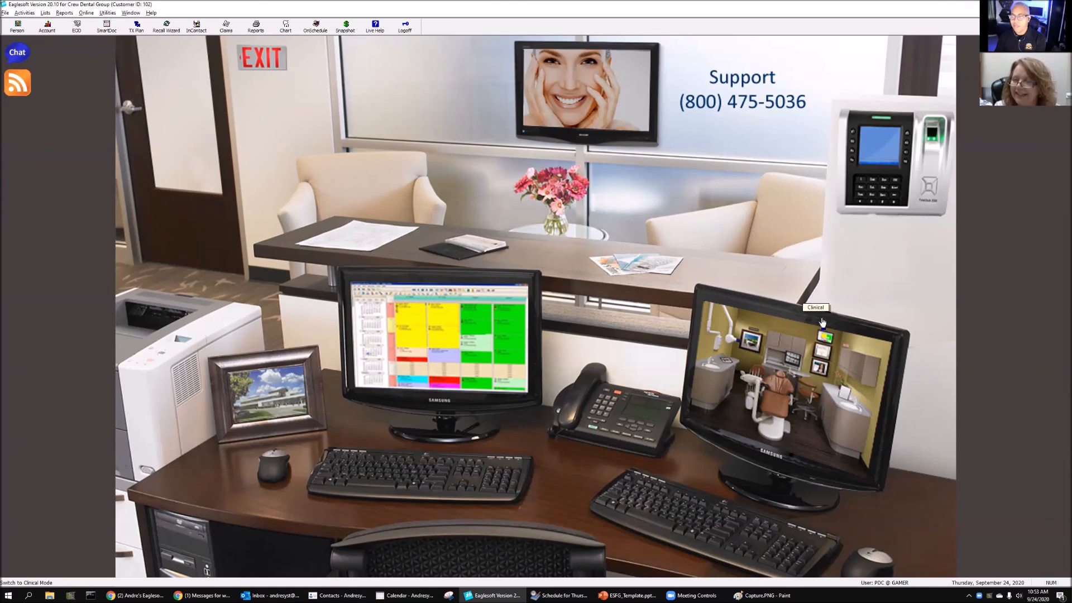
mouse_move(826, 332)
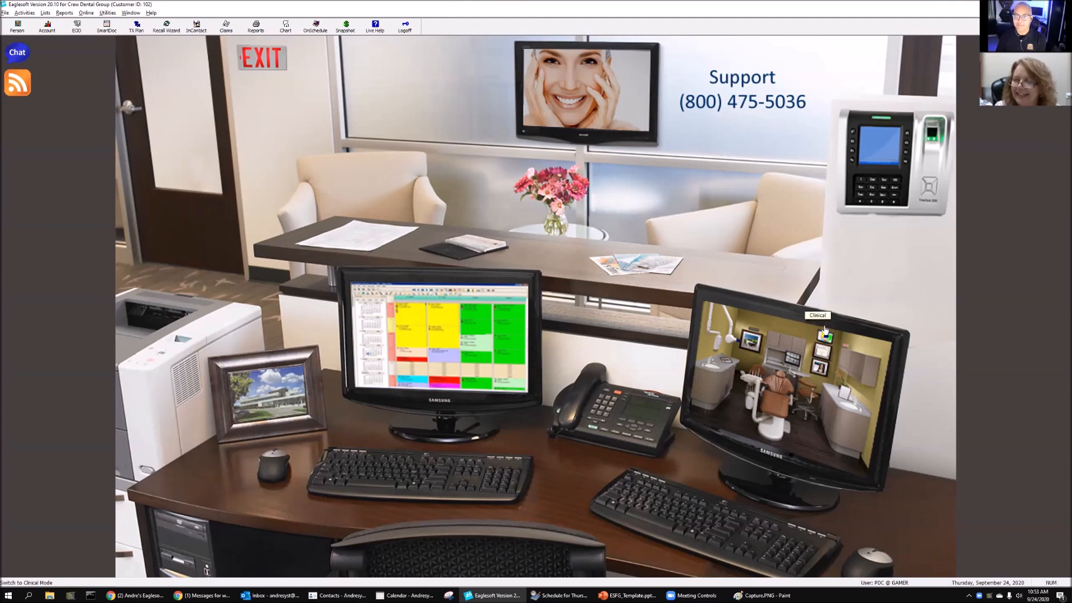
mouse_move(116, 182)
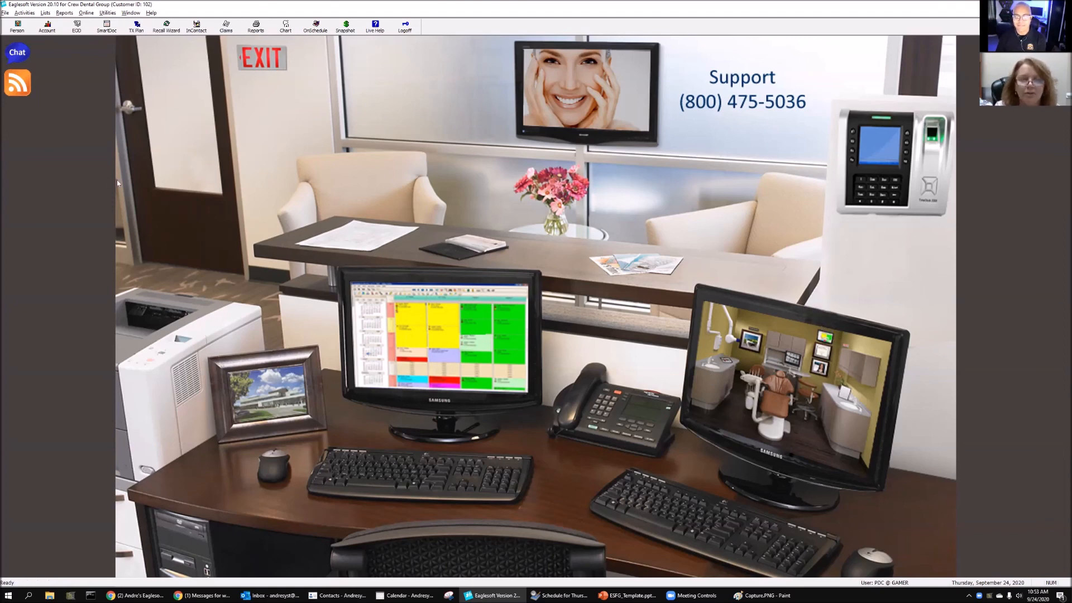